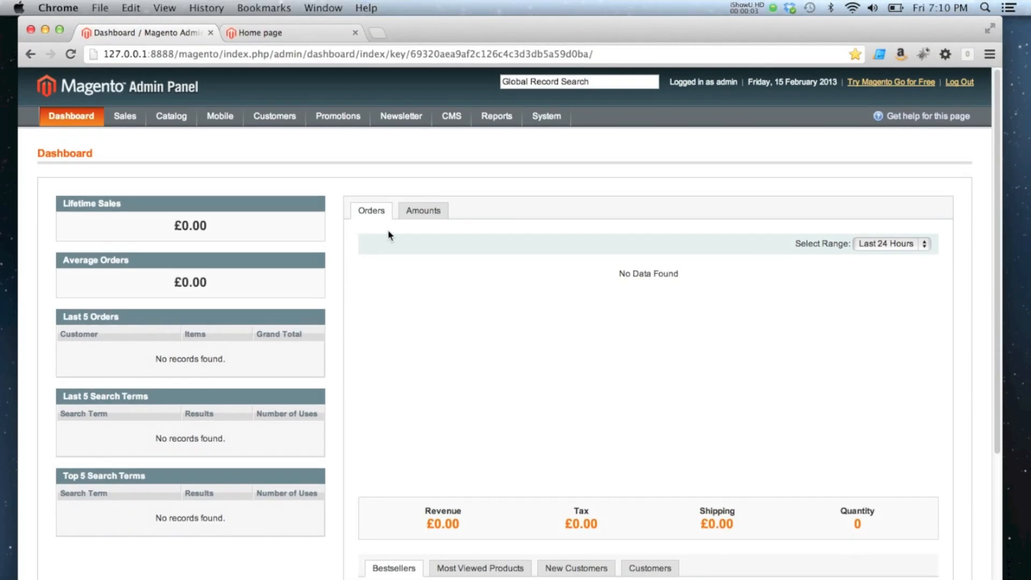
mouse_move(406, 225)
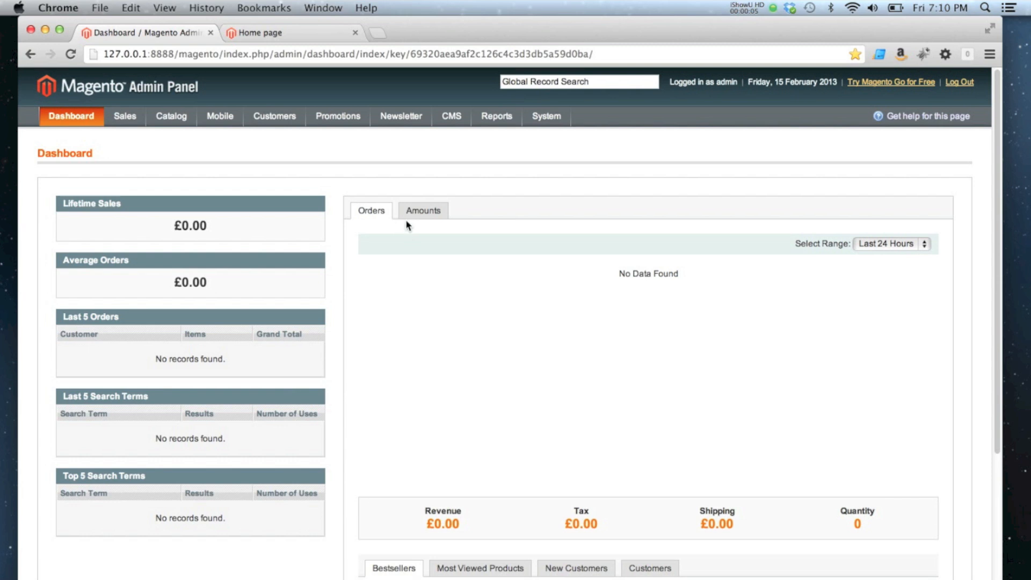
Step: Navigate to System > Manage Stores and load the Main Website Store settings
click(547, 116)
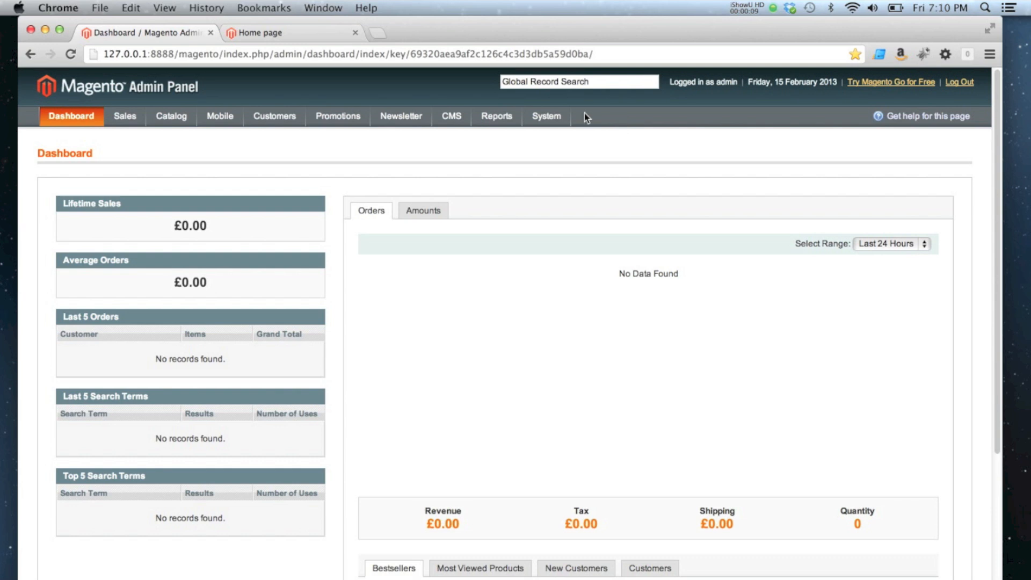
click(546, 113)
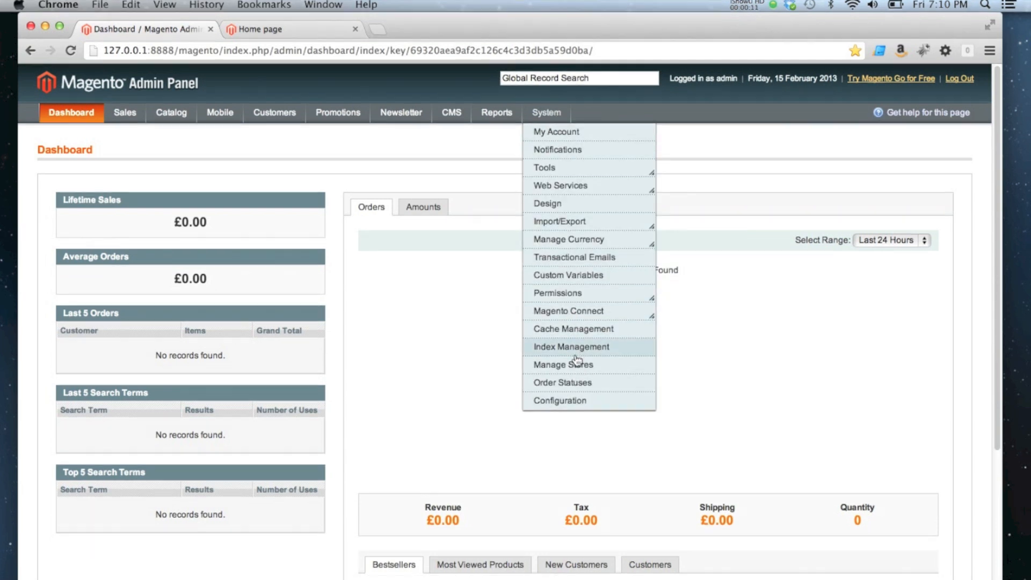
click(562, 365)
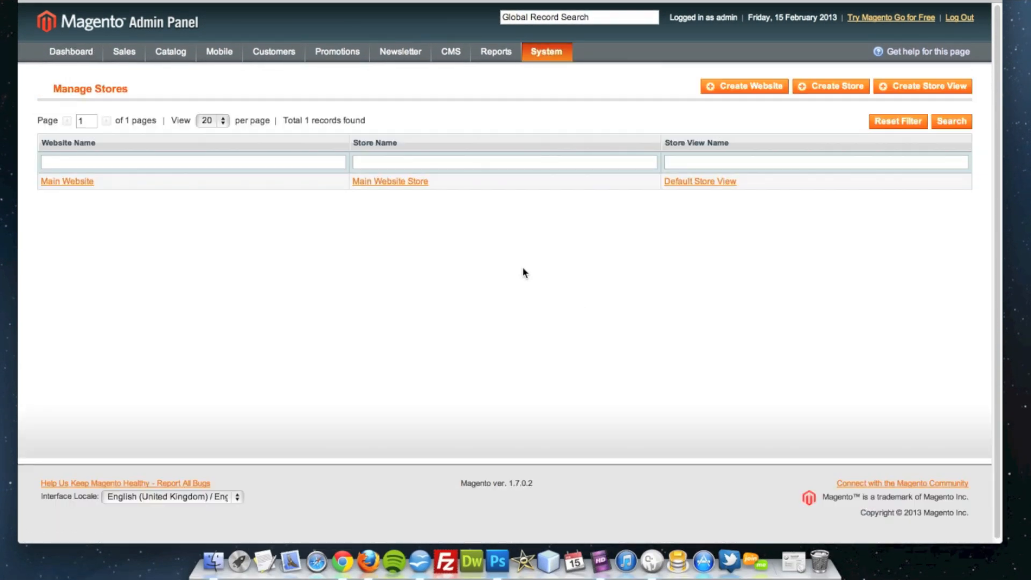
click(389, 180)
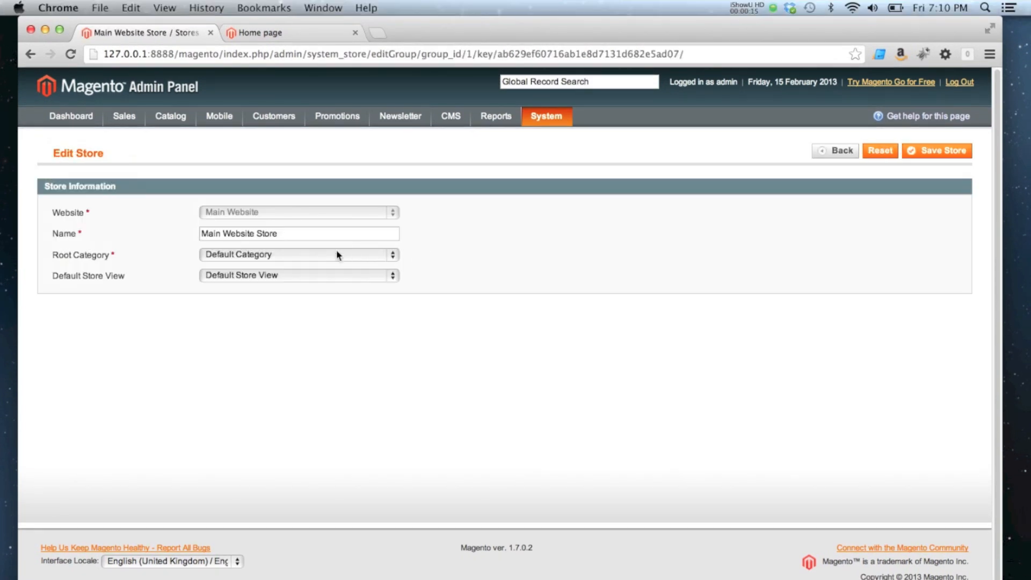
mouse_move(58, 265)
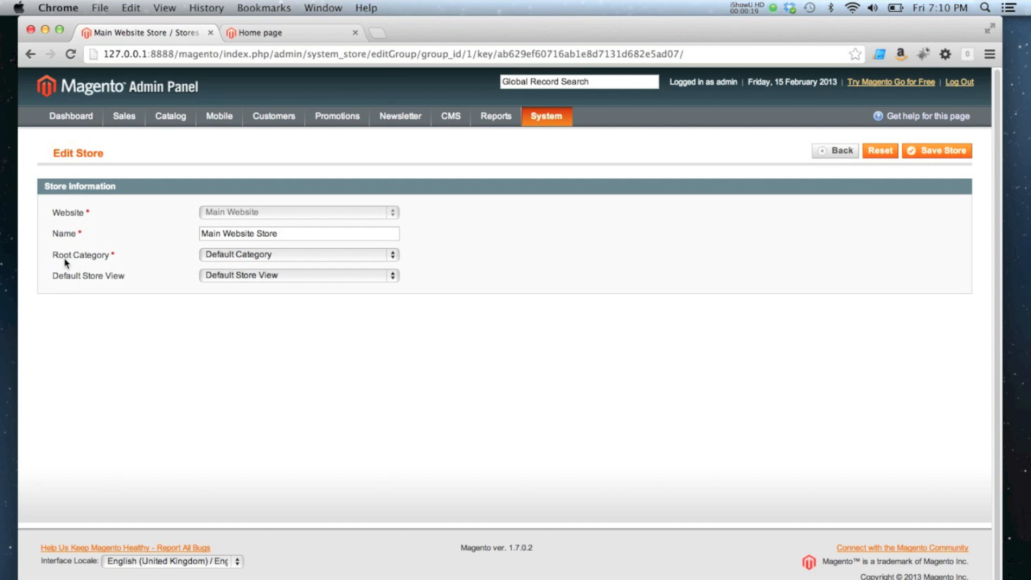
Step: Review the Root Category choices and keep Default Category selected
click(297, 255)
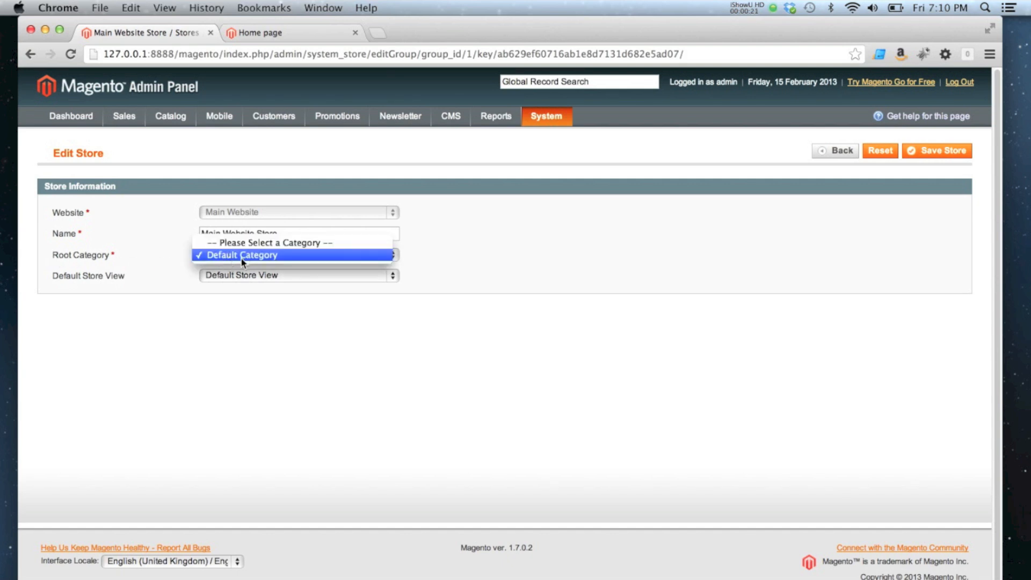
click(242, 255)
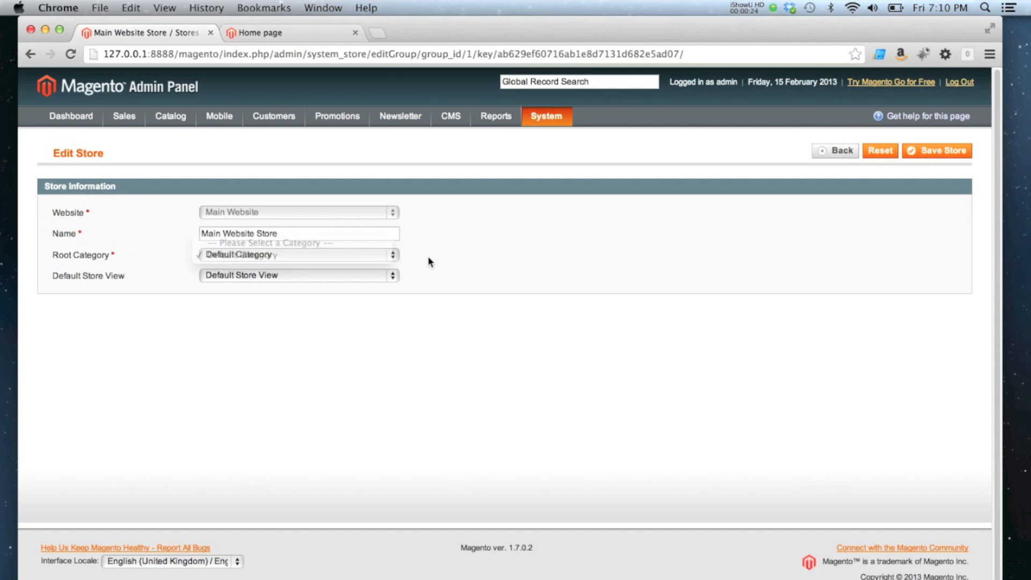
click(297, 255)
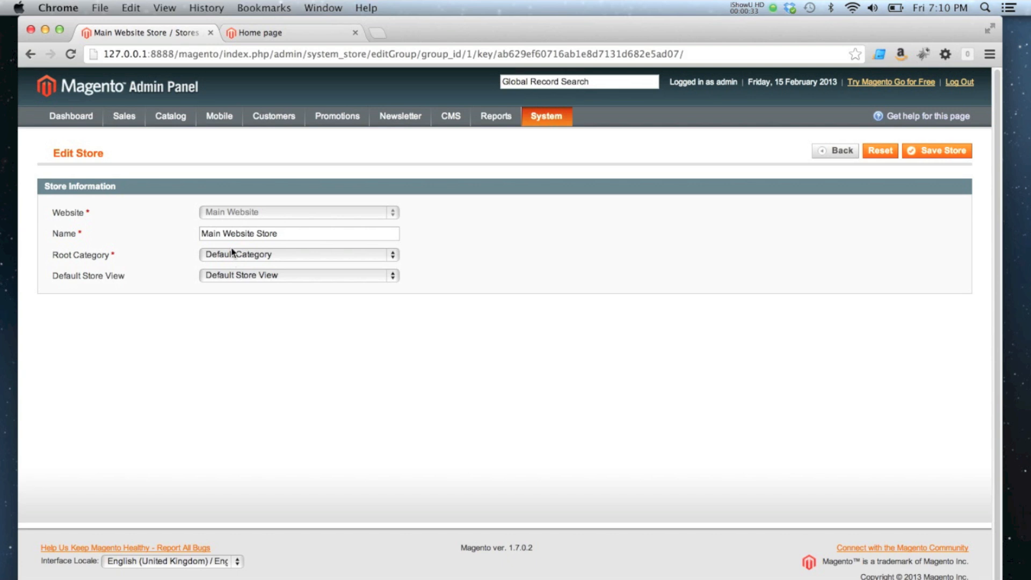
Step: Go to Catalog > Manage Categories and select Default Category in the tree
click(171, 116)
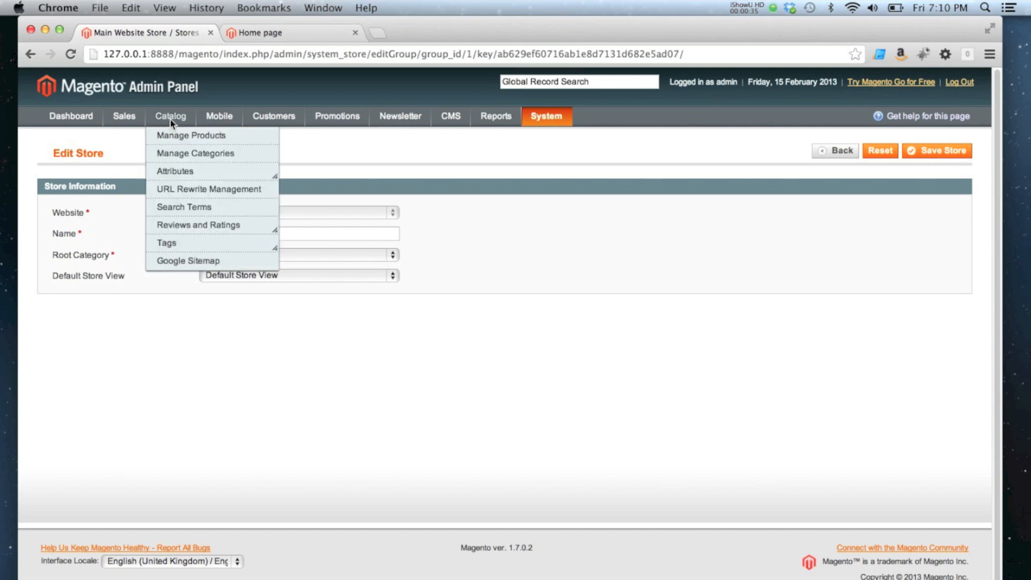
click(196, 152)
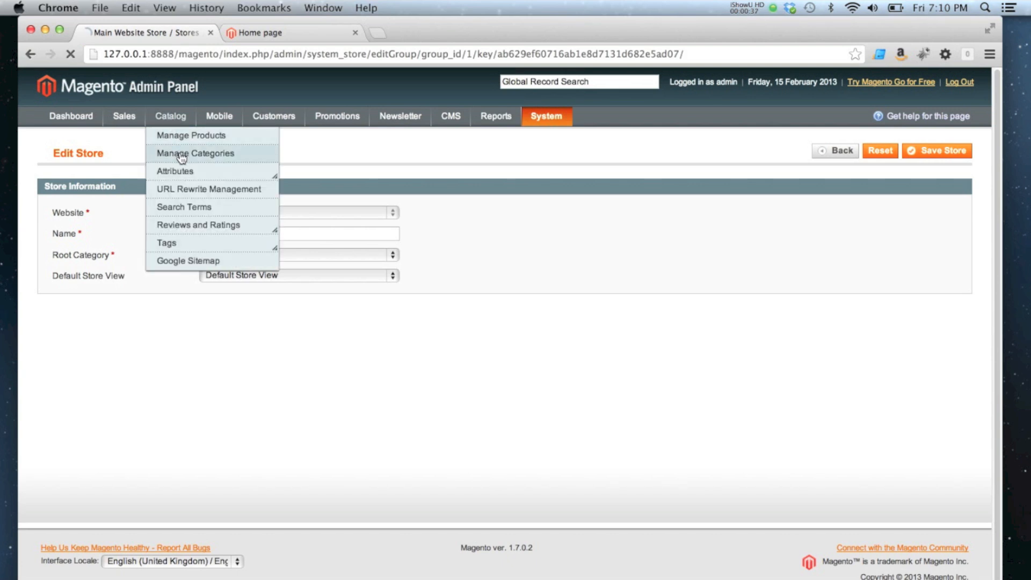
click(195, 153)
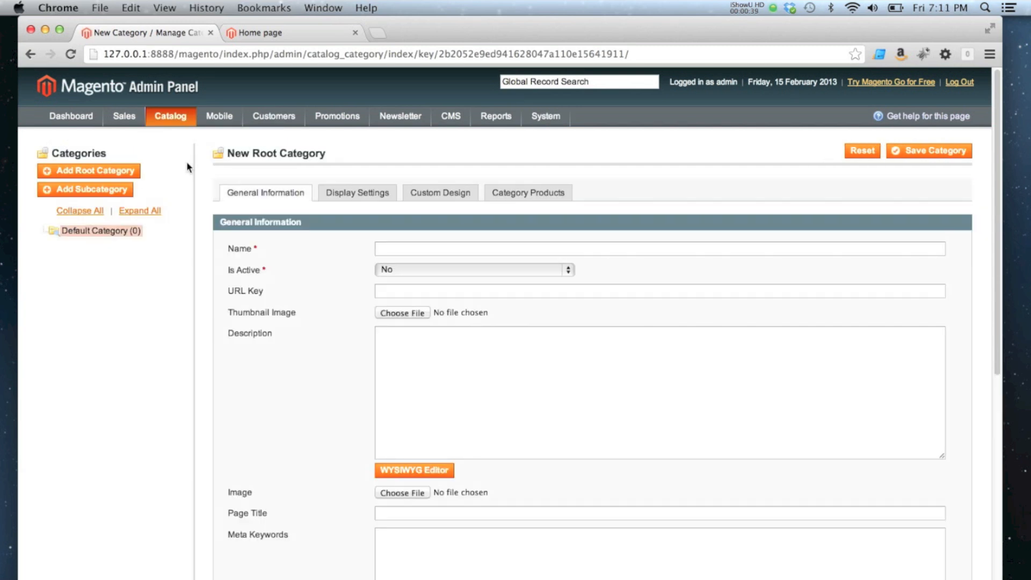
mouse_move(78, 240)
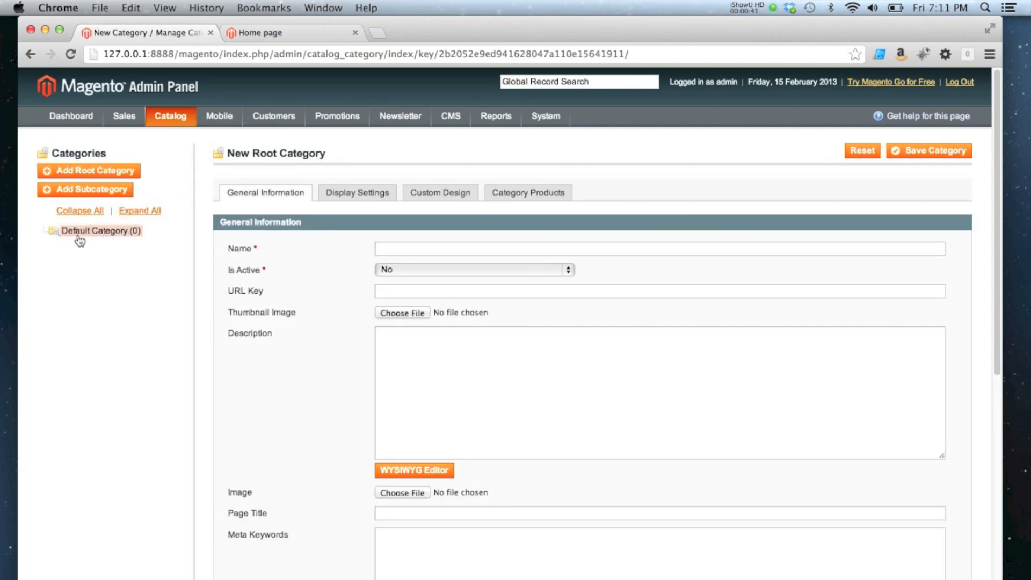
mouse_move(99, 233)
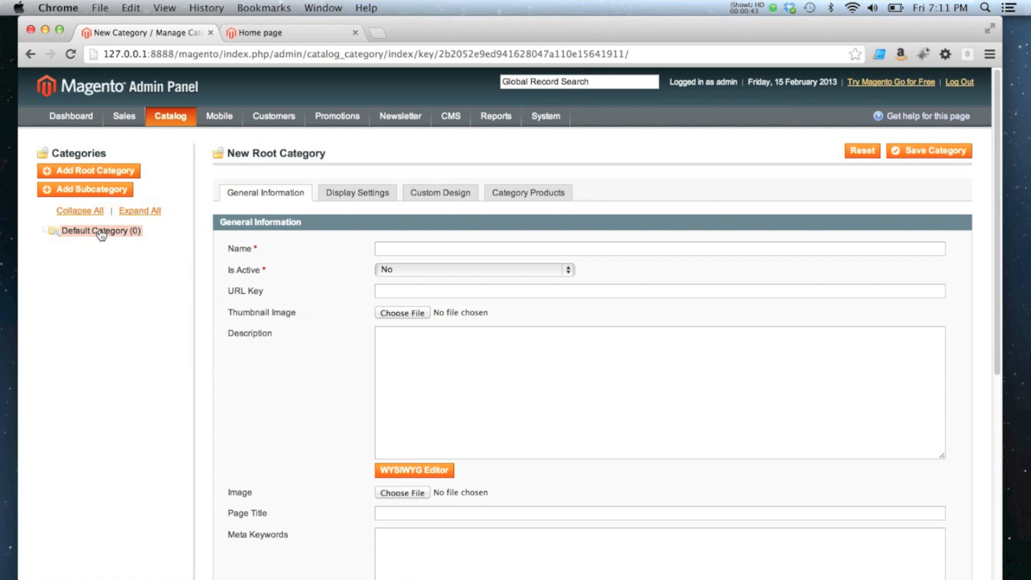
click(98, 230)
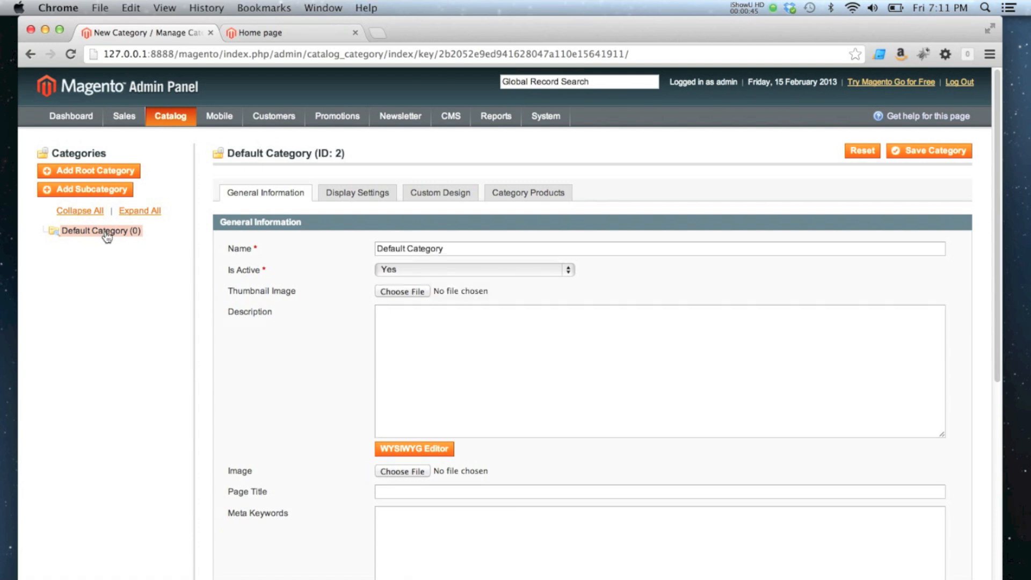
mouse_move(102, 193)
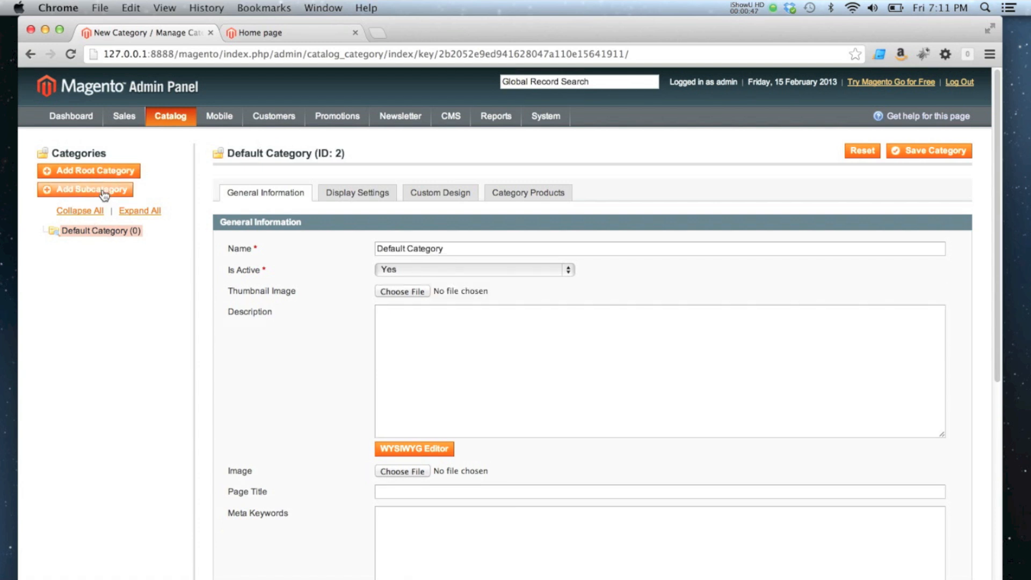
mouse_move(89, 171)
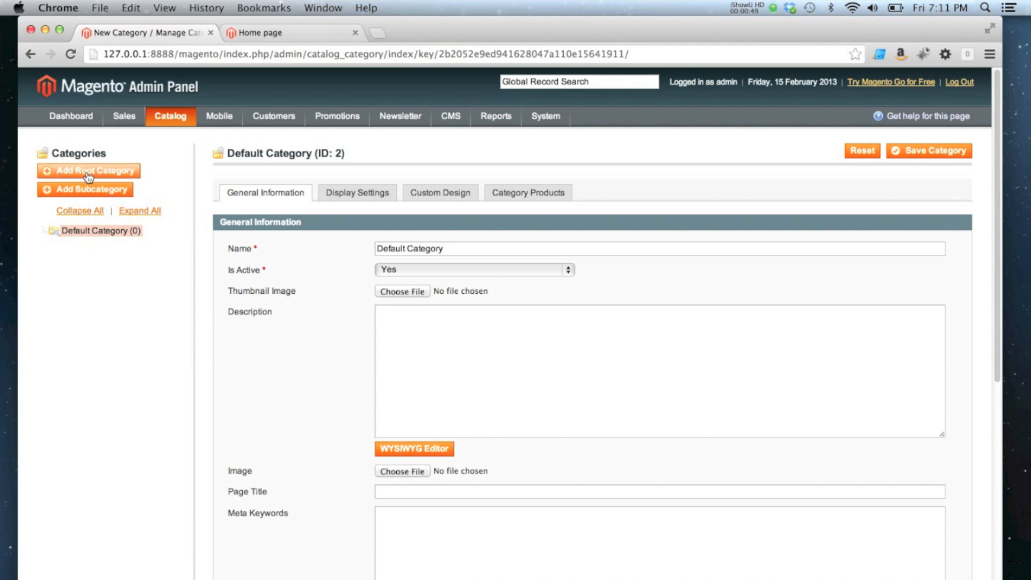
Step: Add an active subcategory named Books under Default Category and save it
click(85, 189)
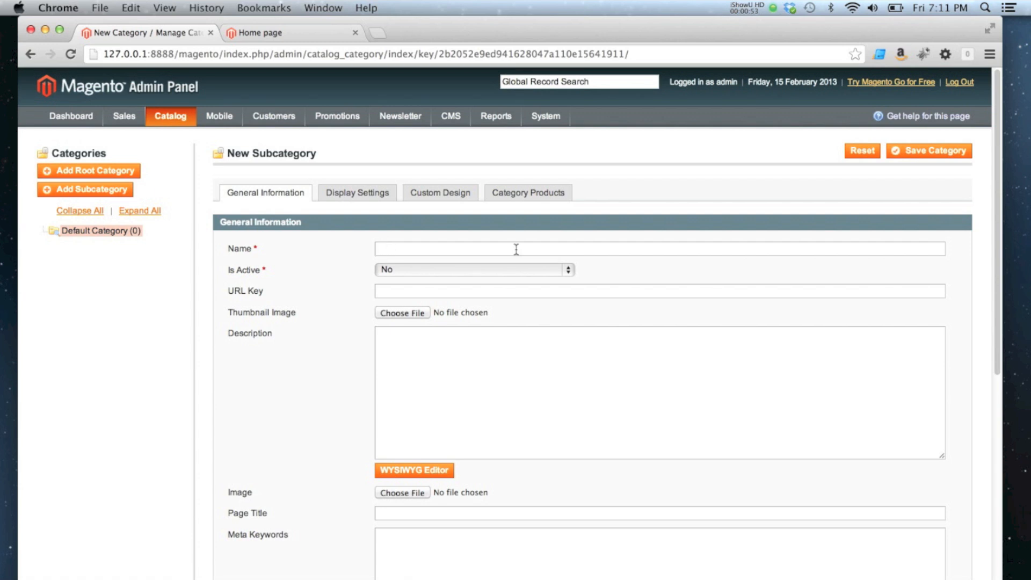
text(Books)
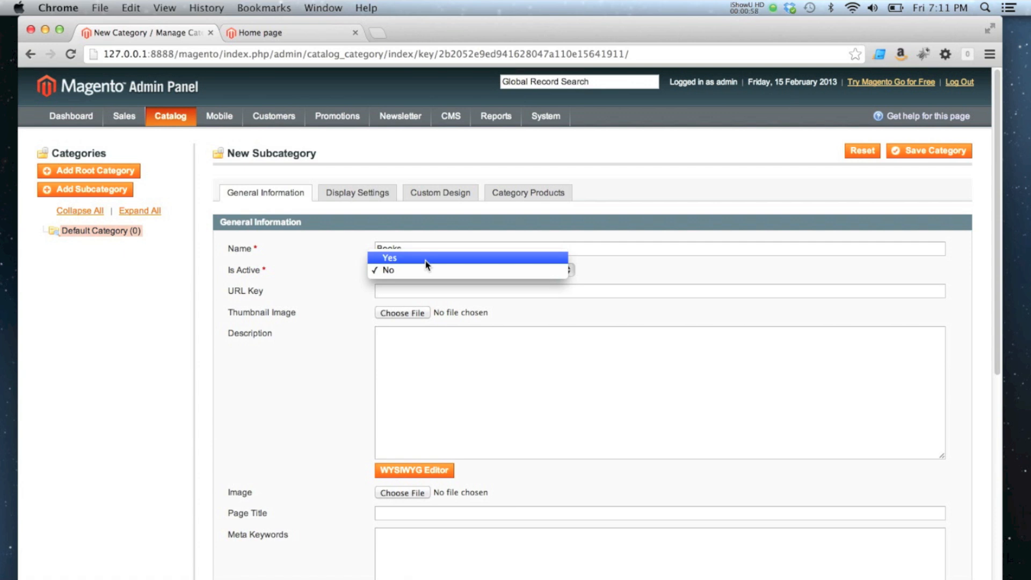
click(389, 257)
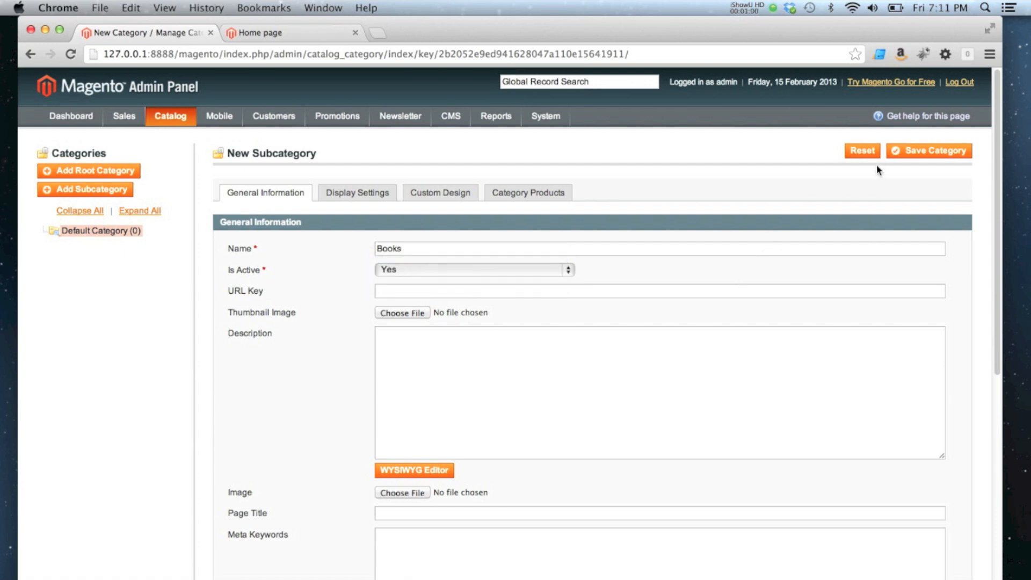
click(928, 150)
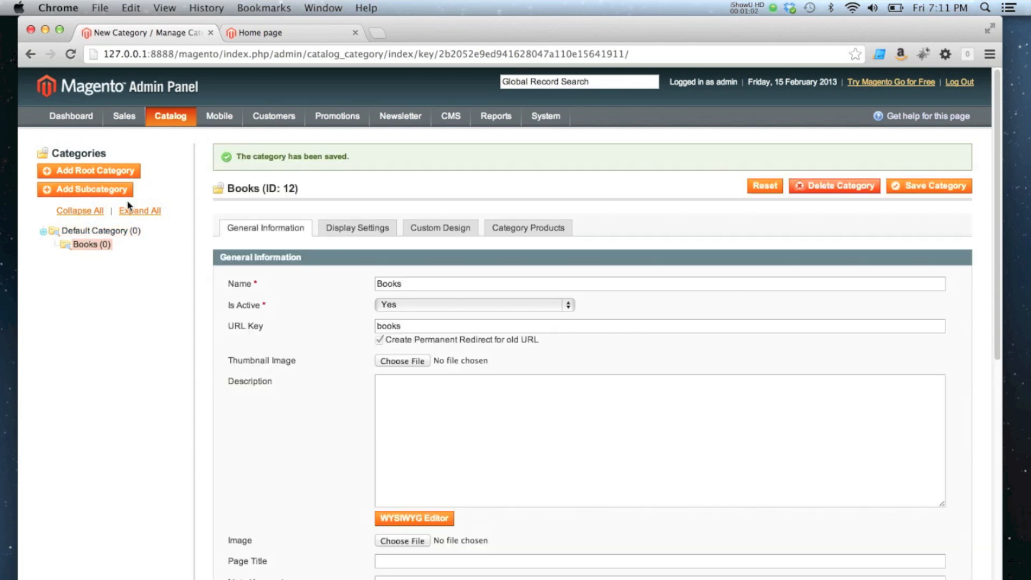
mouse_move(37, 266)
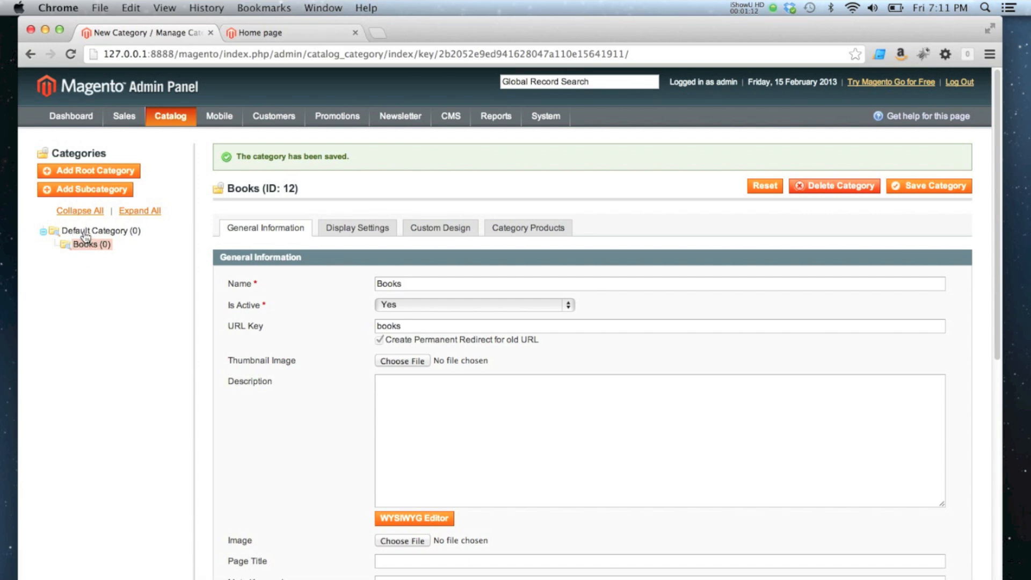
Step: Add an active subcategory named Music under Default Category and save it
click(85, 189)
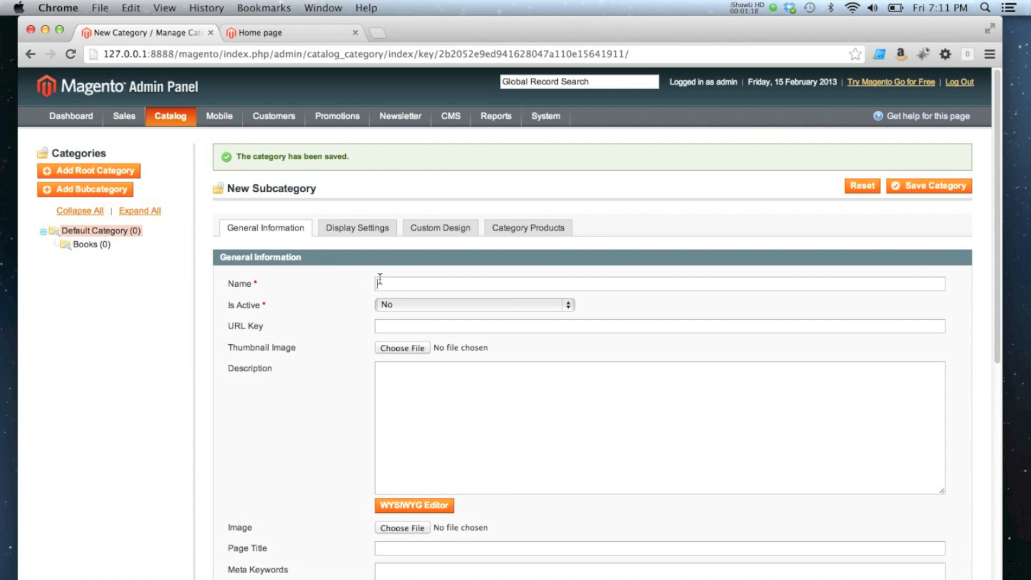
text(Music)
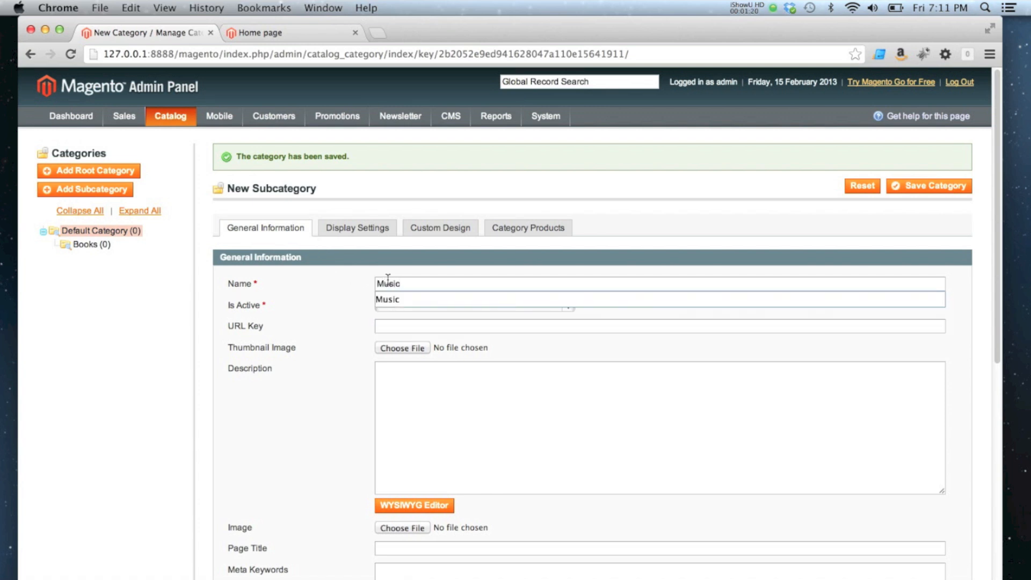
click(470, 300)
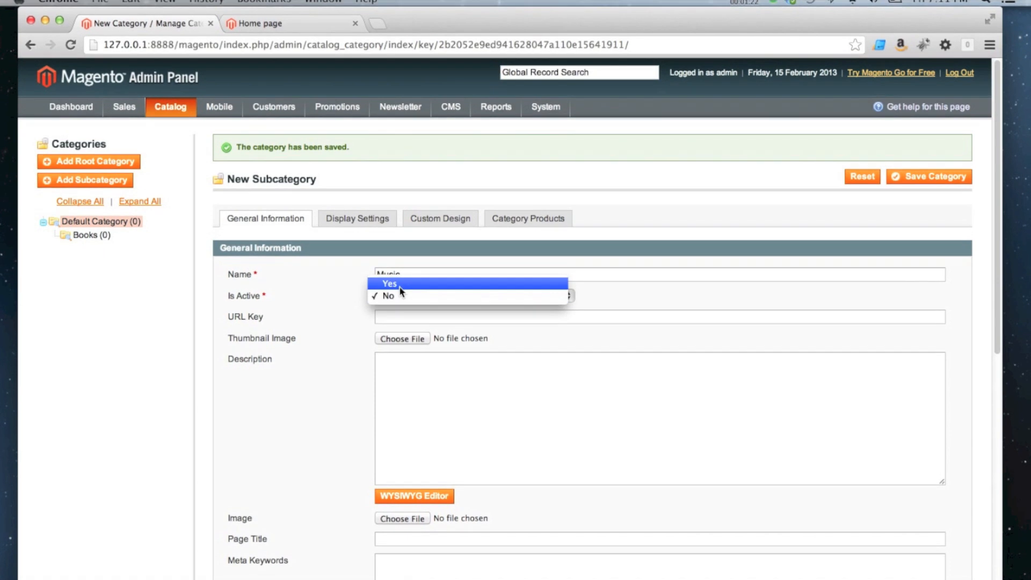
click(391, 283)
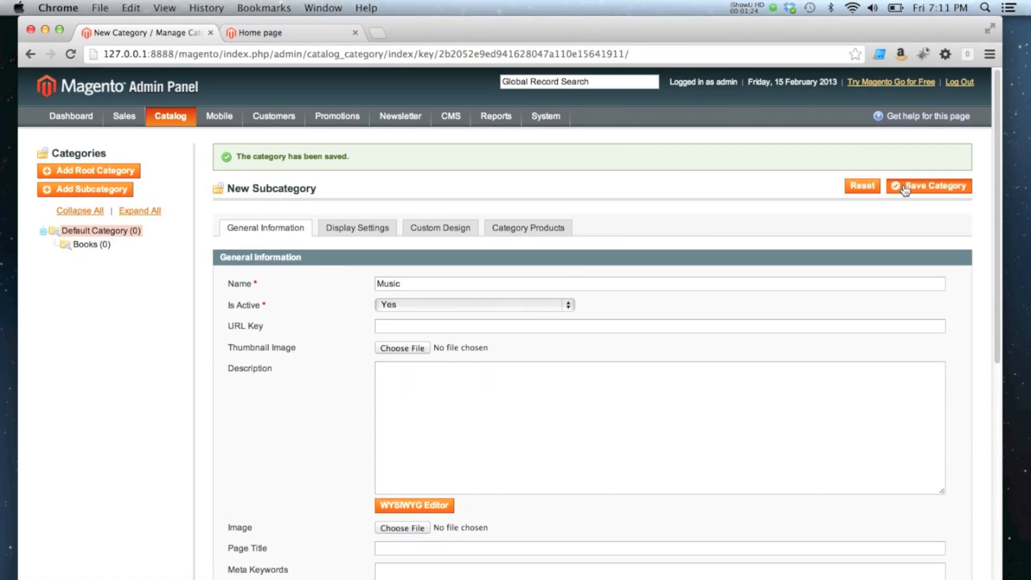
click(928, 186)
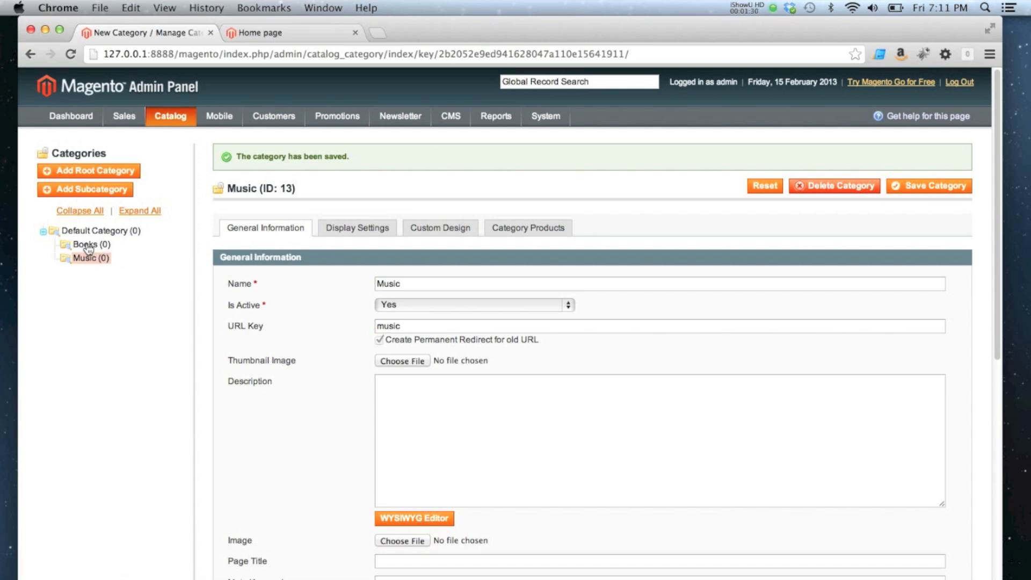
Step: Start a Humour subcategory under Books, set it active, and enter URL key 'humour-boo'
click(85, 244)
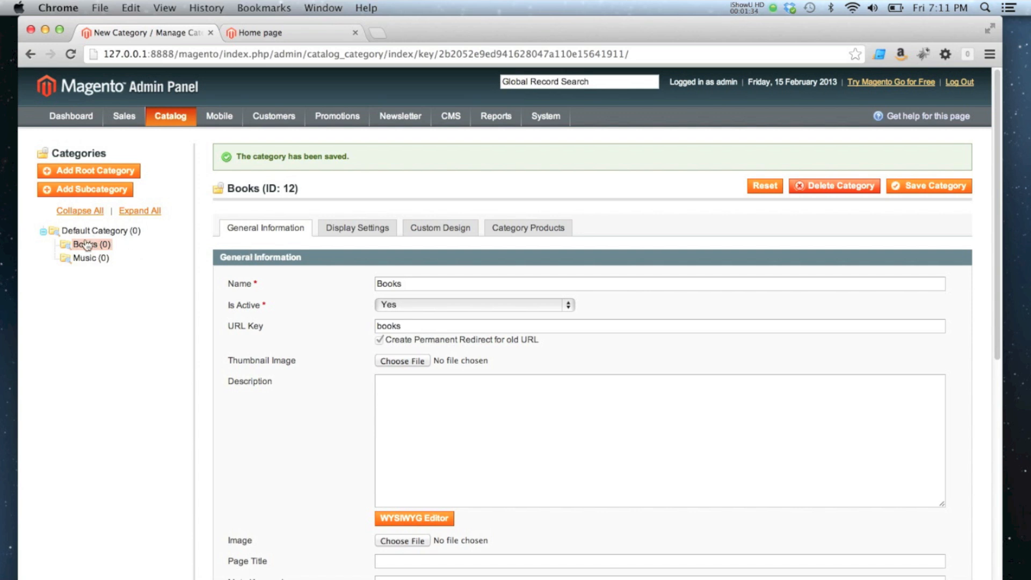
click(85, 189)
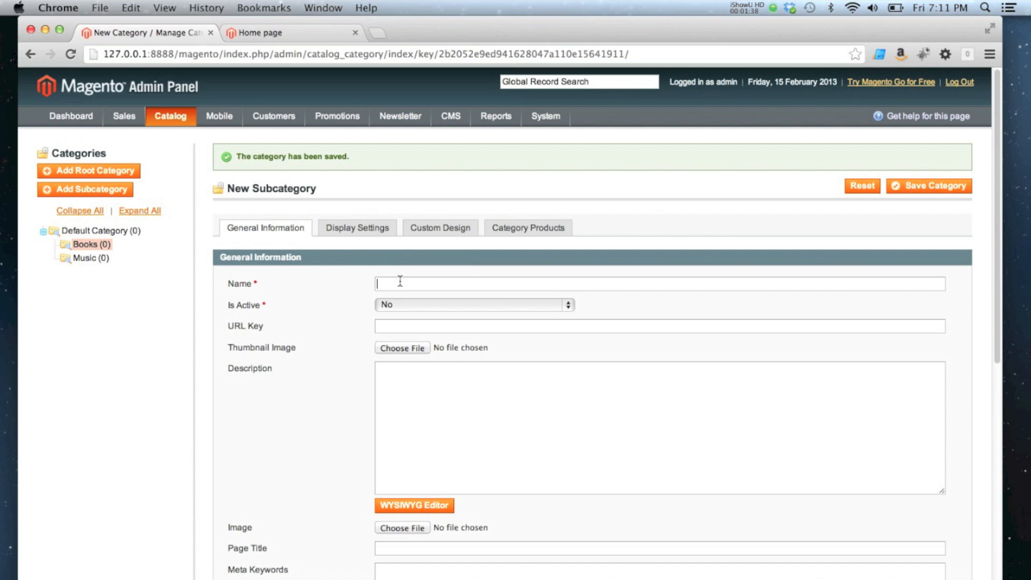
text(Humour)
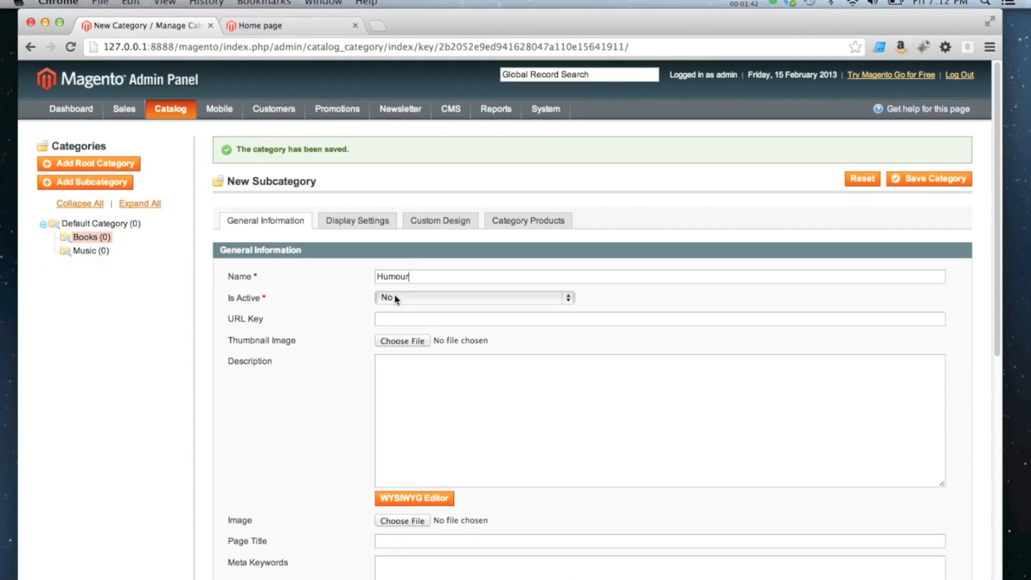
click(474, 298)
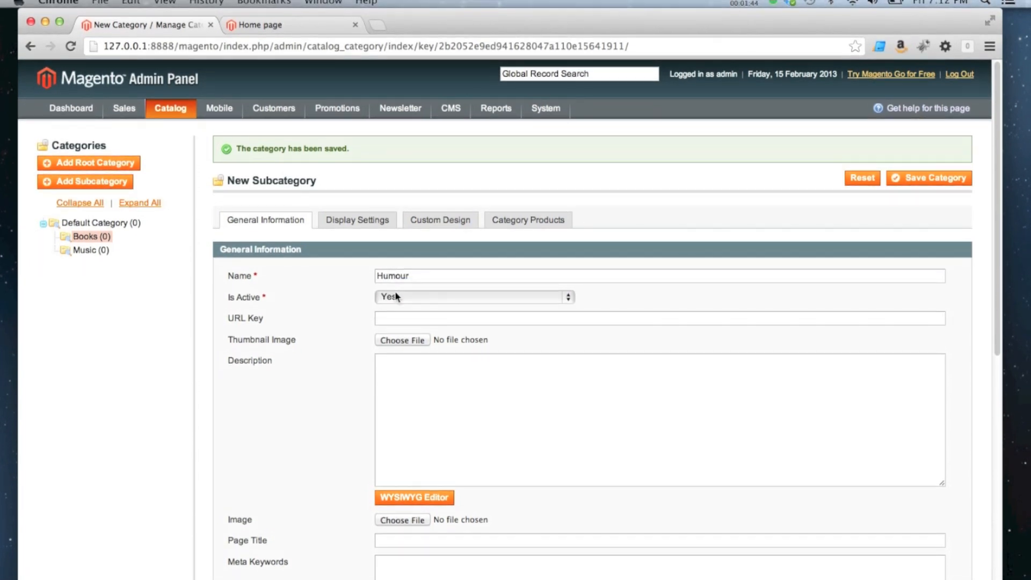
scroll(down, 3)
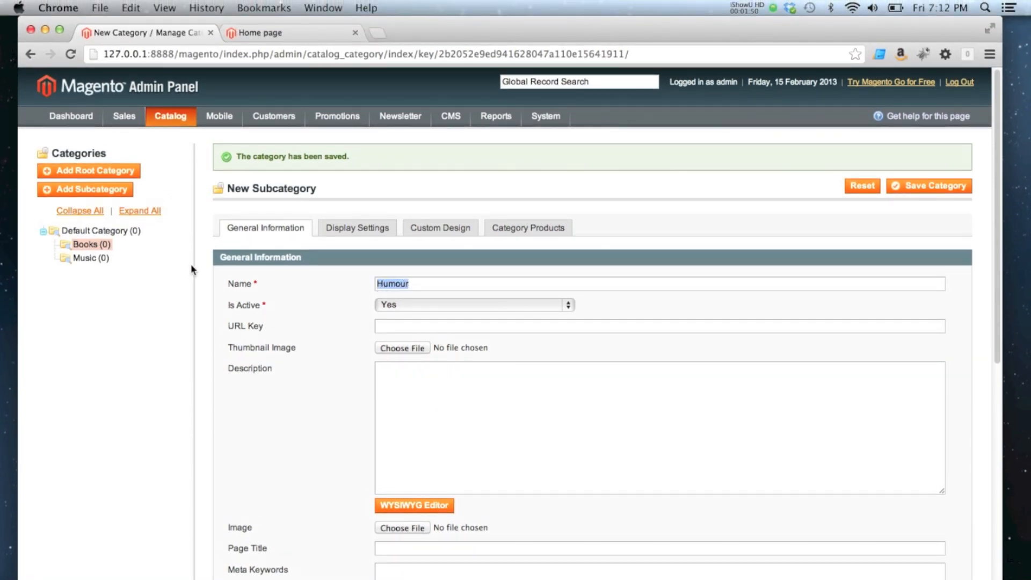
mouse_move(349, 323)
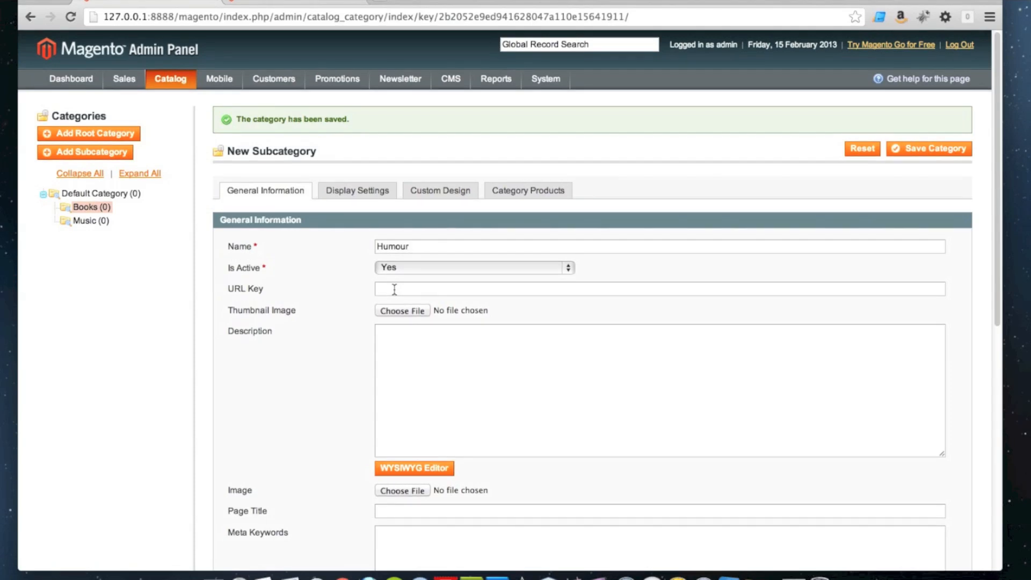
text(humour-boo)
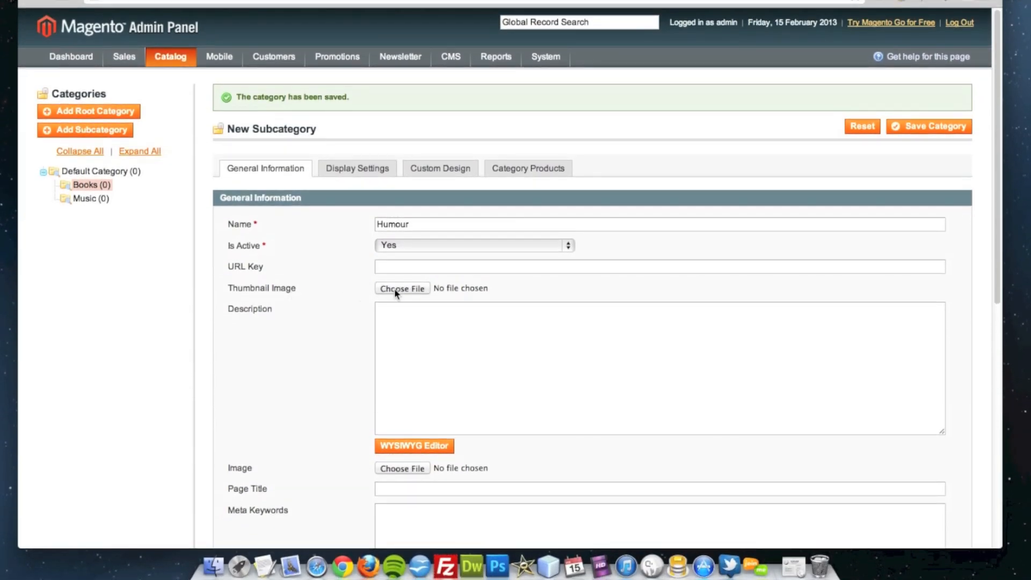
Step: Attach humour-thumbnail.jpg from the Desktop as the Humour thumbnail image
click(402, 288)
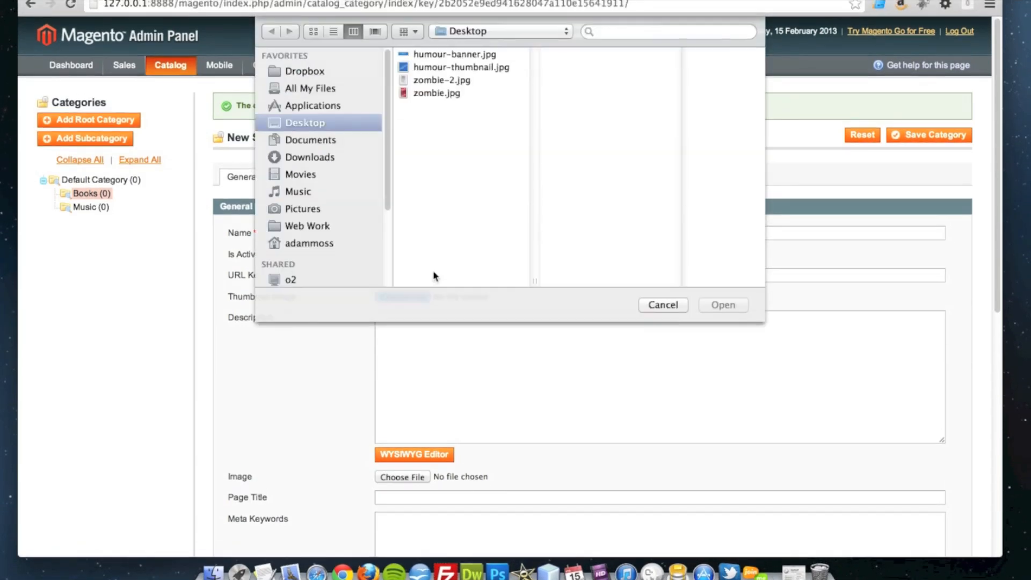
click(461, 67)
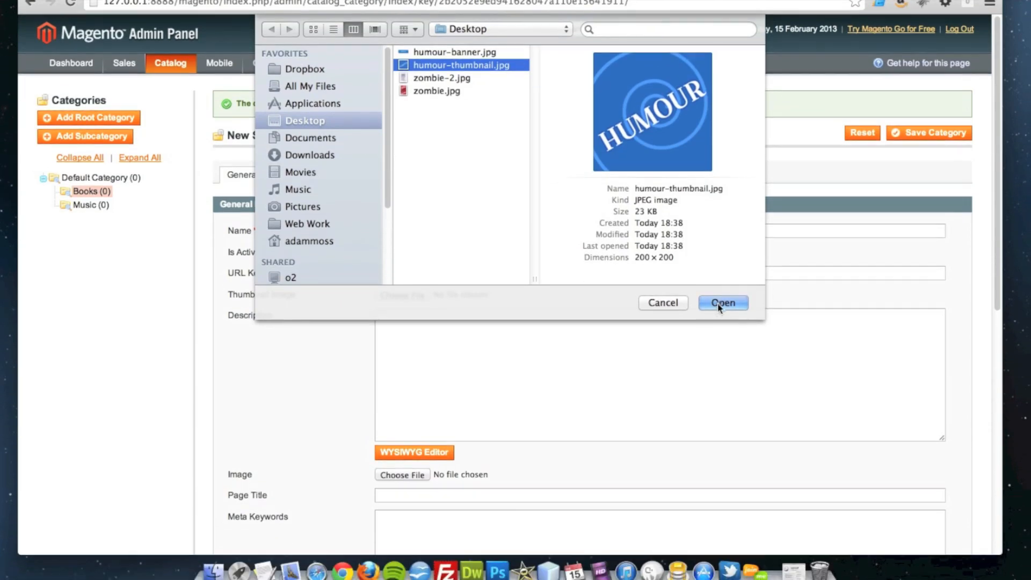
click(722, 303)
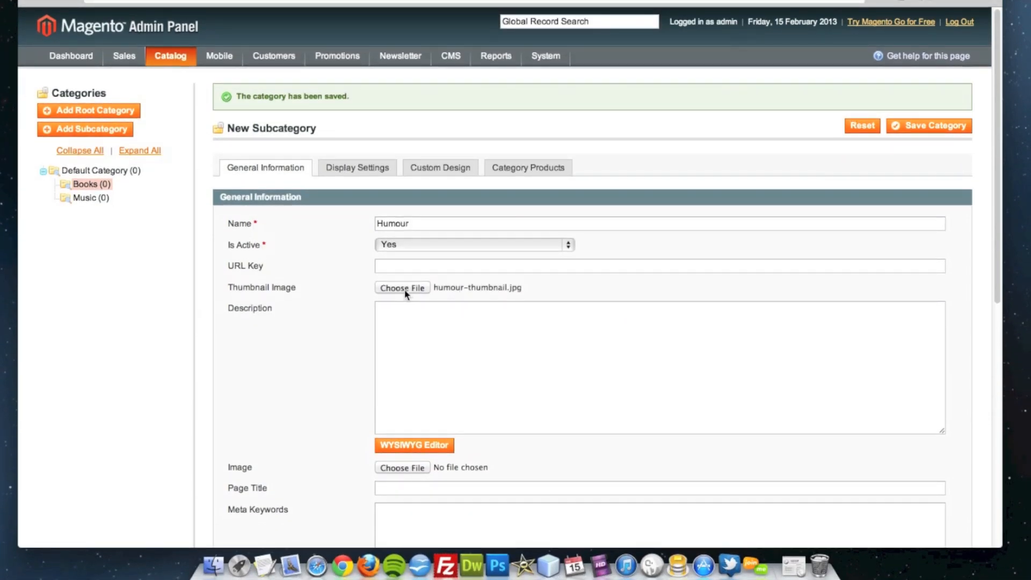
mouse_move(402, 286)
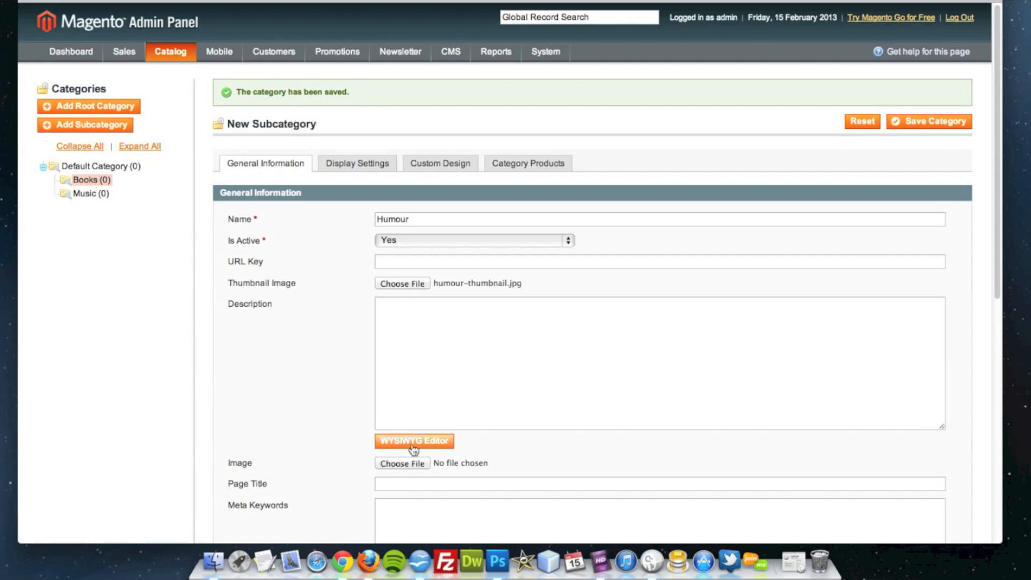
mouse_move(358, 339)
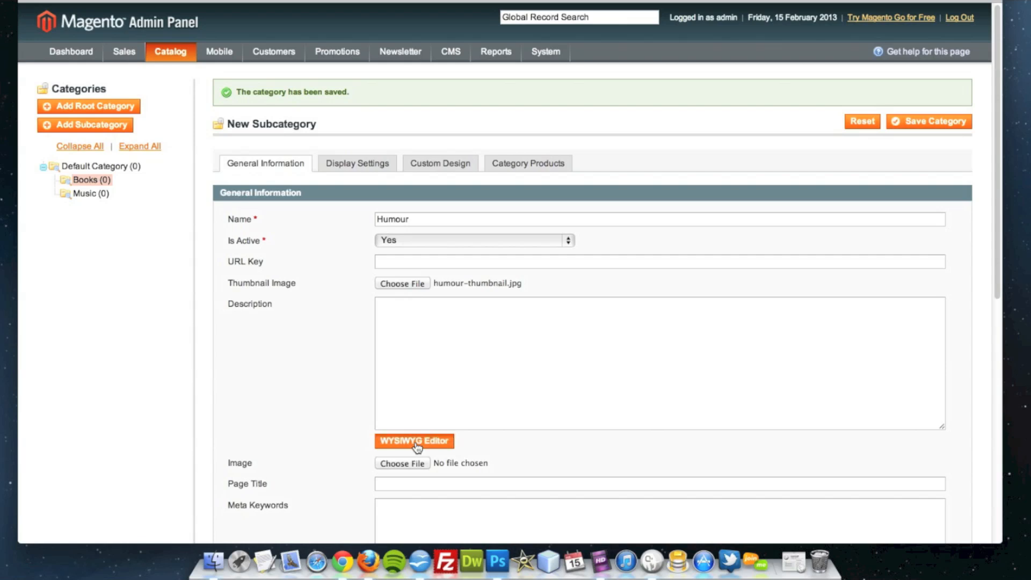
Step: Enter 'This is the category description.' via the WYSIWYG editor and submit it
click(415, 441)
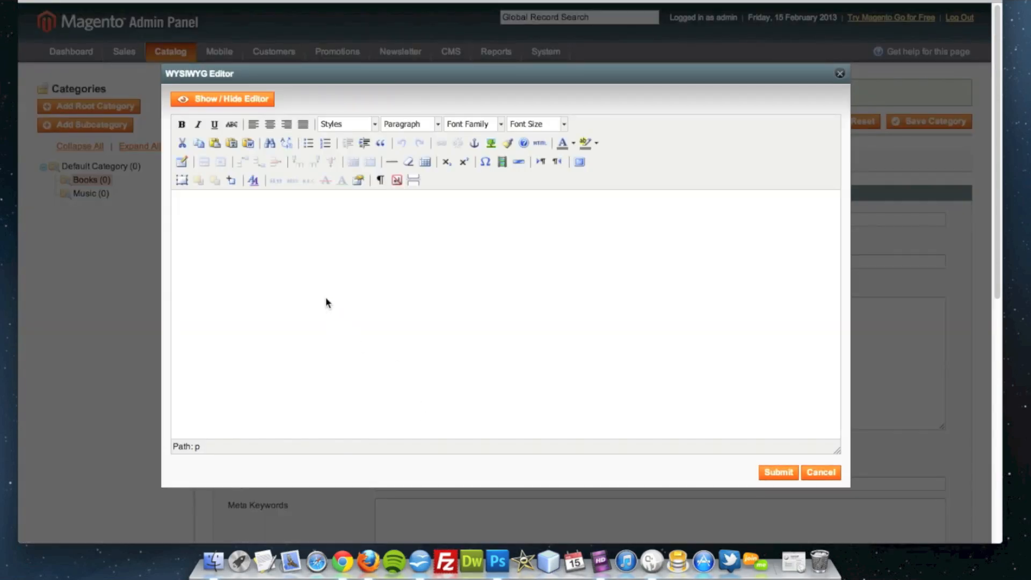
text(This)
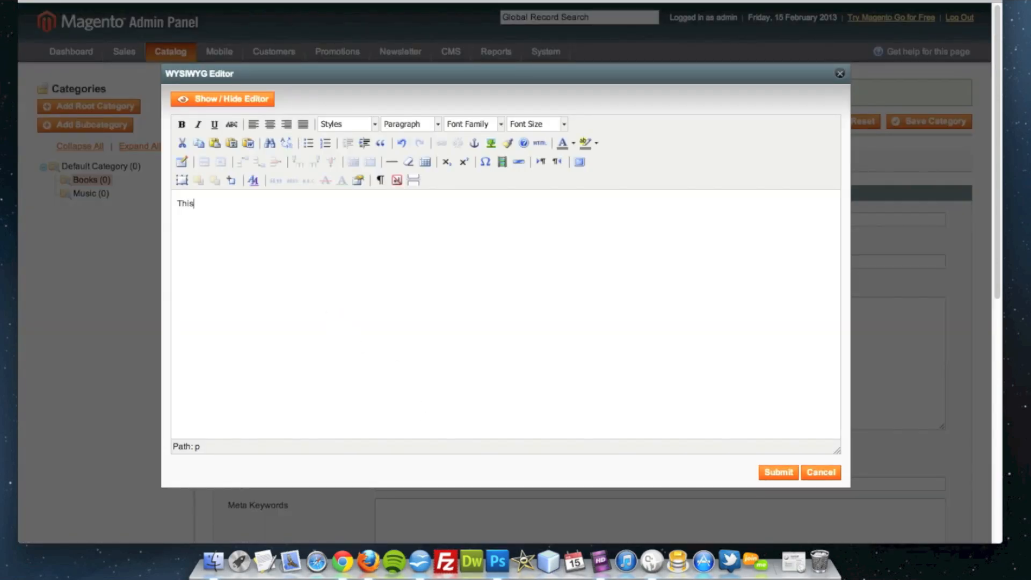
text(is the catego)
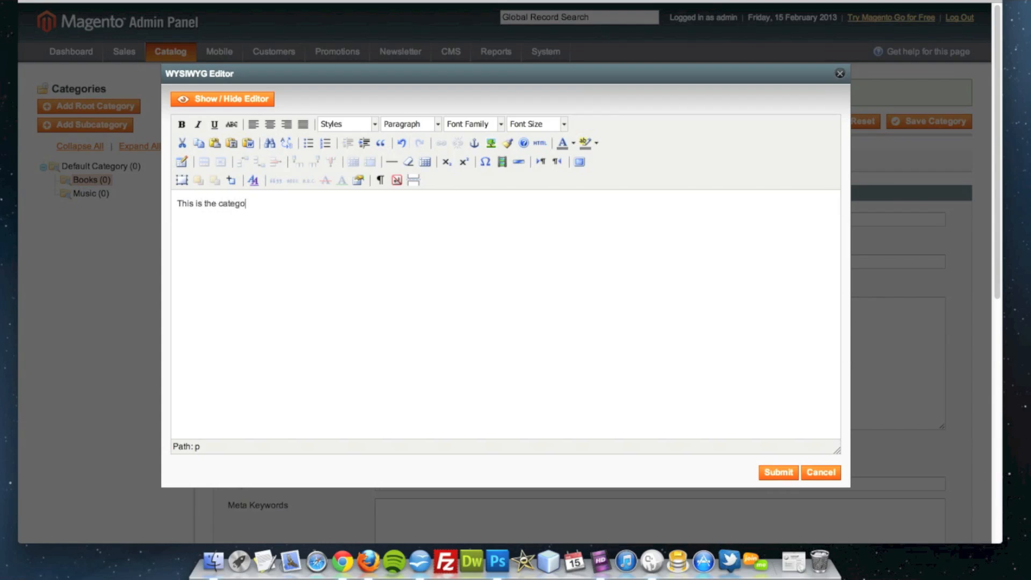
text(ry descr)
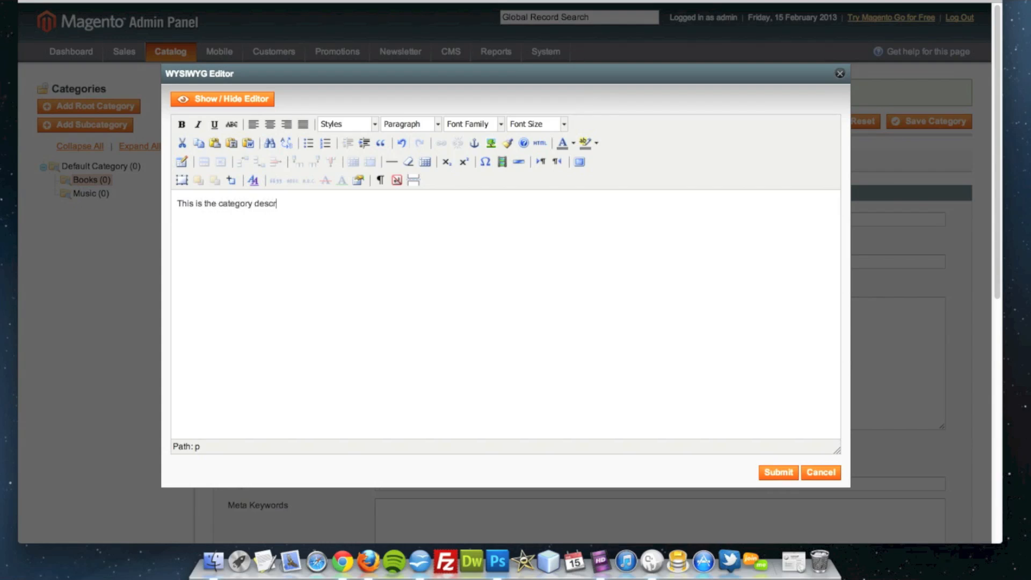
text(iption.)
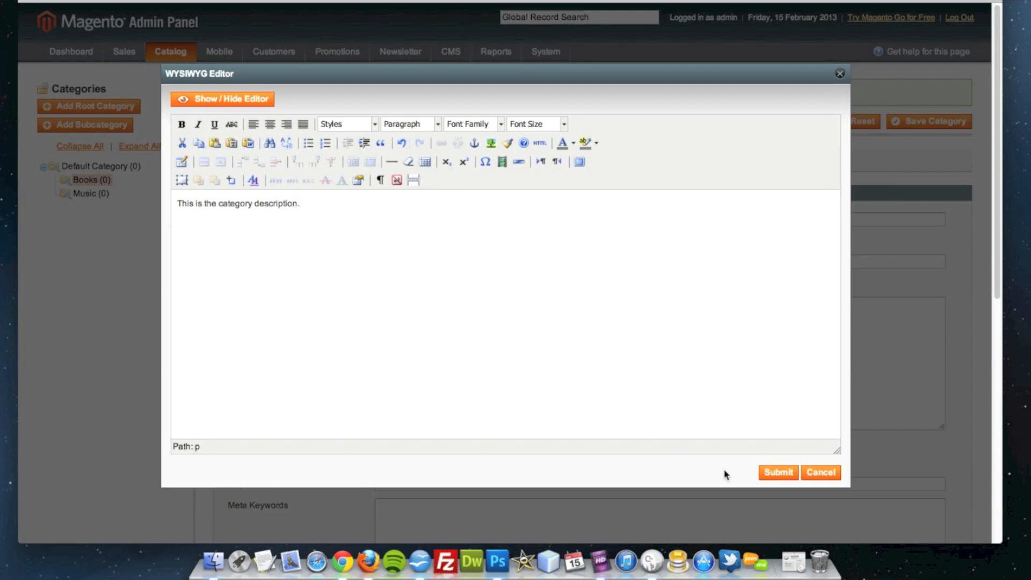
click(778, 473)
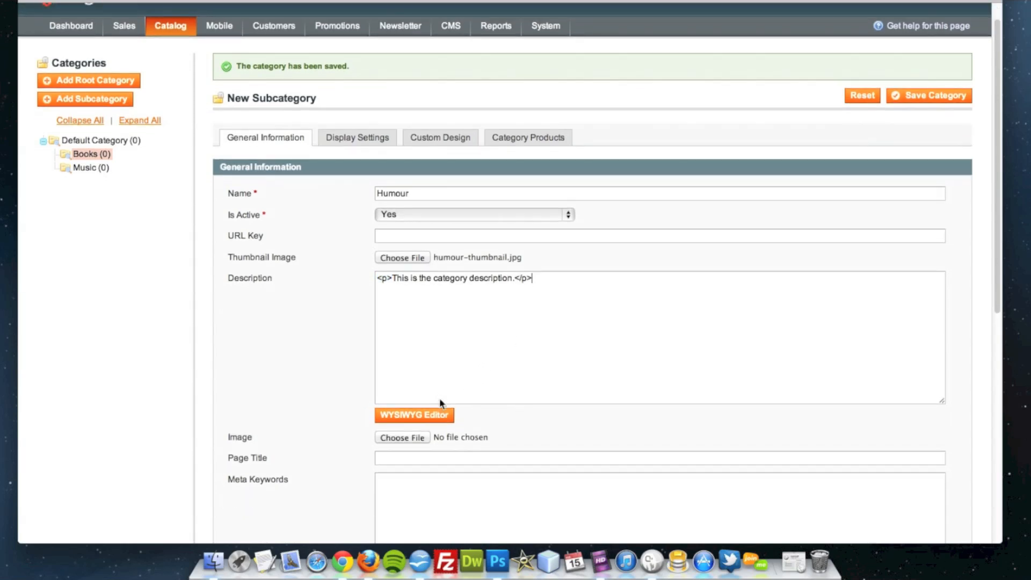
Step: Attach humour-banner.jpg as the Humour subcategory's main image
scroll(down, 3)
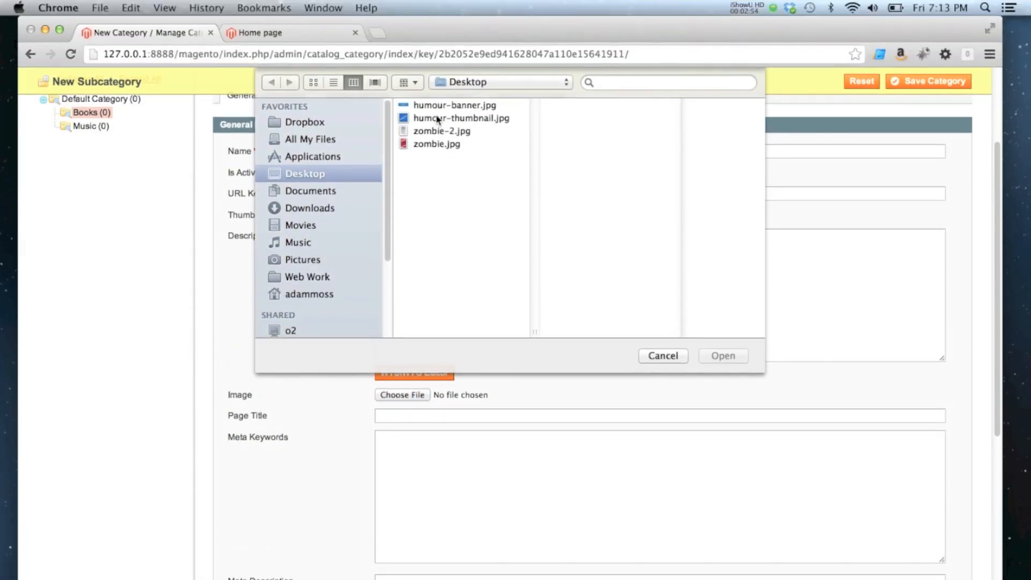
click(455, 105)
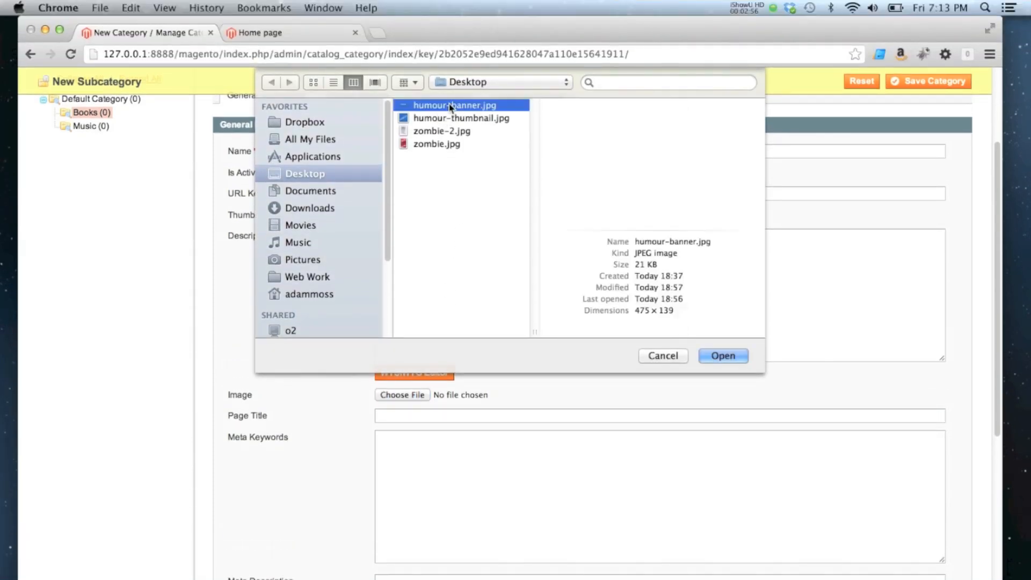
click(723, 355)
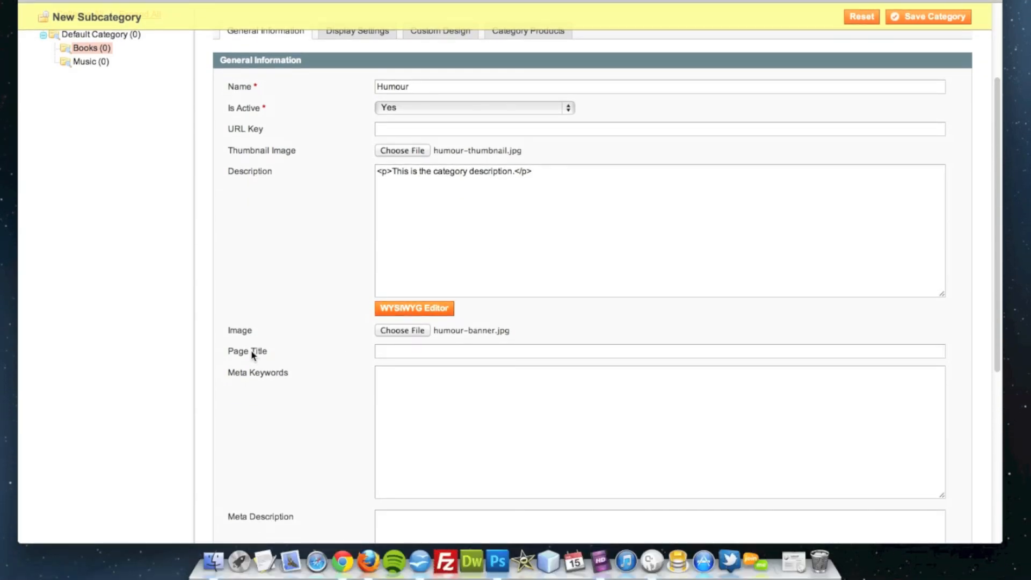
Step: Set the page title to 'Humour Books at our store' from the autocomplete suggestion
click(658, 350)
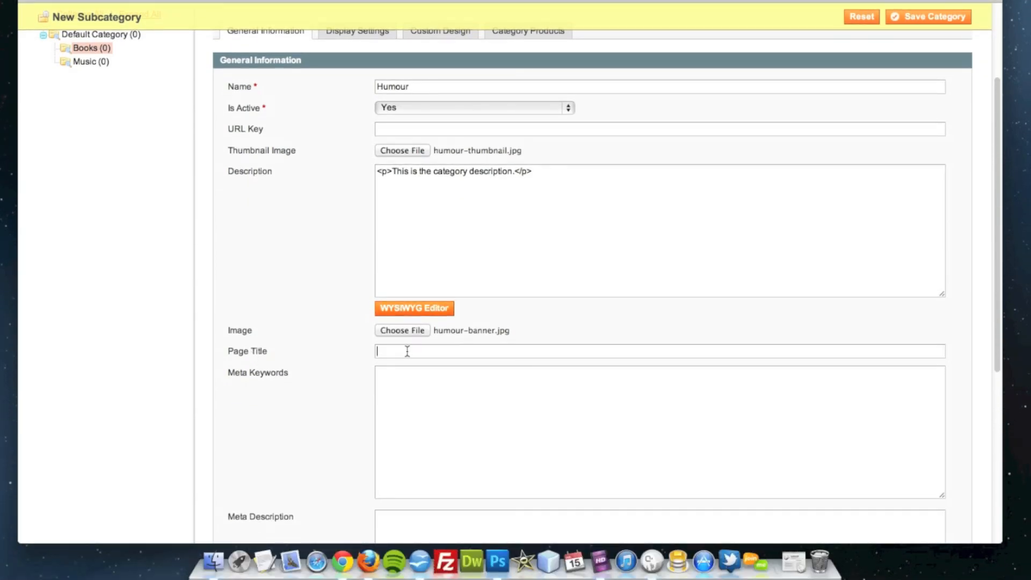
mouse_move(382, 366)
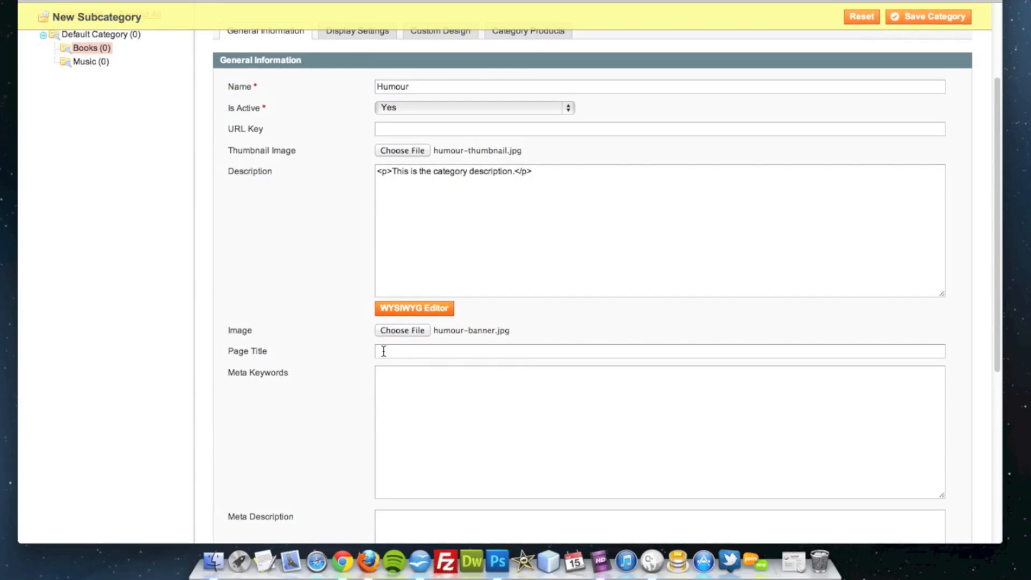
text(H)
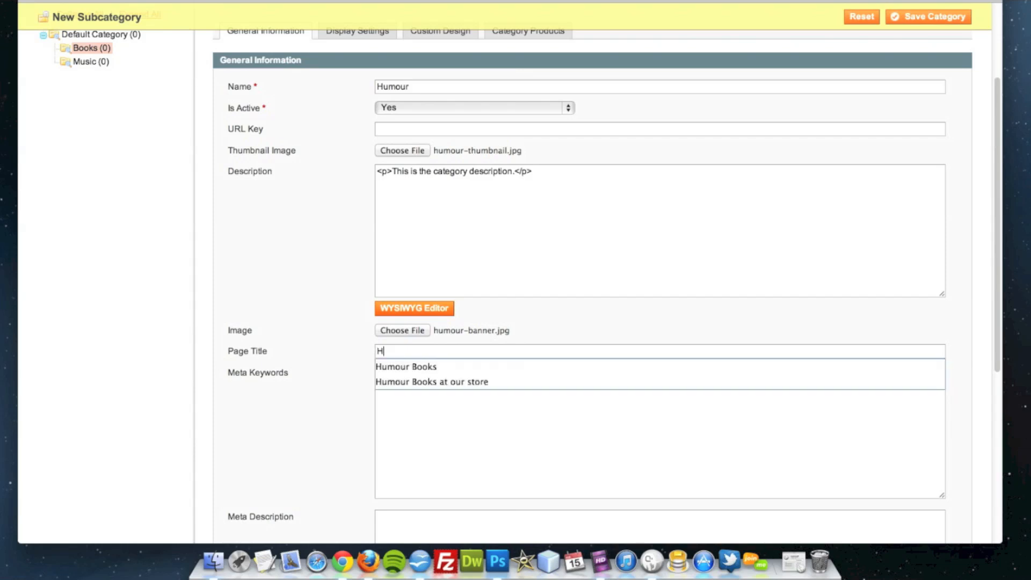
text(umour B)
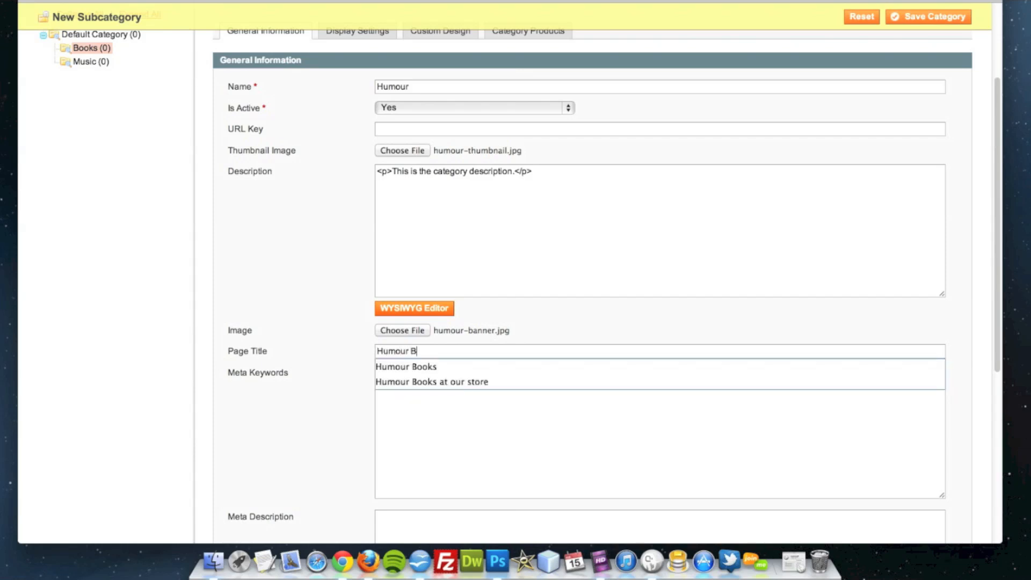
text(ooks at our store)
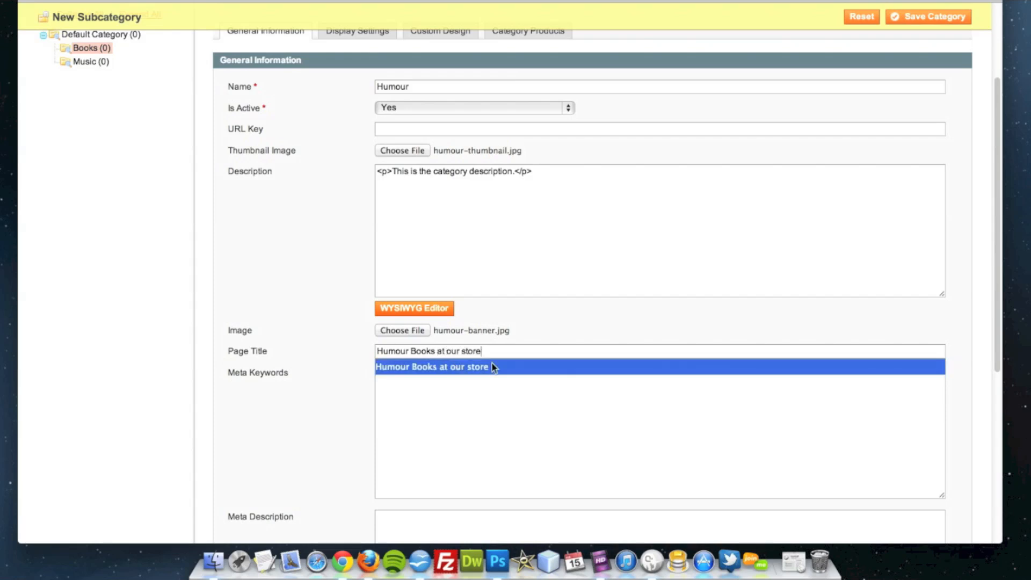
click(467, 392)
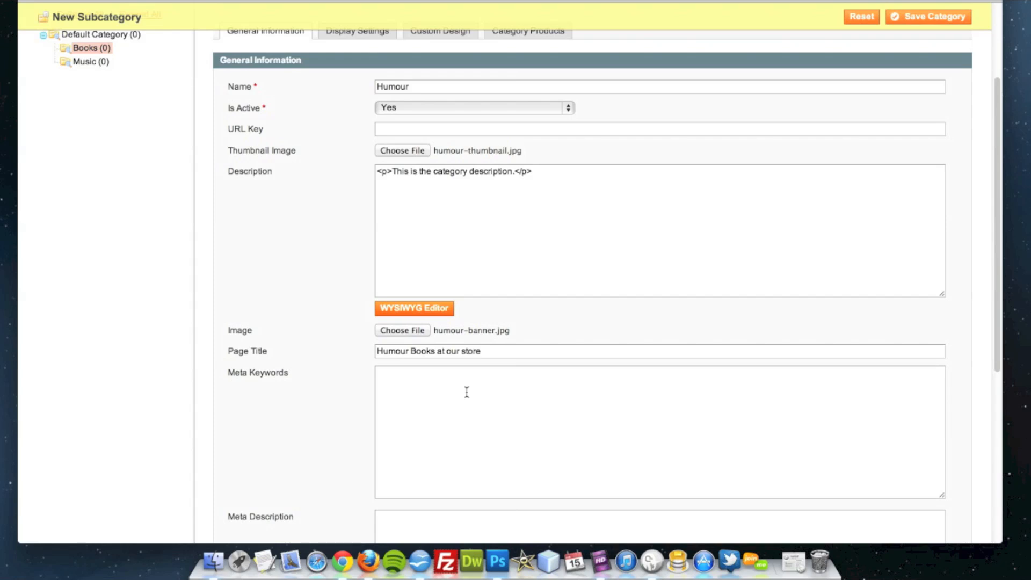
Step: Enter 'humour, books, book' as the Humour subcategory's meta keywords
scroll(down, 3)
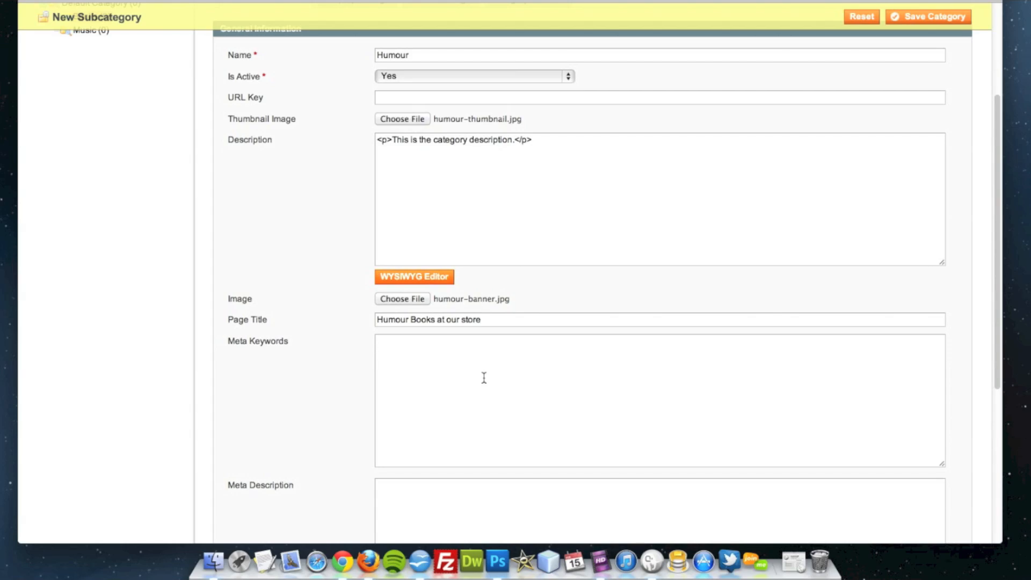
text(humour,)
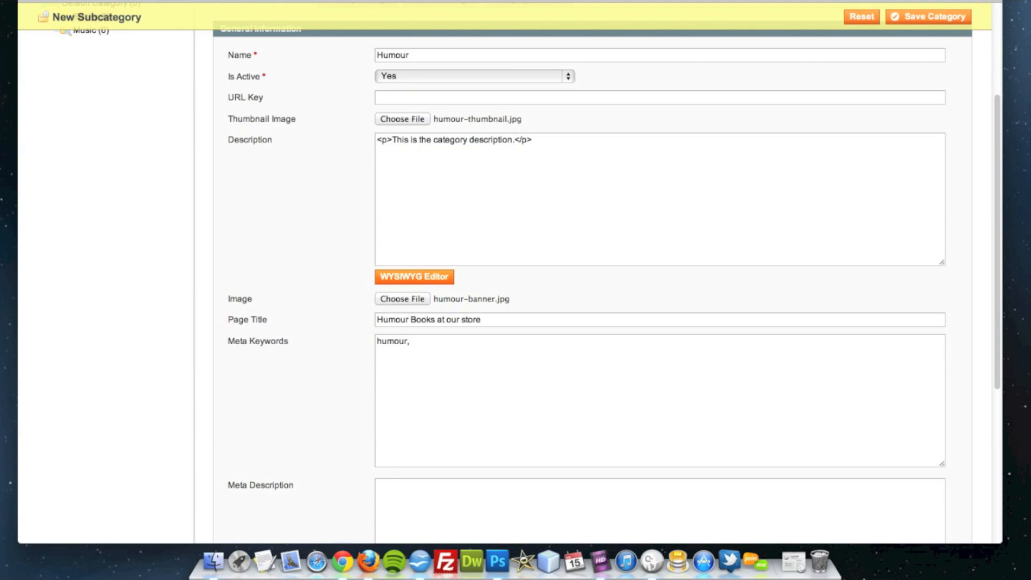
text(books,)
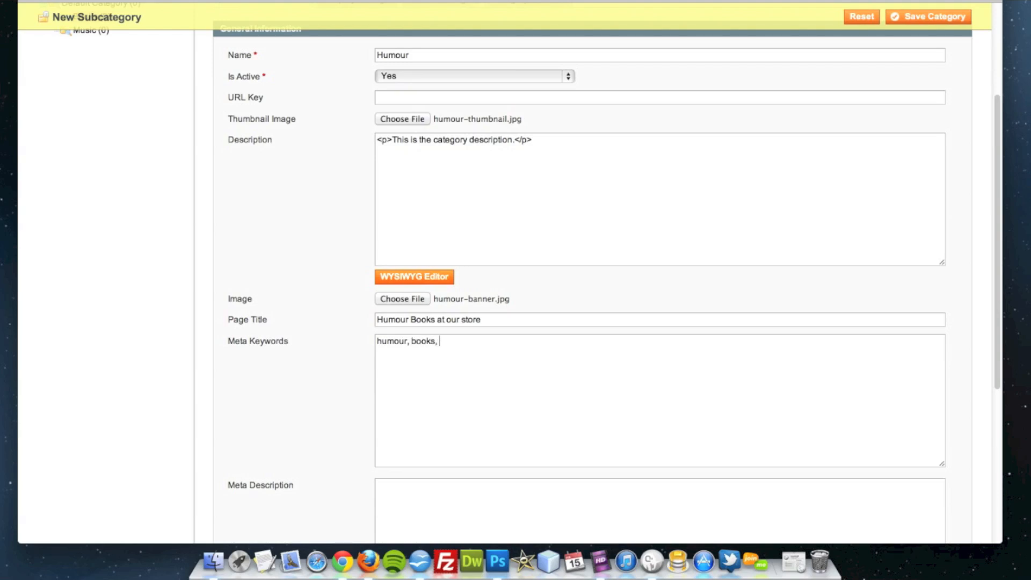
text(book)
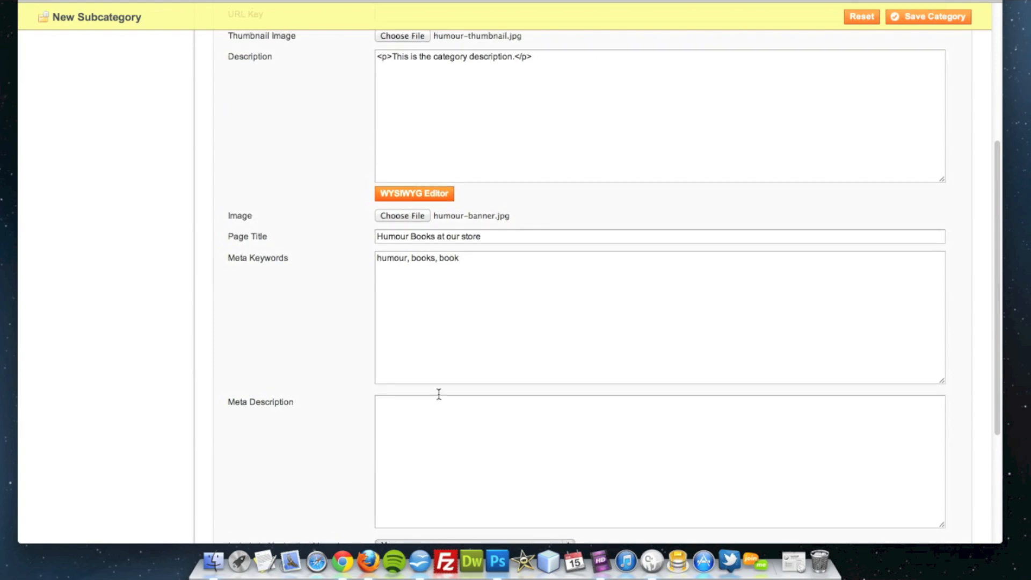
Step: Enter 'This is the meta description.' as Humour's meta description and save the category
scroll(down, 3)
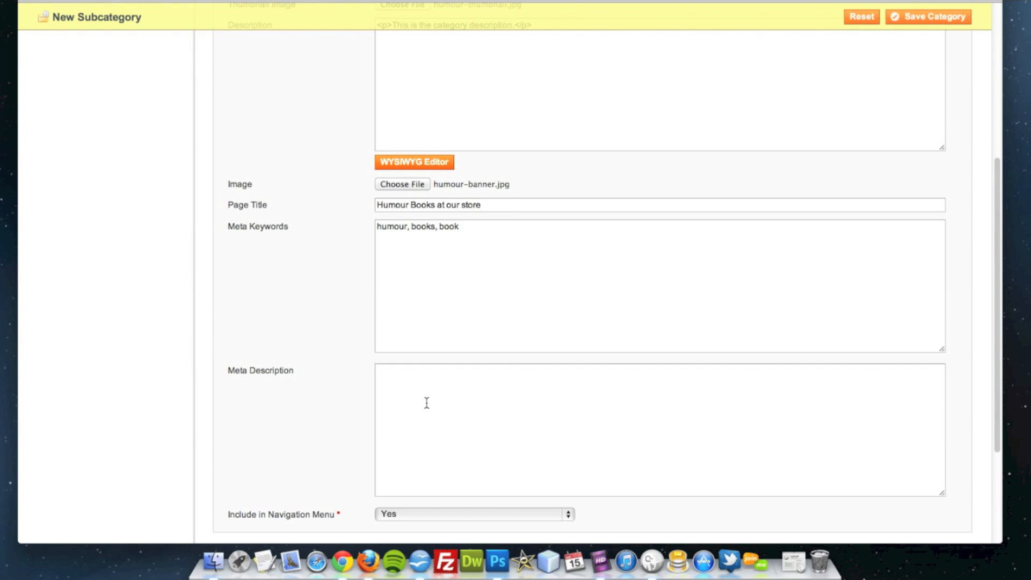
text(T)
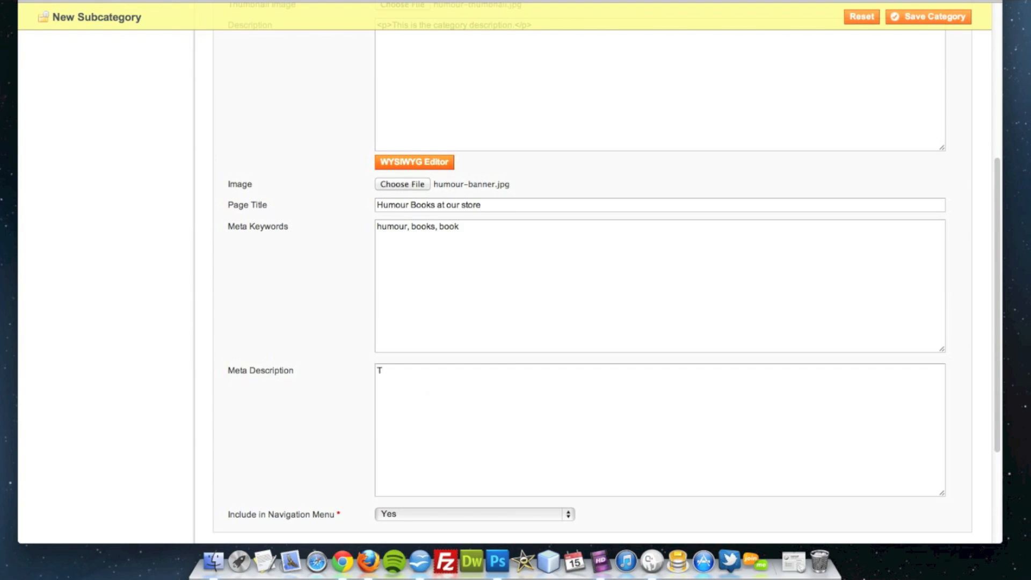
text(his is the)
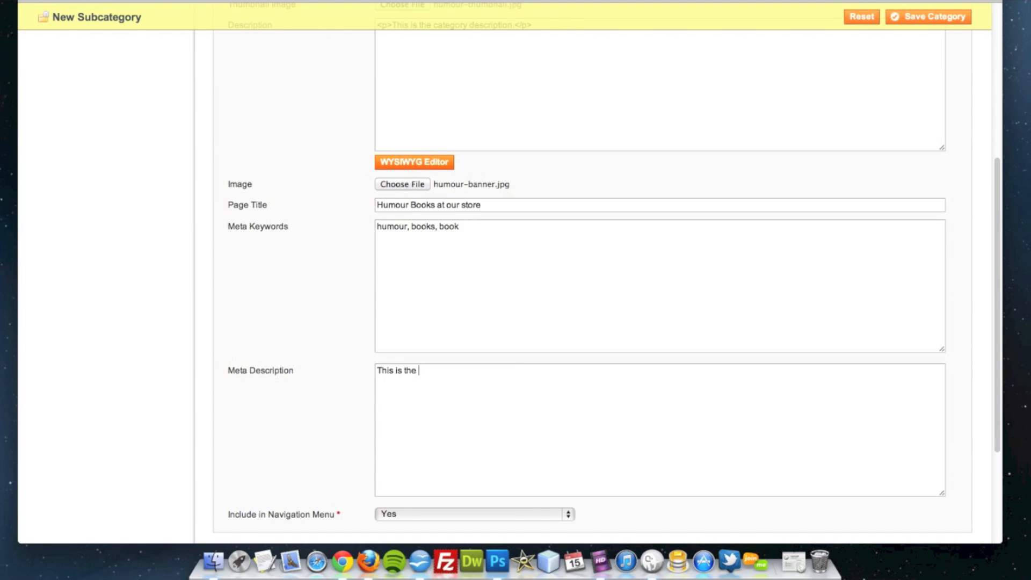
text(meta de)
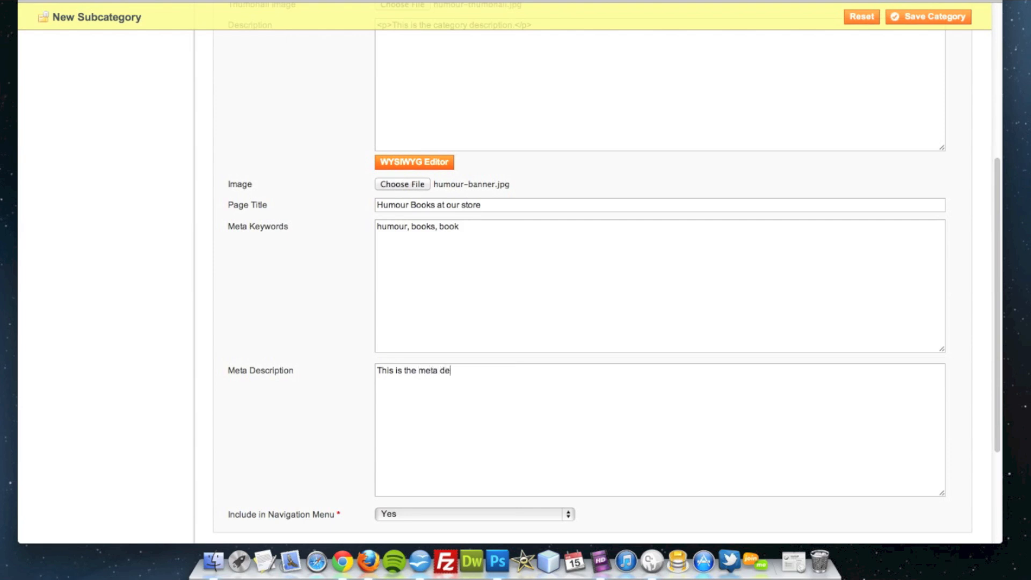
text(scription.)
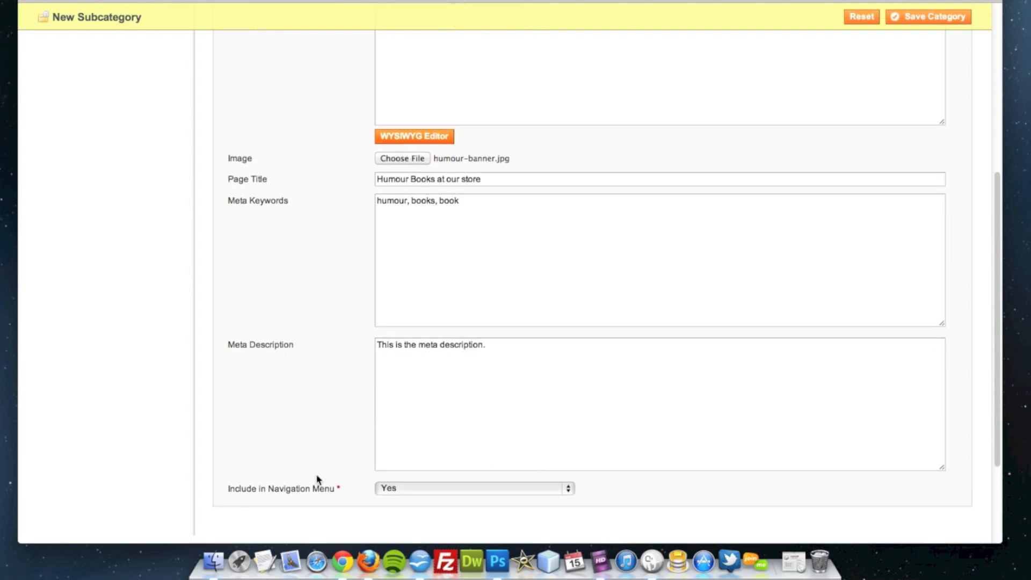
mouse_move(257, 492)
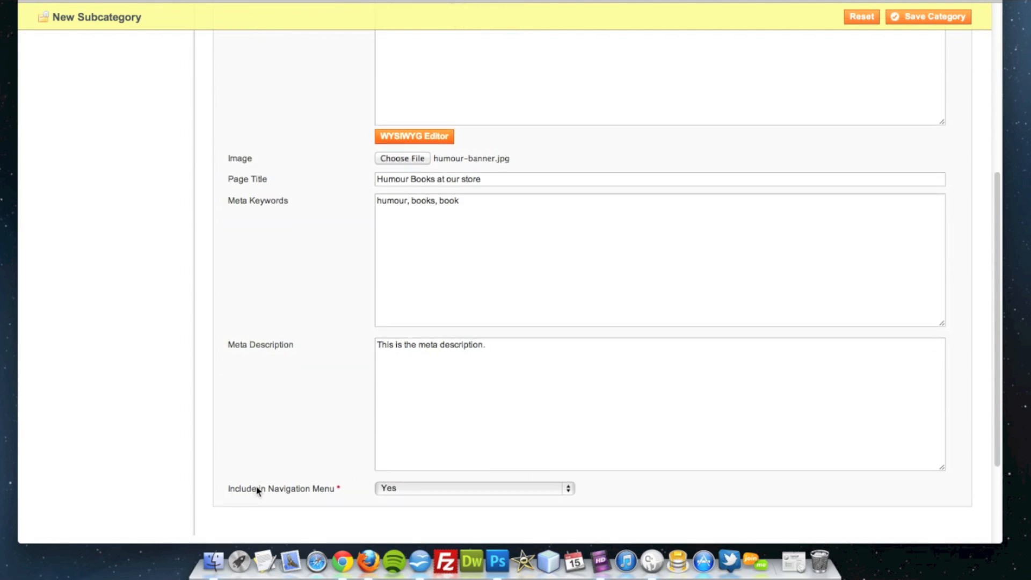
mouse_move(394, 494)
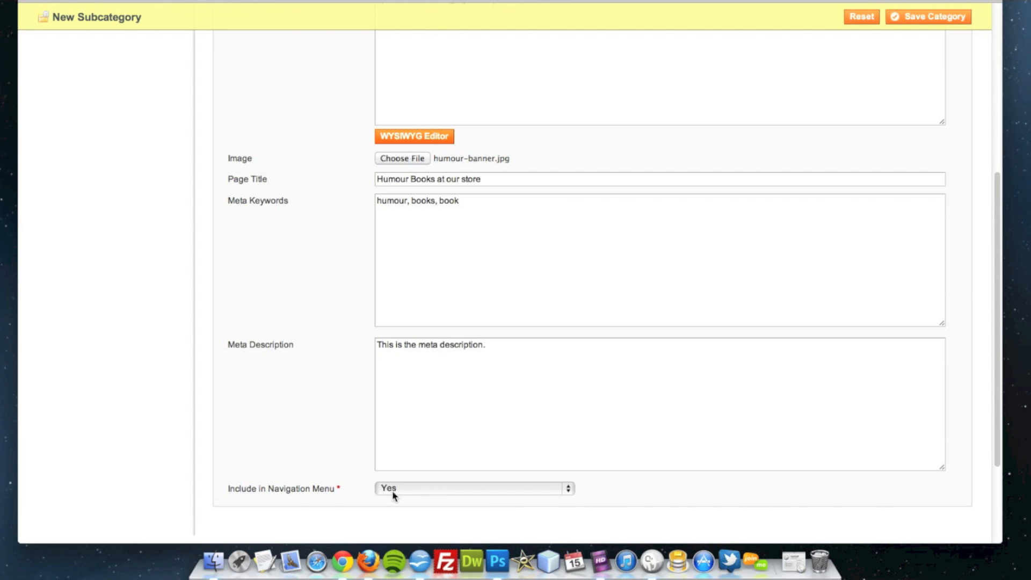
mouse_move(353, 489)
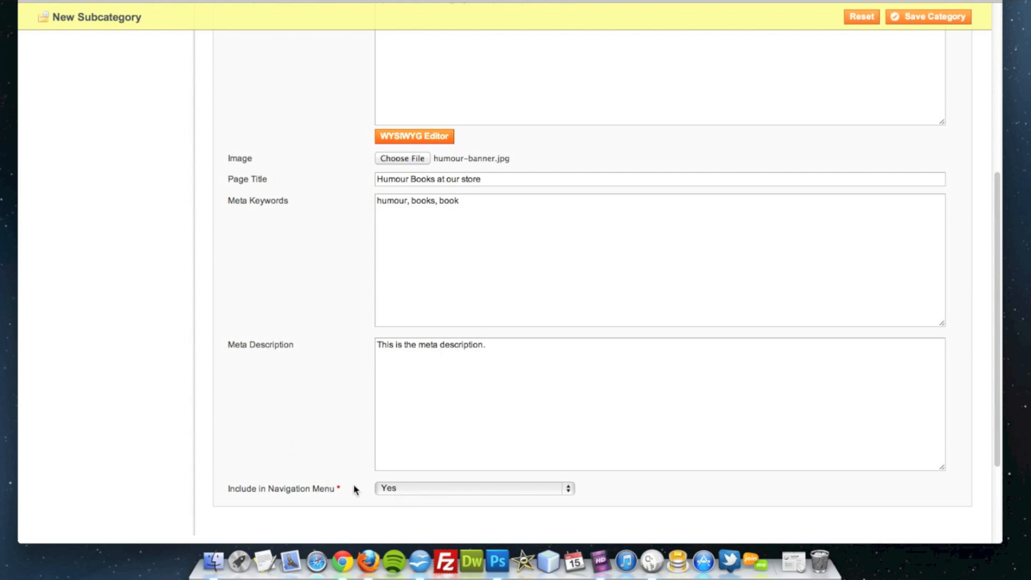
mouse_move(390, 492)
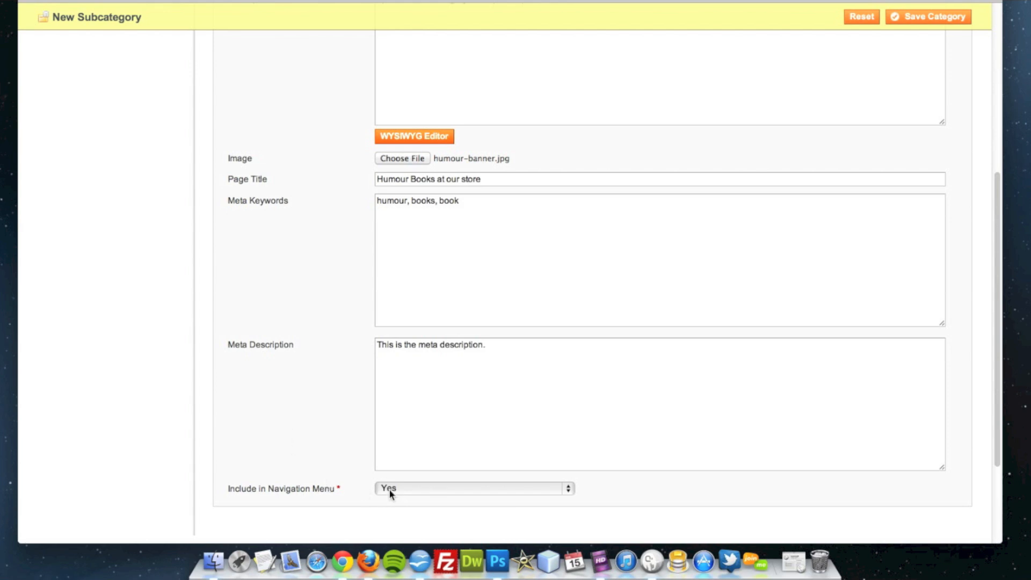
click(928, 16)
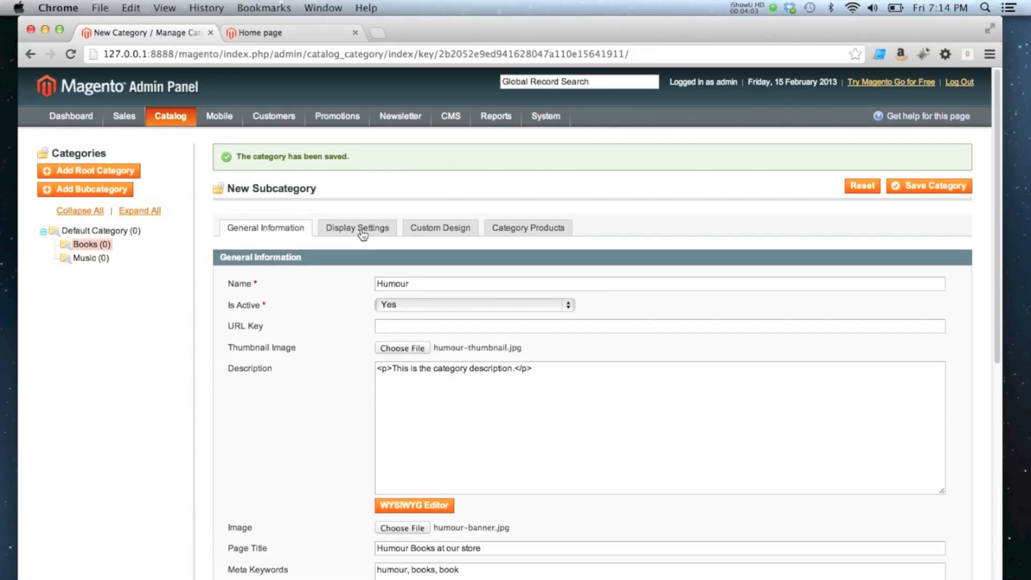
Step: In Display Settings, try Static block only and the CMS block list, then return Display Mode to Products only
click(357, 228)
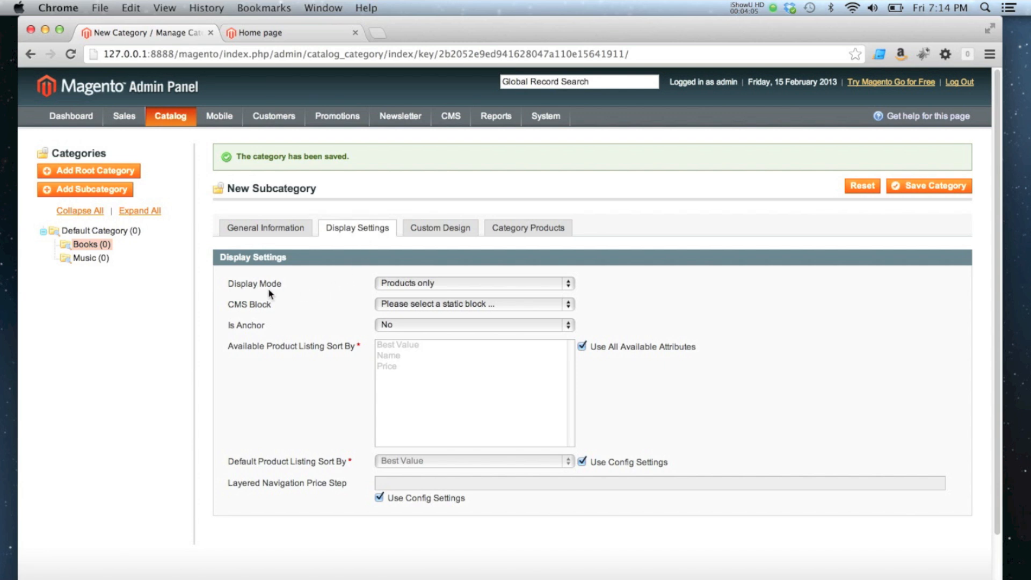
mouse_move(276, 289)
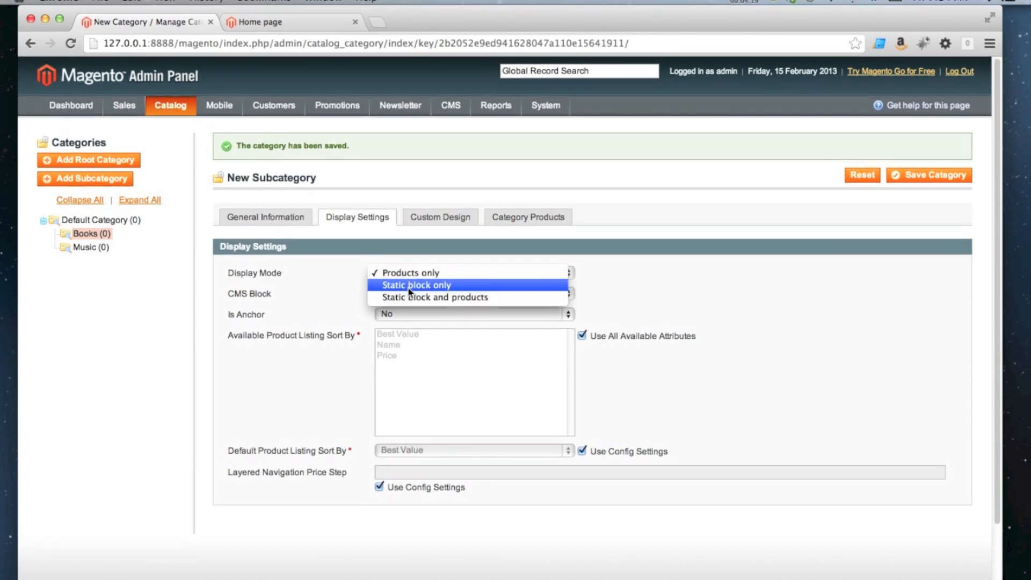
click(417, 285)
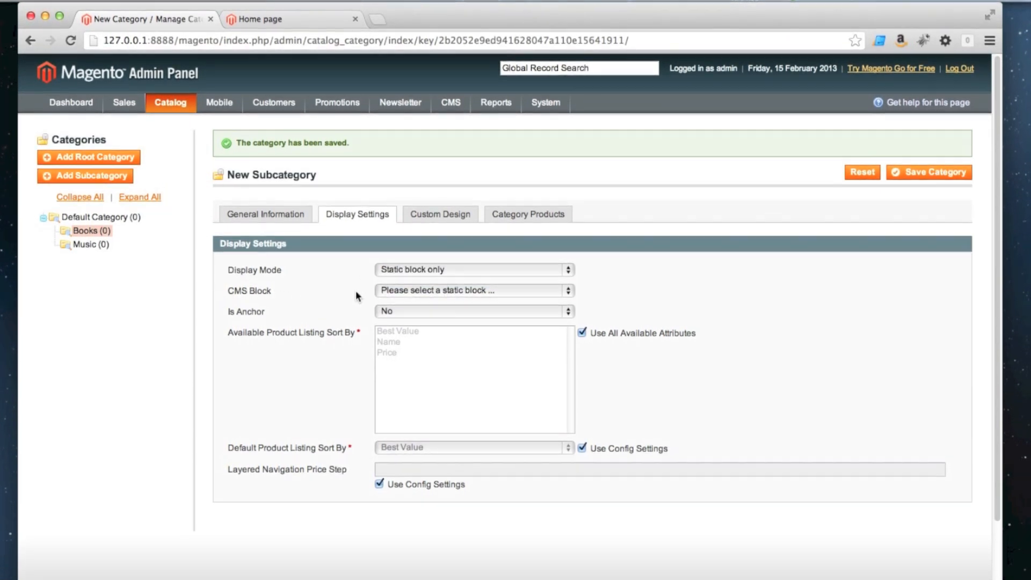
click(473, 290)
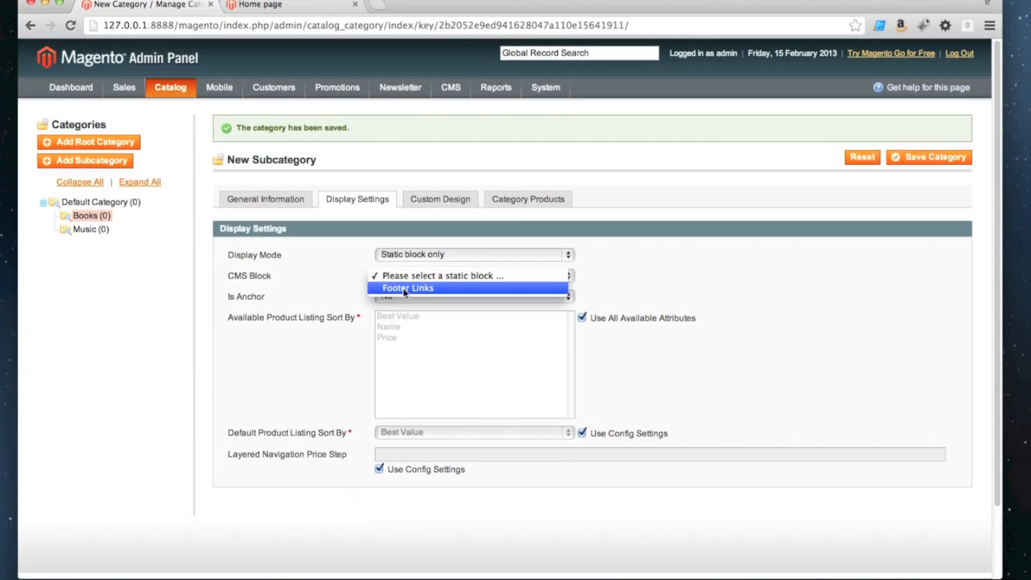
click(409, 288)
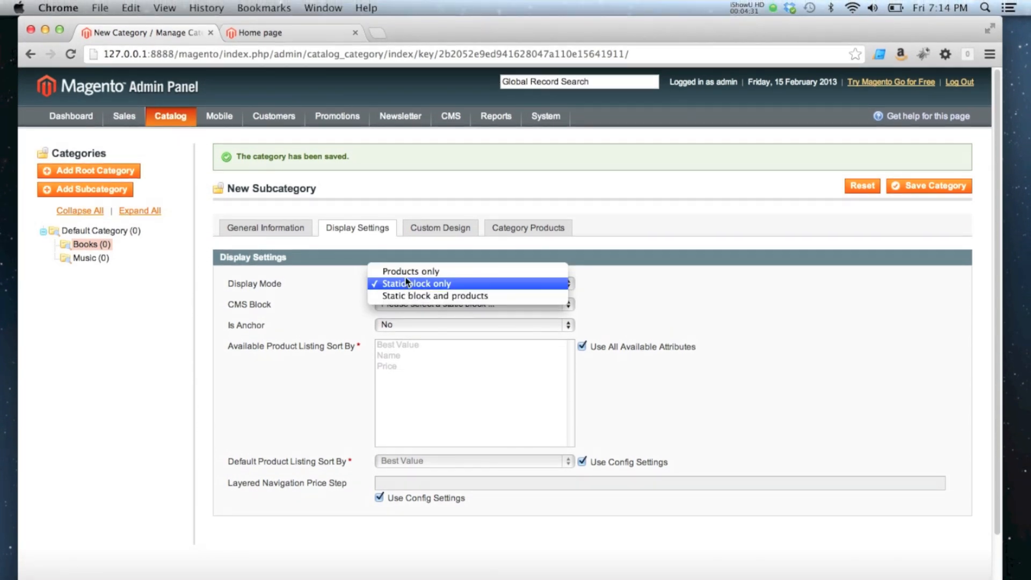
click(411, 271)
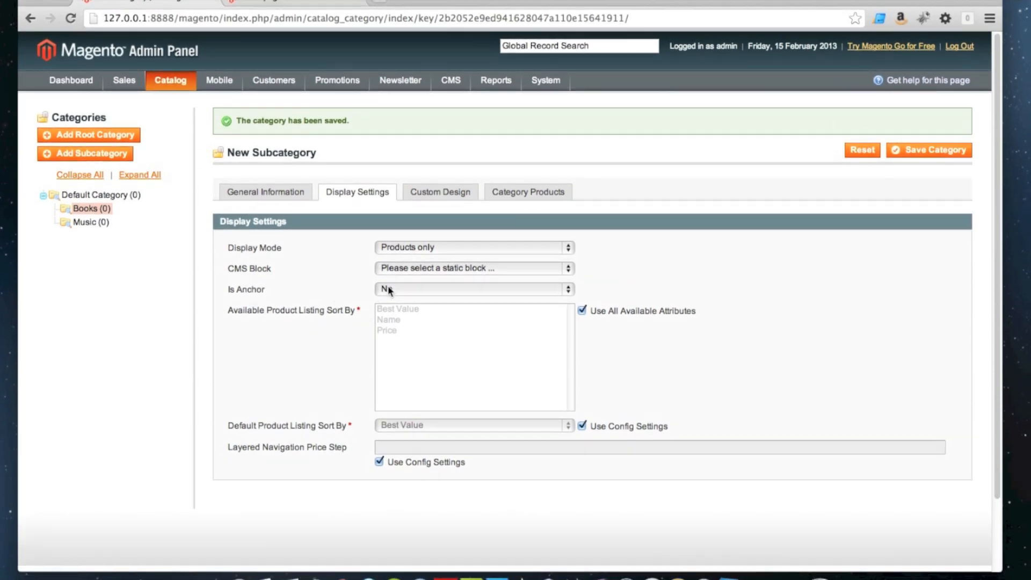
Step: Set Is Anchor to Yes for the Humour category
click(473, 294)
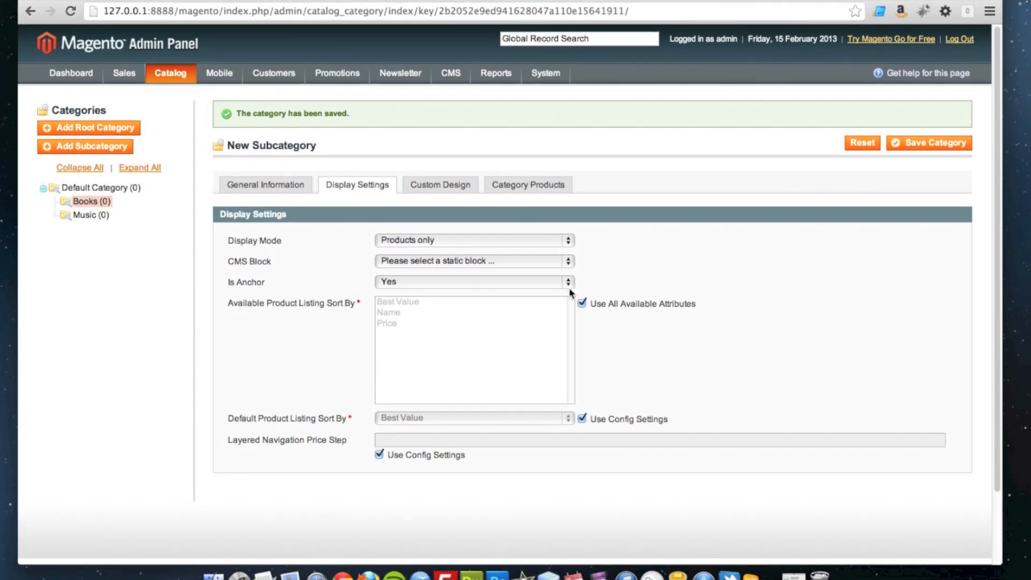
mouse_move(495, 304)
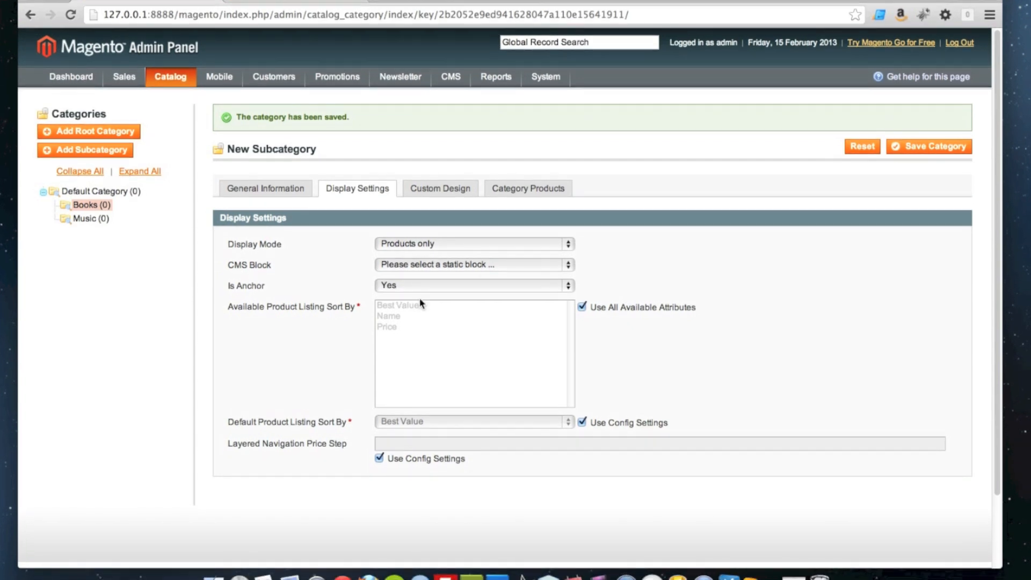
Step: Experiment with overriding the default product sort (Best Value, Price), ending with config settings still used
scroll(up, 3)
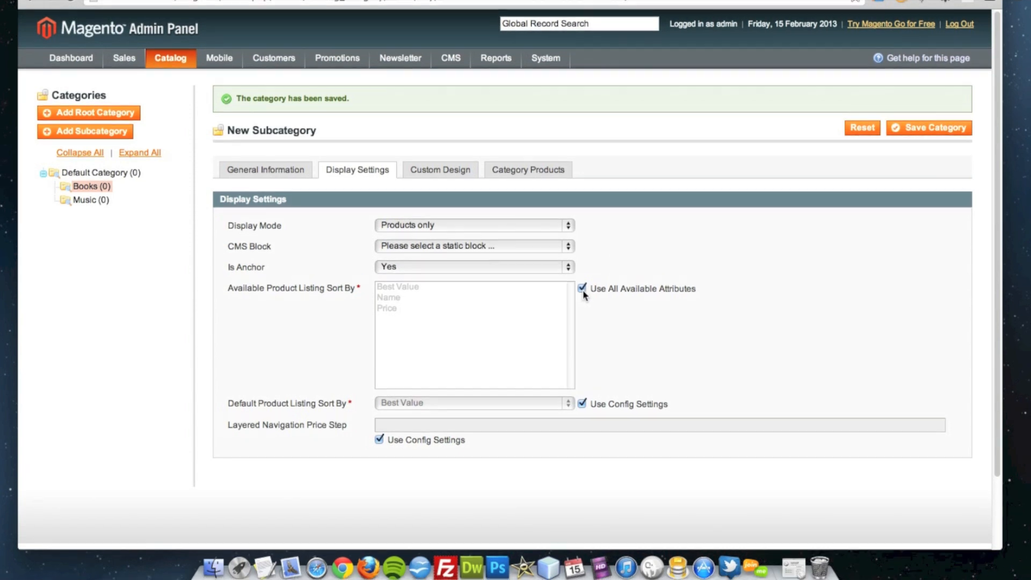
mouse_move(523, 296)
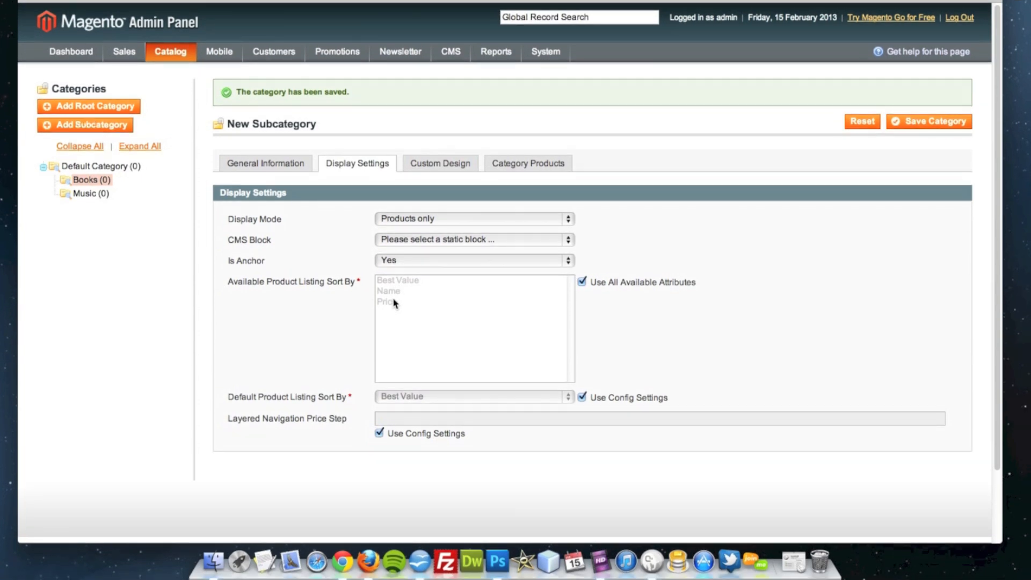
mouse_move(564, 303)
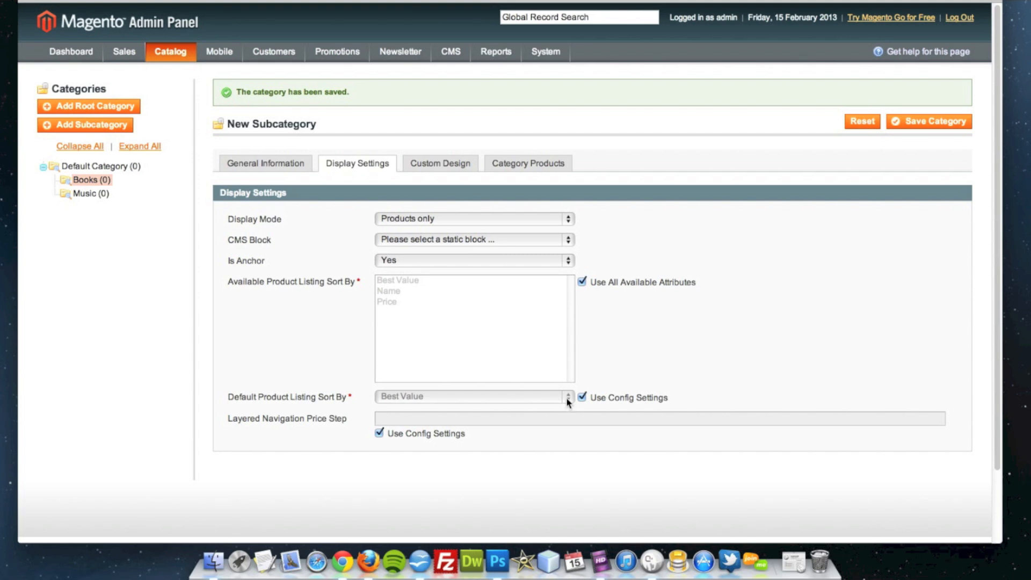
mouse_move(579, 403)
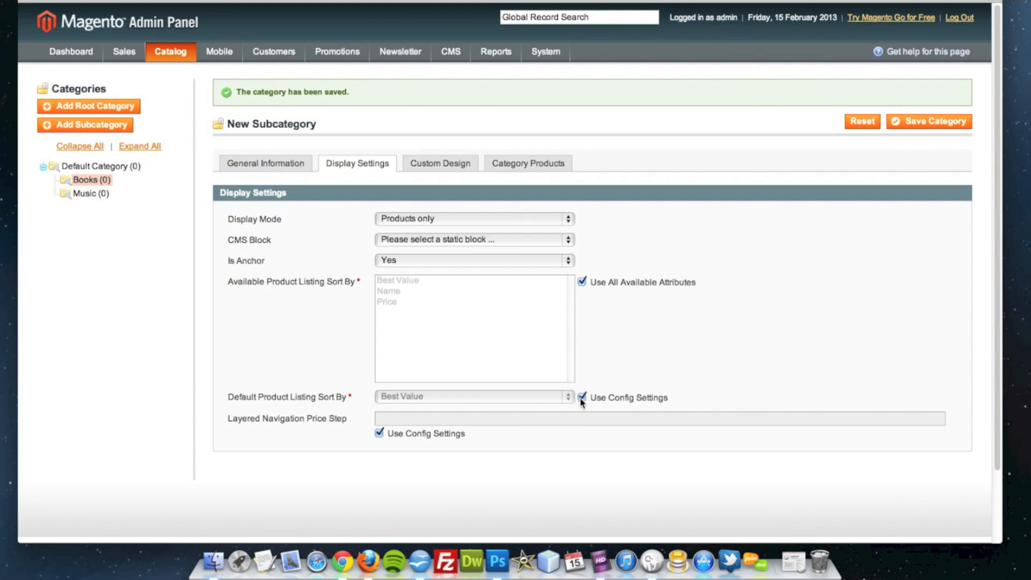
click(581, 398)
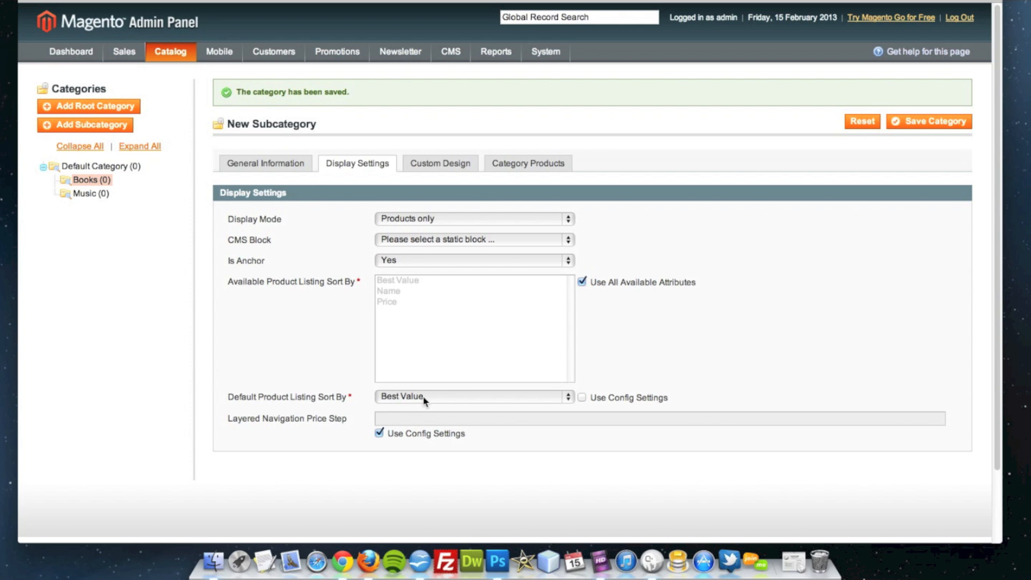
click(470, 396)
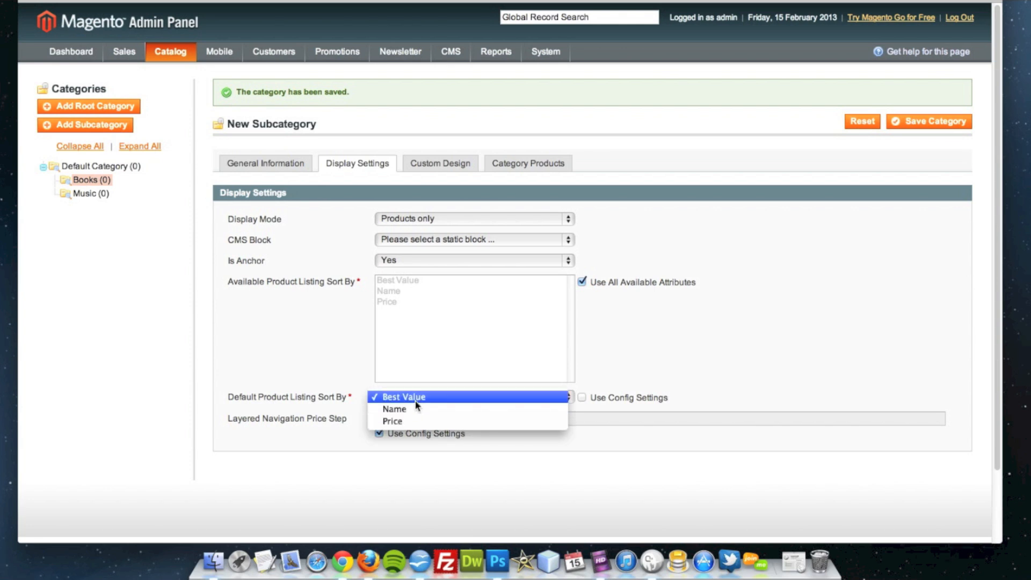
click(404, 396)
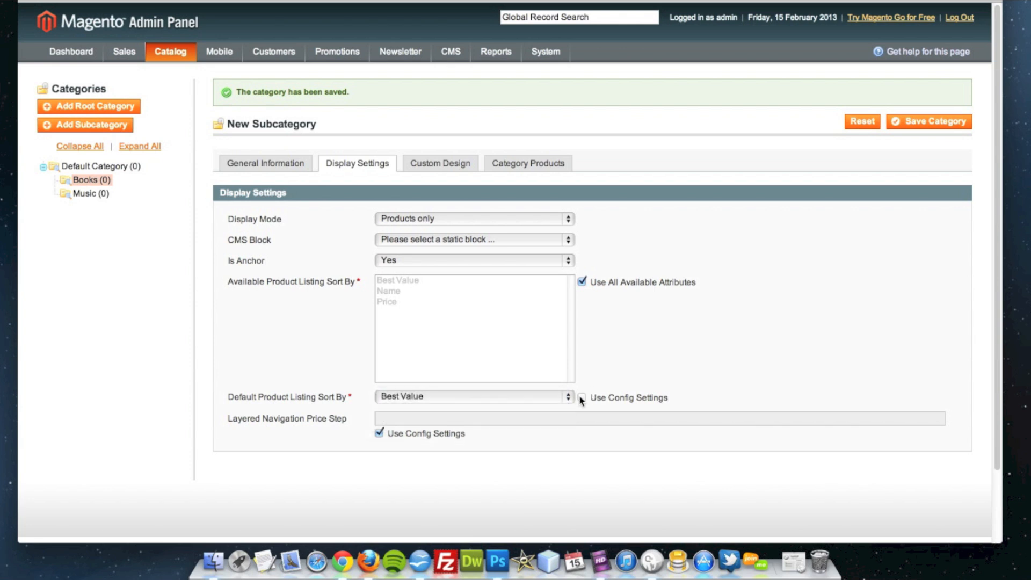
click(581, 397)
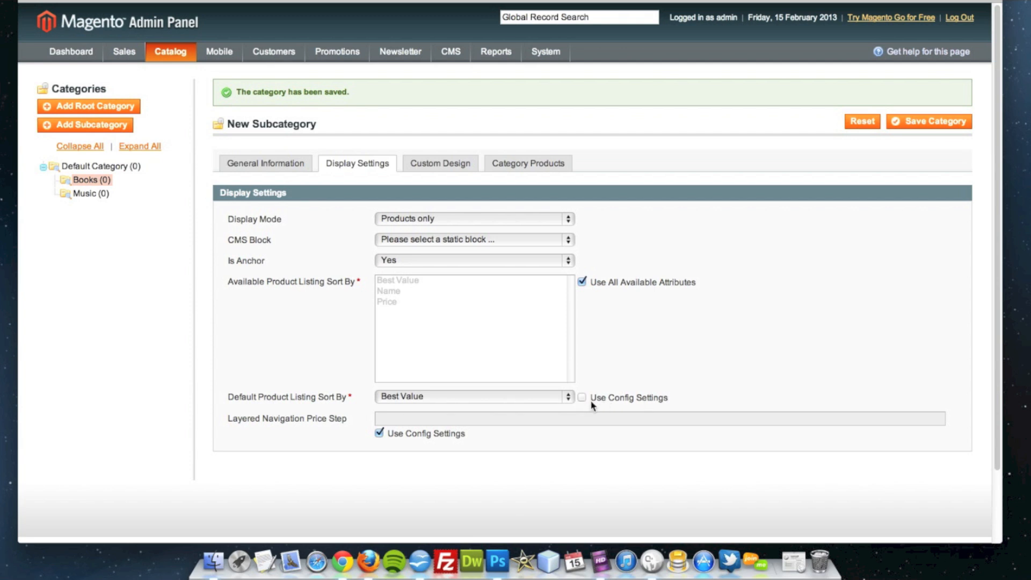
click(581, 398)
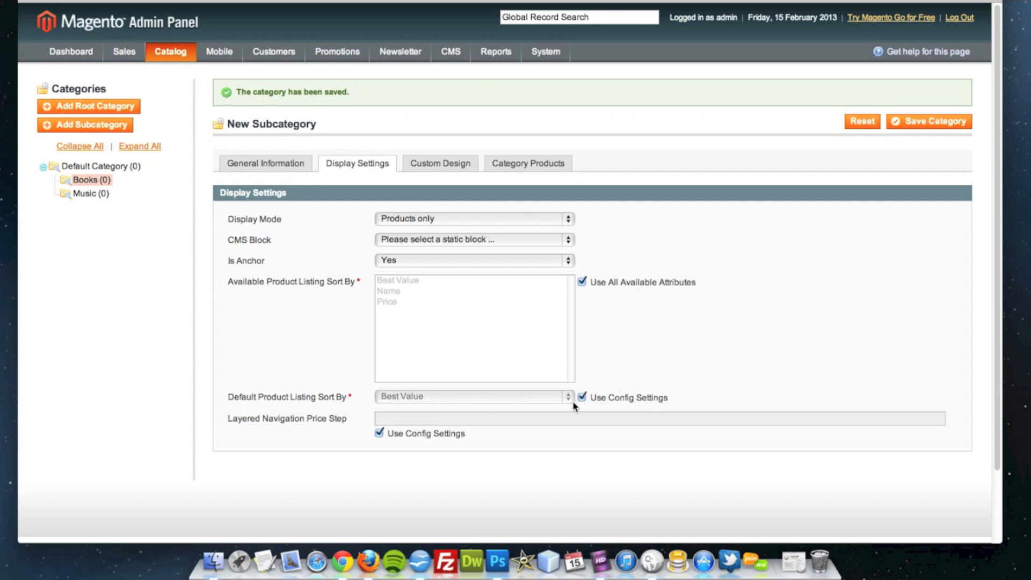
click(471, 397)
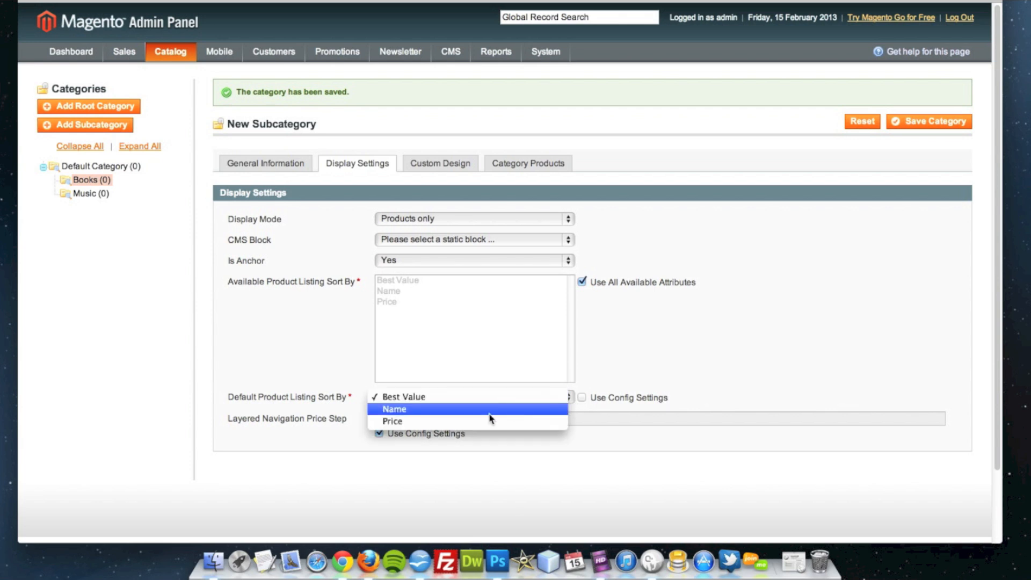
click(392, 421)
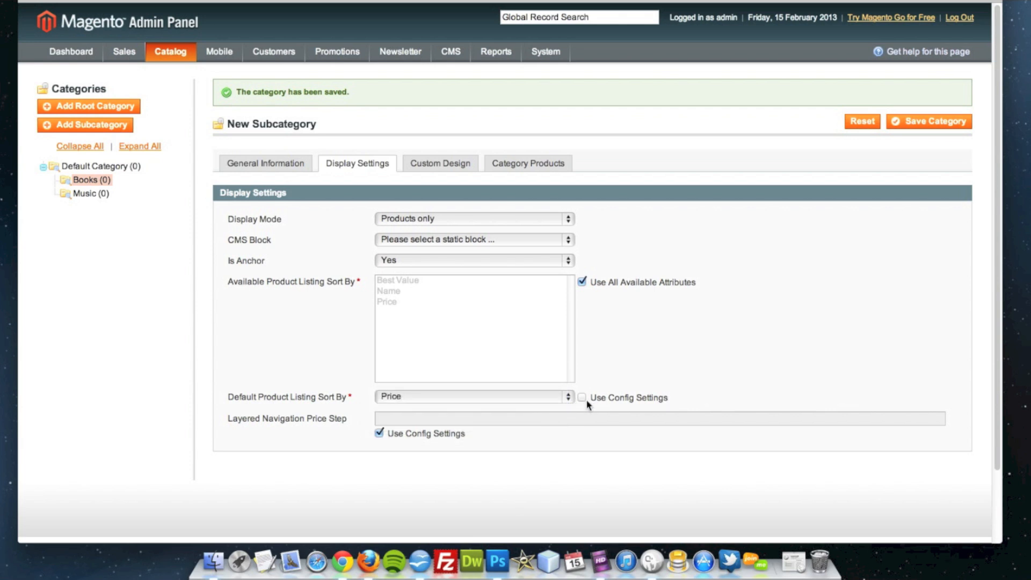
mouse_move(552, 408)
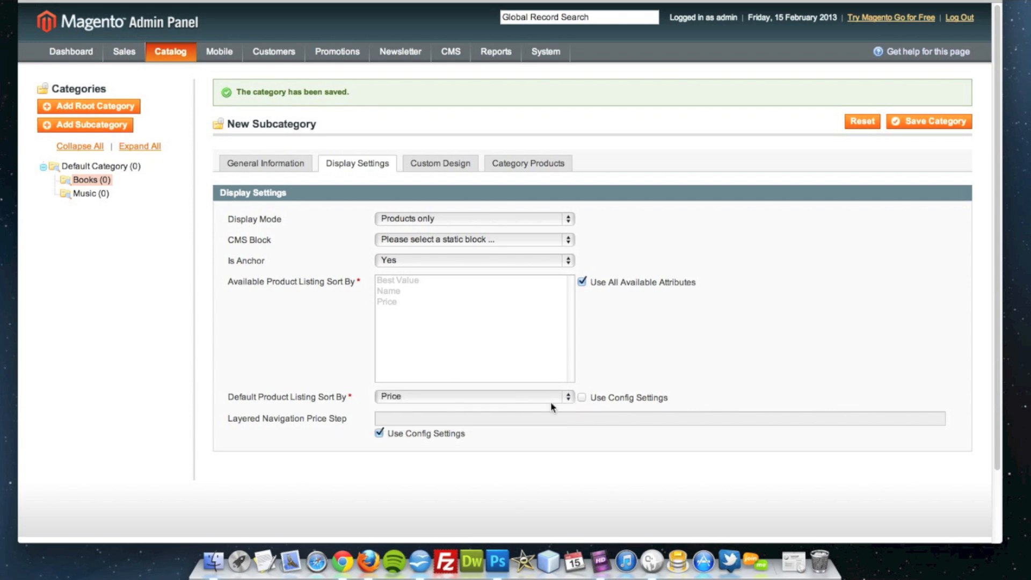
mouse_move(582, 400)
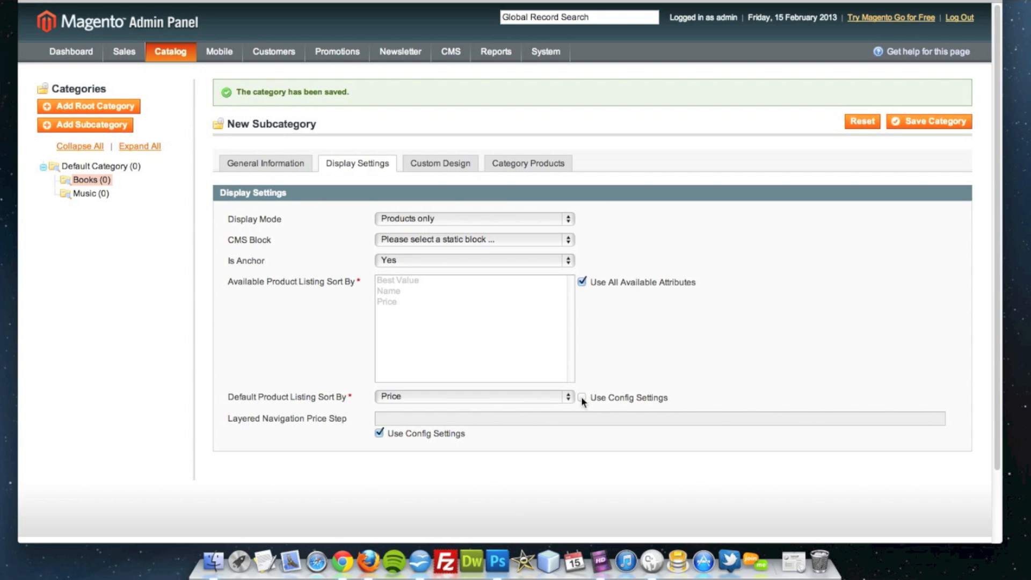
click(581, 397)
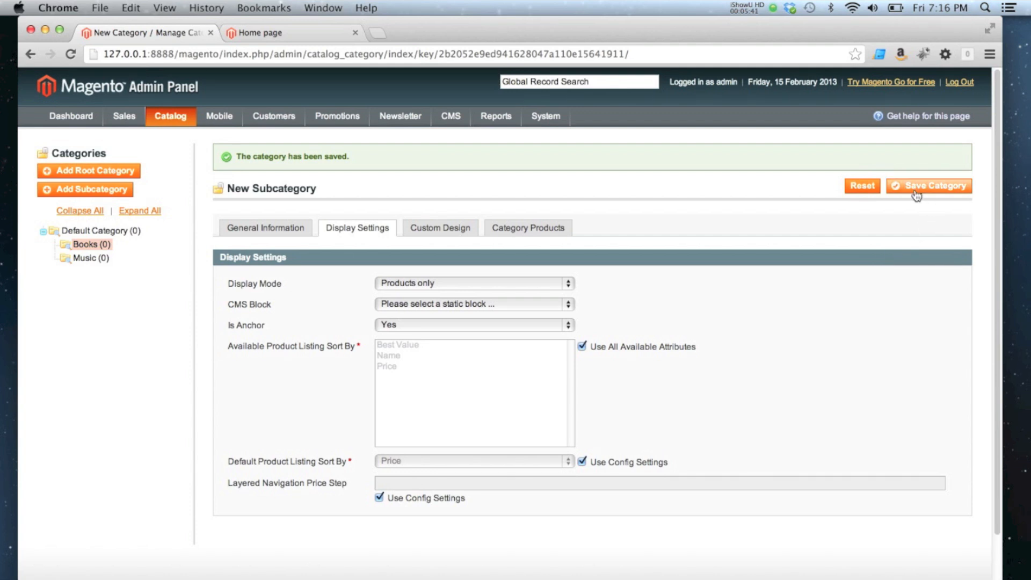
Step: Save Humour, then create an active Crime subcategory under Books and save it
click(929, 186)
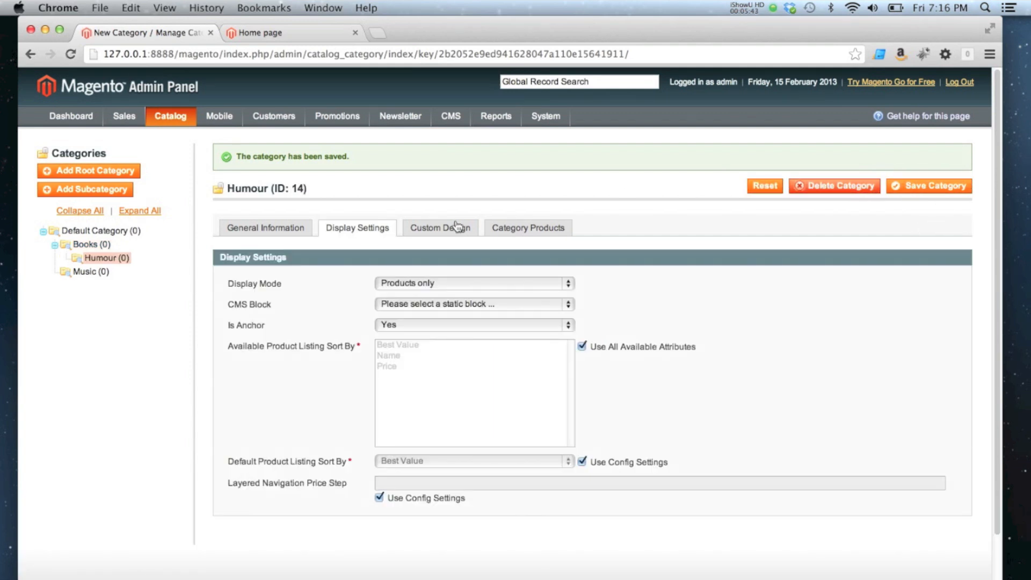
mouse_move(86, 257)
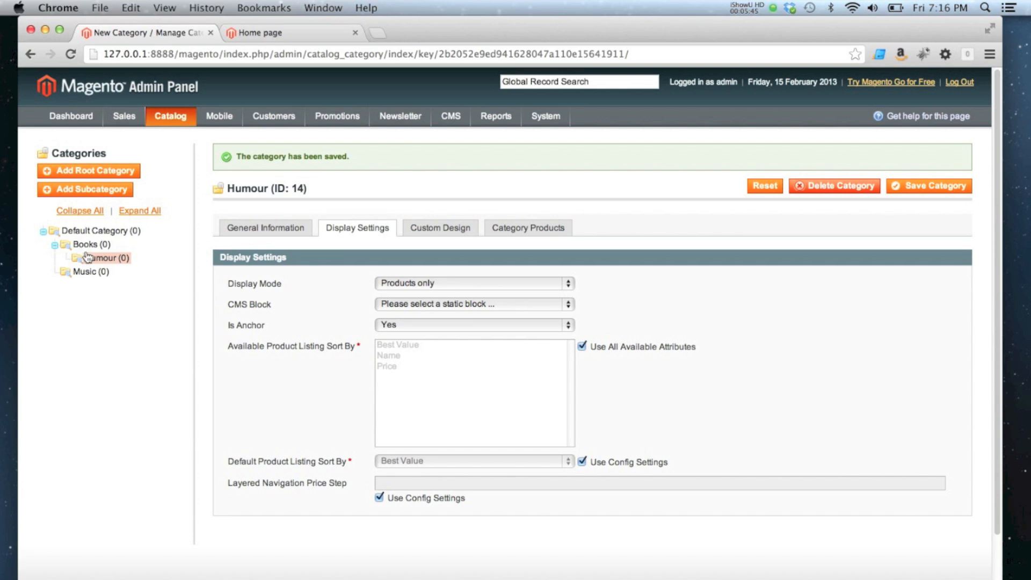
click(86, 244)
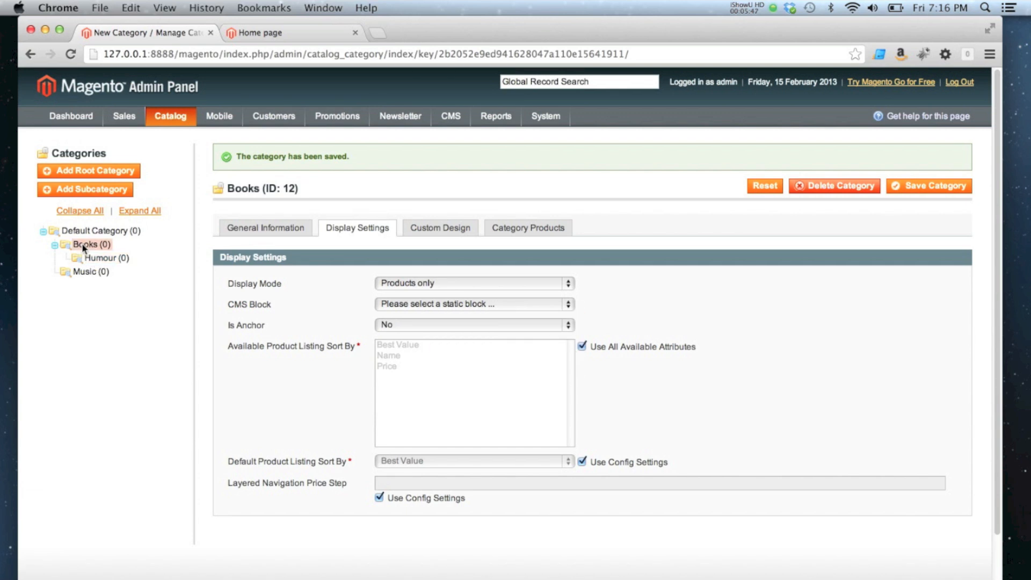
click(86, 190)
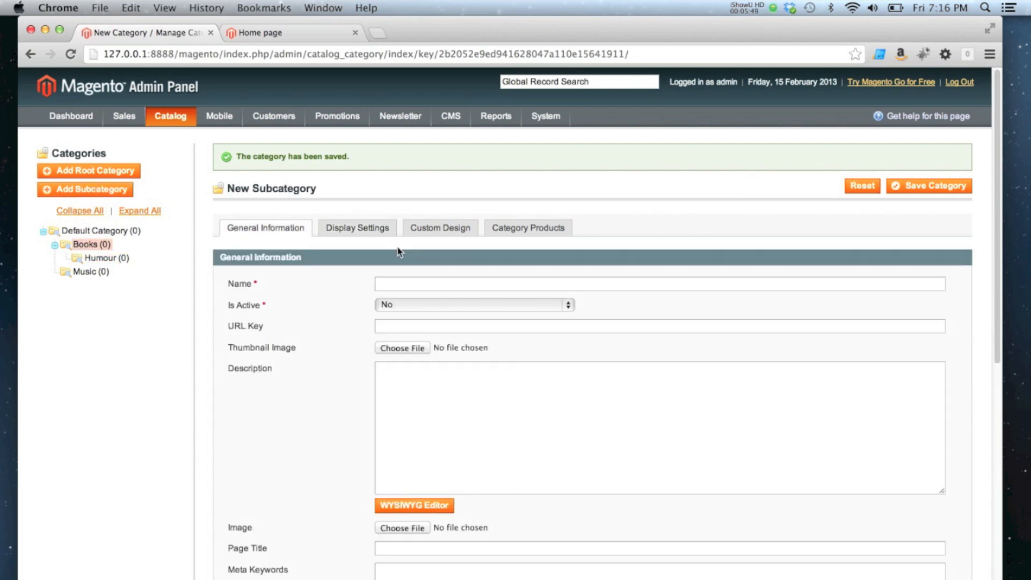
text(Crime)
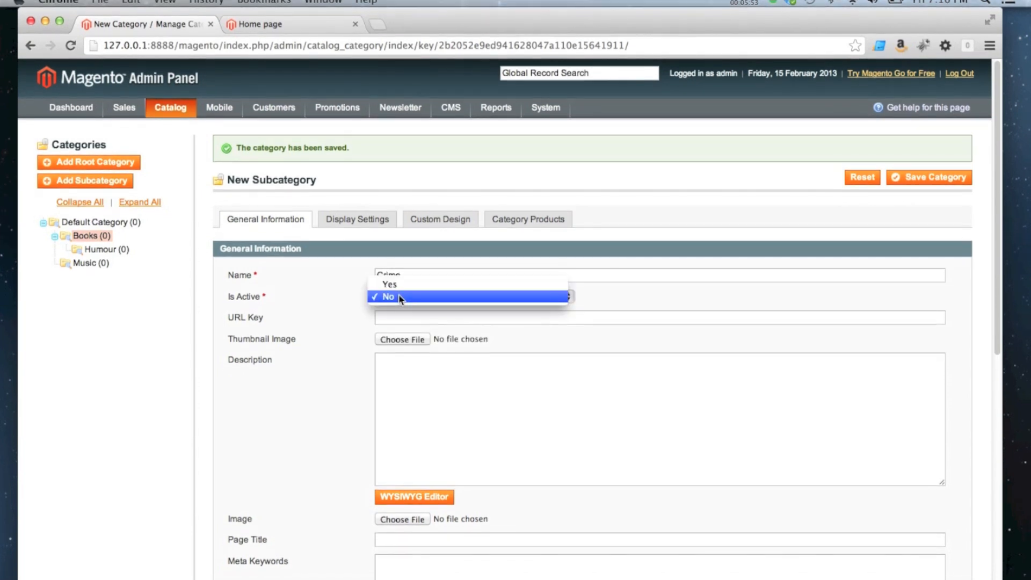
click(389, 284)
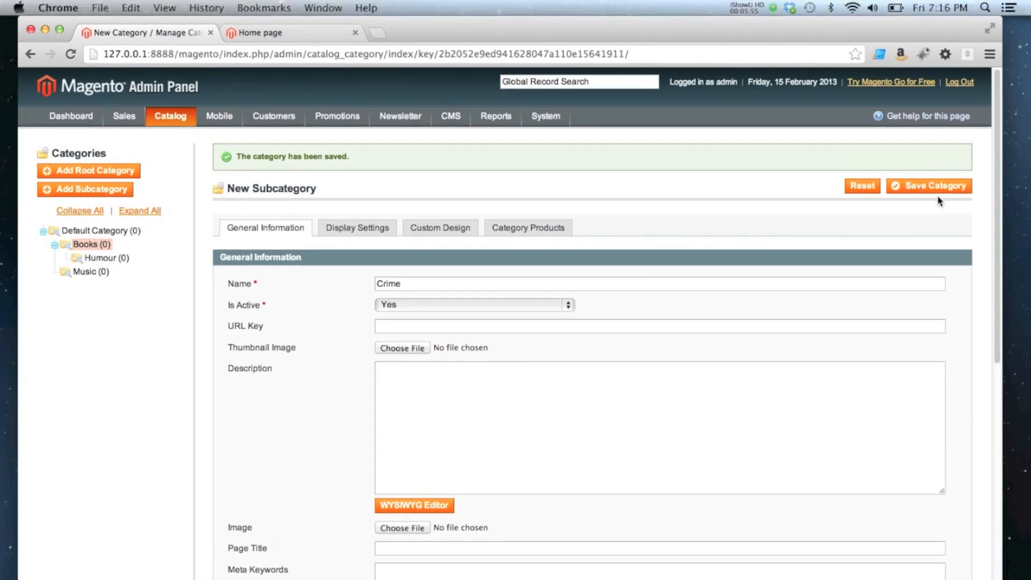
click(928, 186)
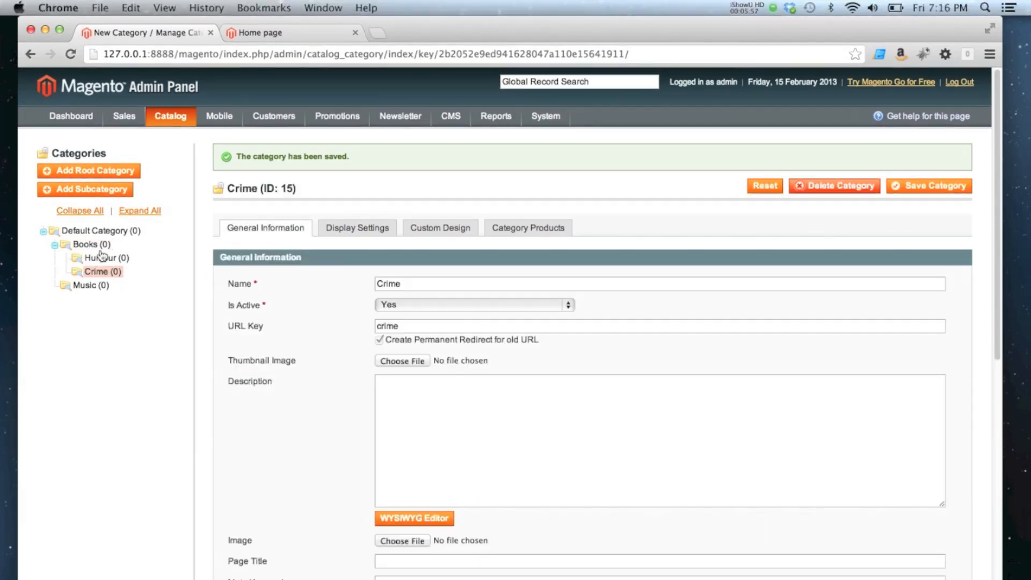
Step: Create an active Horror subcategory under Books, excluded from the navigation menu, and save it
click(83, 189)
text(Horro)
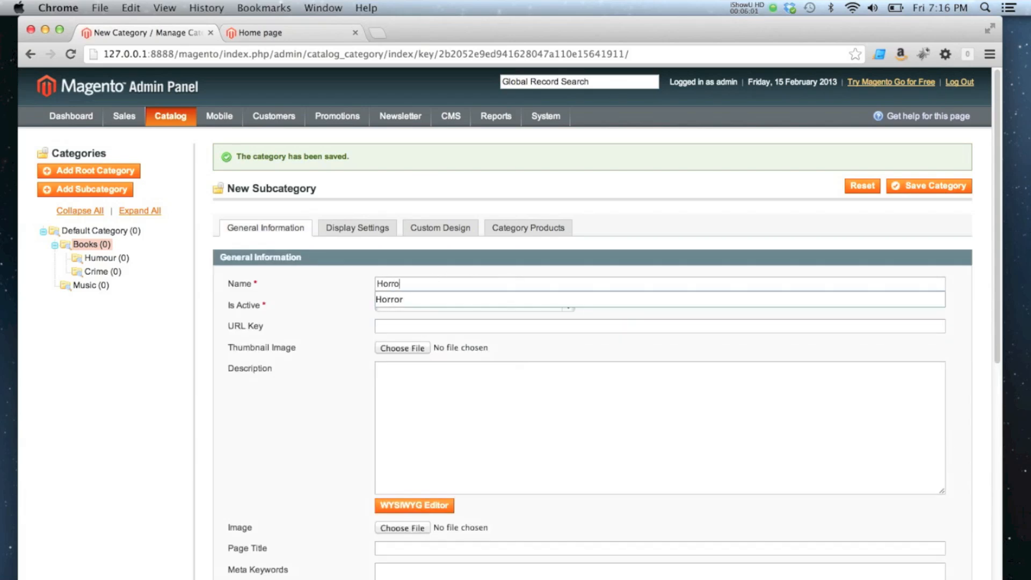
click(475, 299)
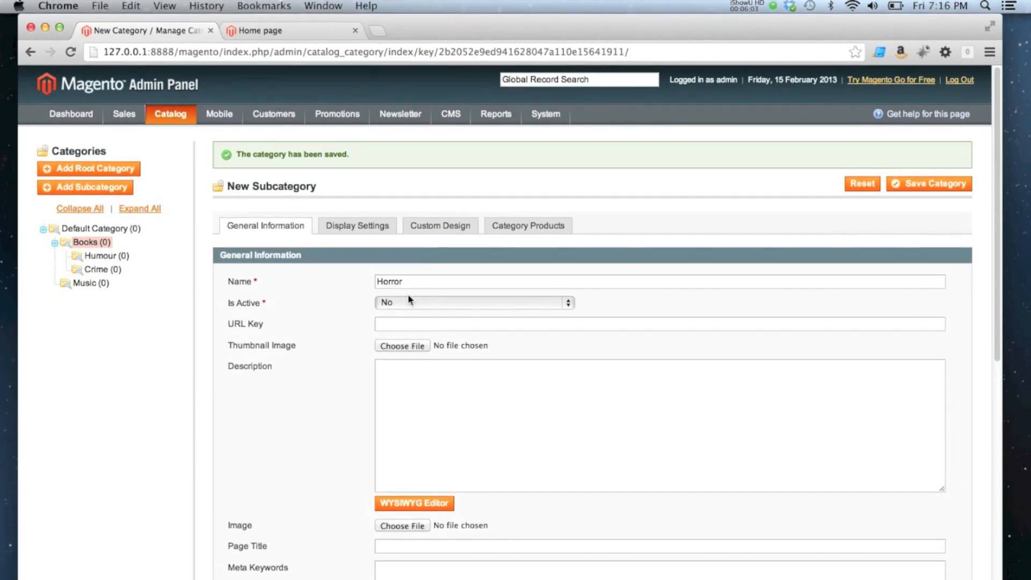
click(474, 303)
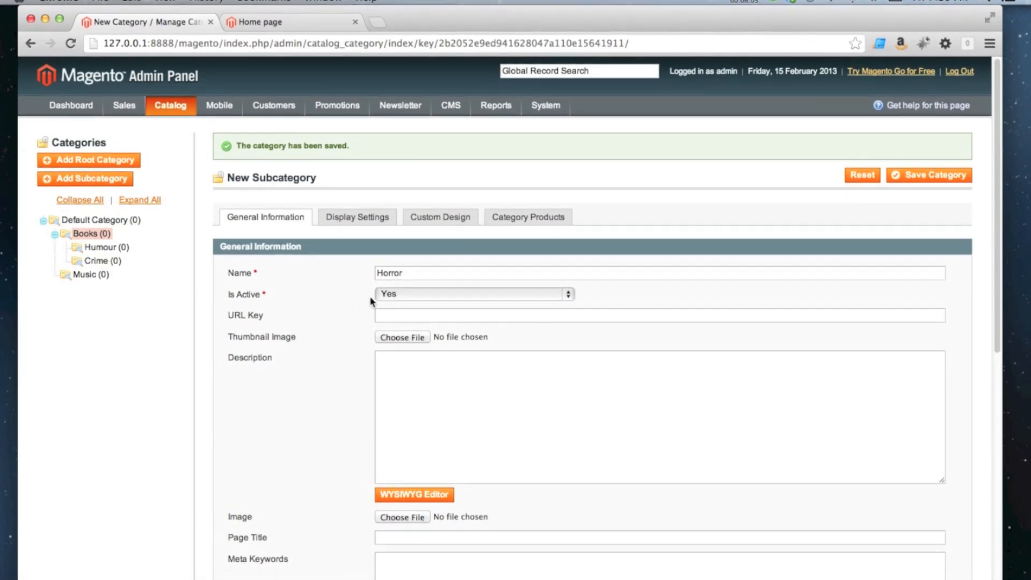
scroll(down, 3)
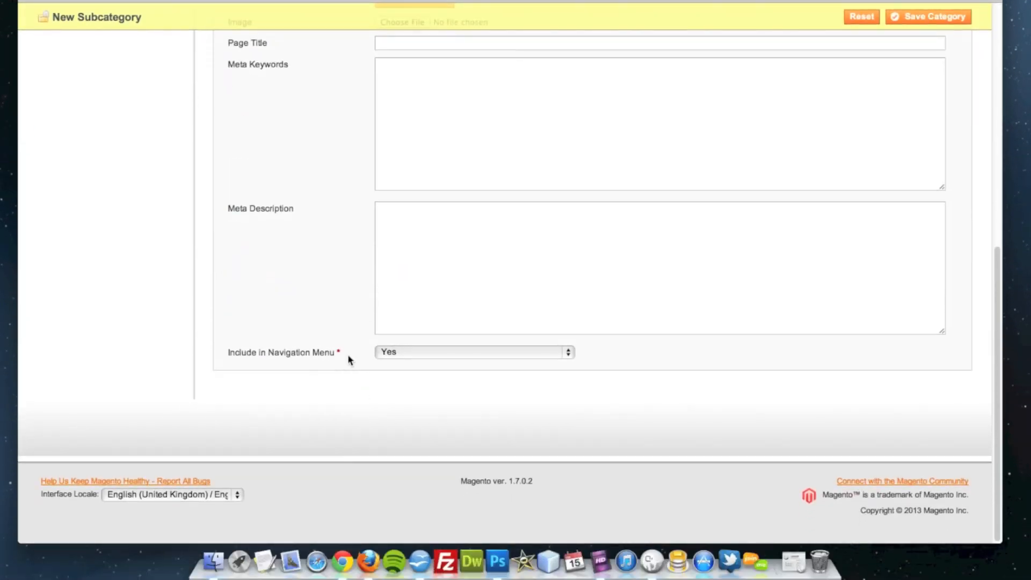
click(473, 351)
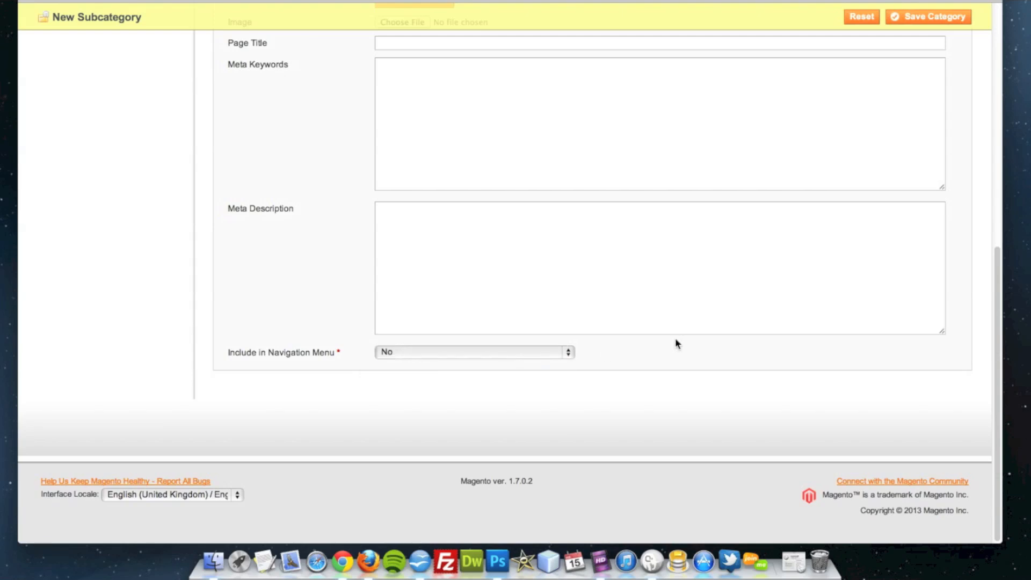
click(929, 16)
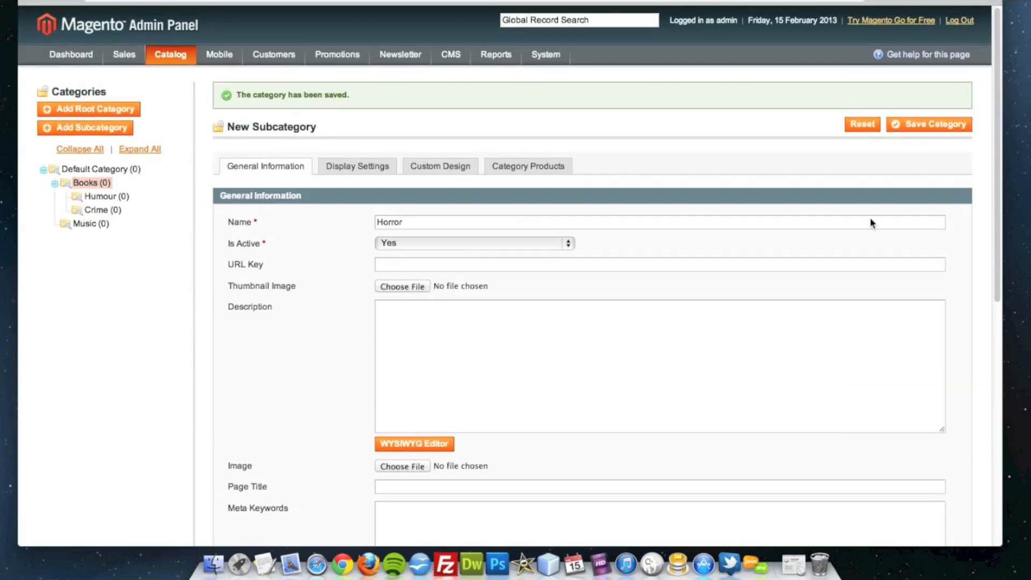
click(928, 124)
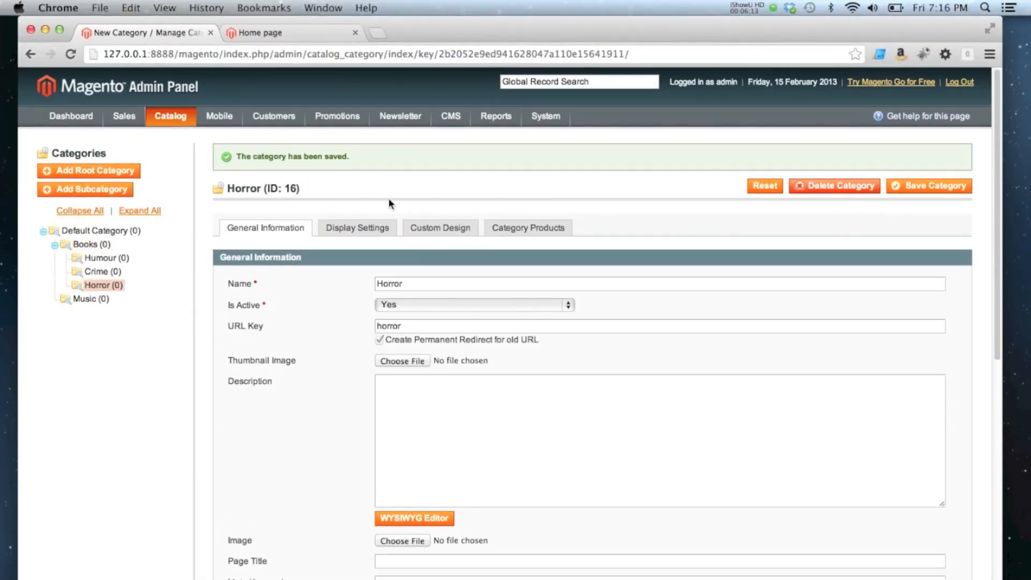
Step: On the storefront, navigate via the Books menu to the Humour category page and view it
click(269, 32)
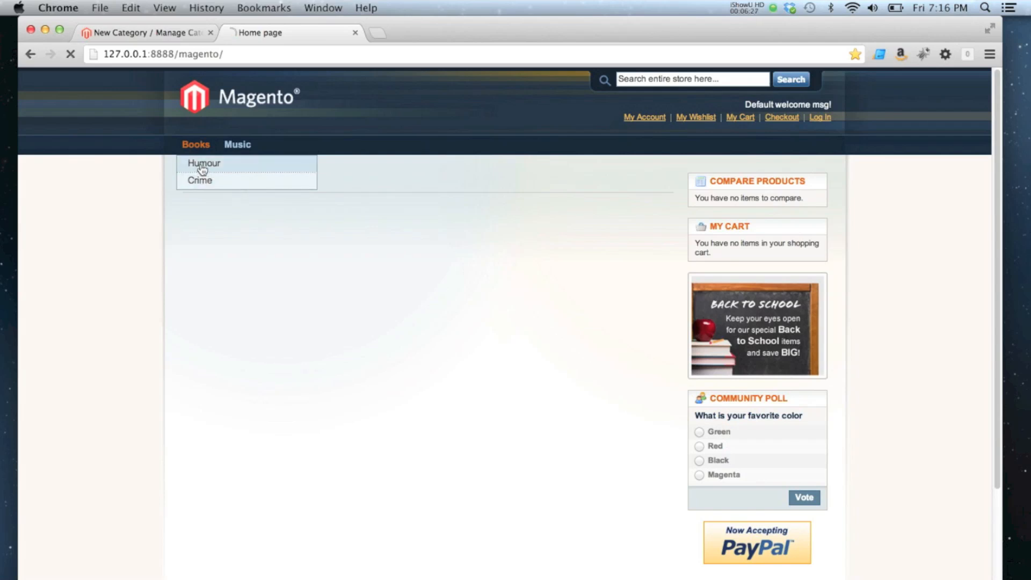
click(205, 164)
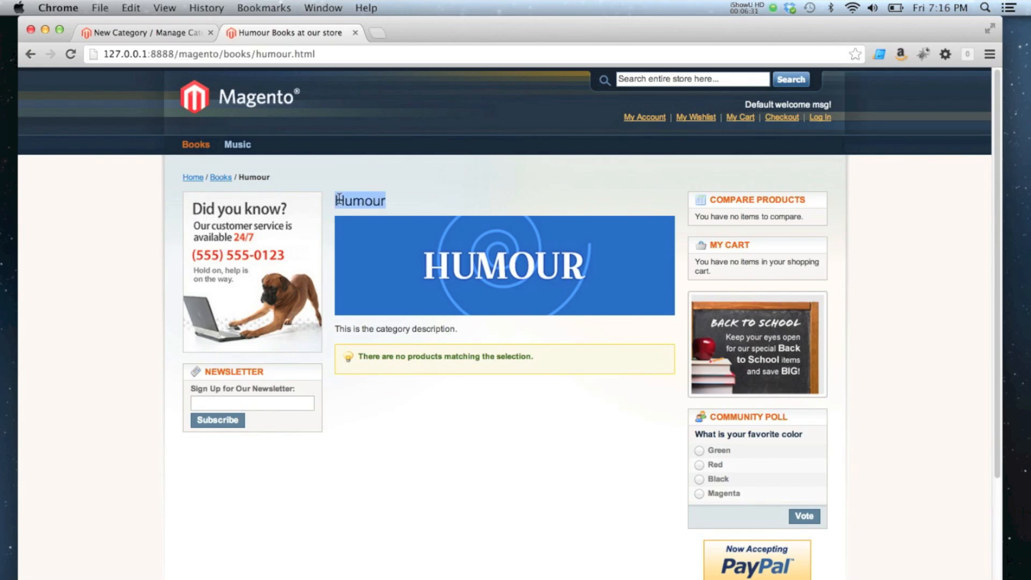
mouse_move(405, 238)
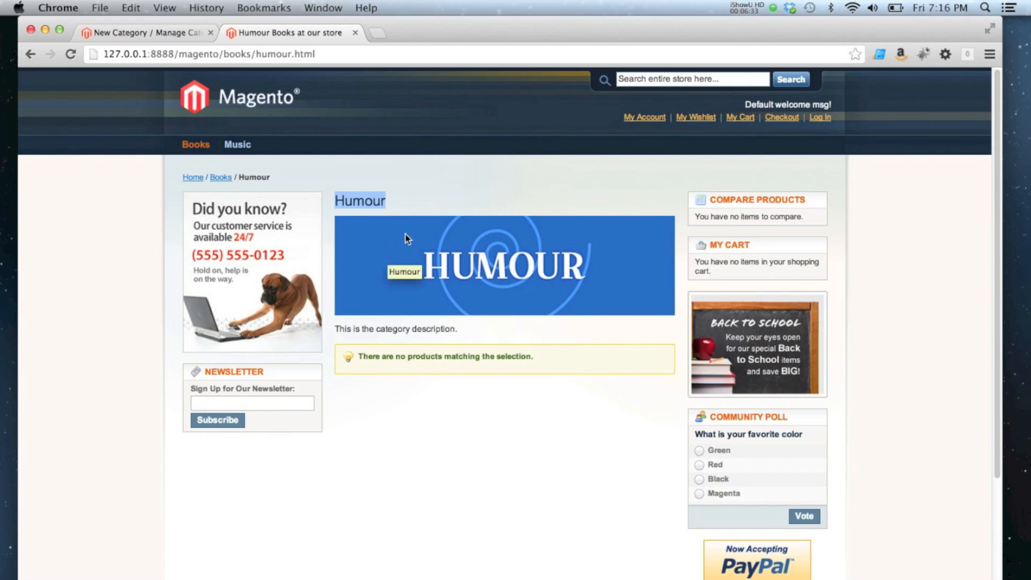
mouse_move(461, 326)
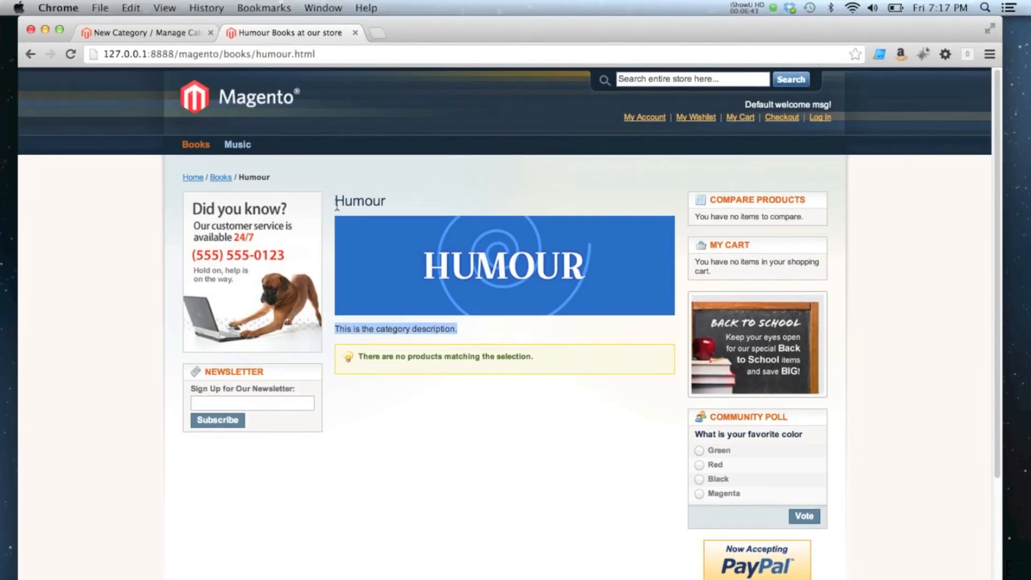
scroll(down, 3)
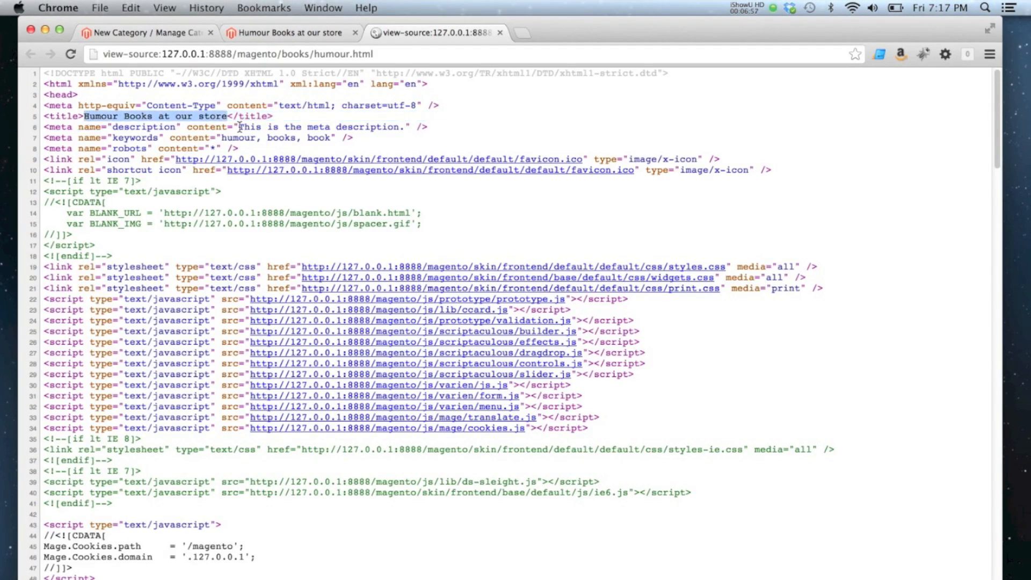
double_click(323, 127)
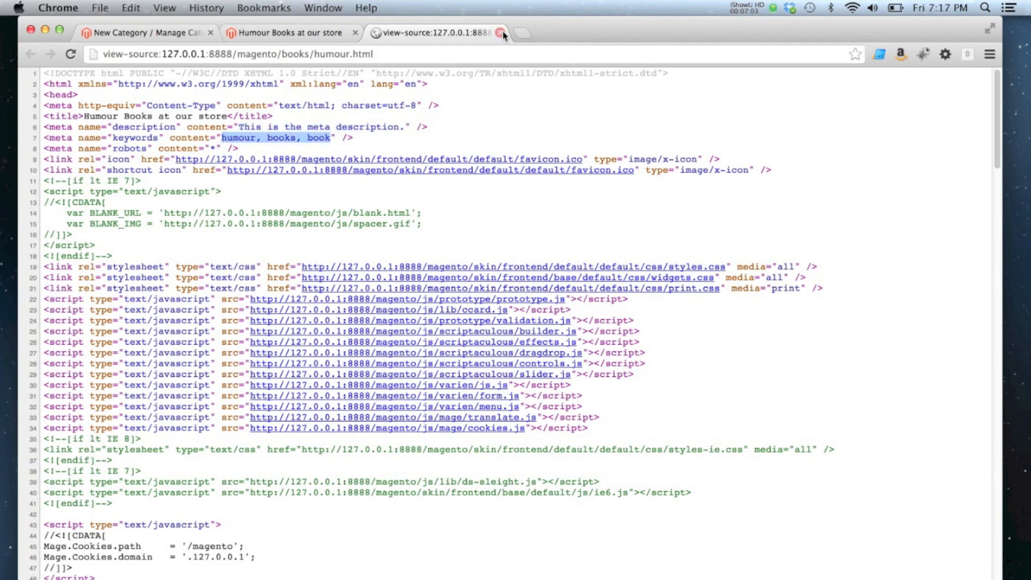
click(502, 33)
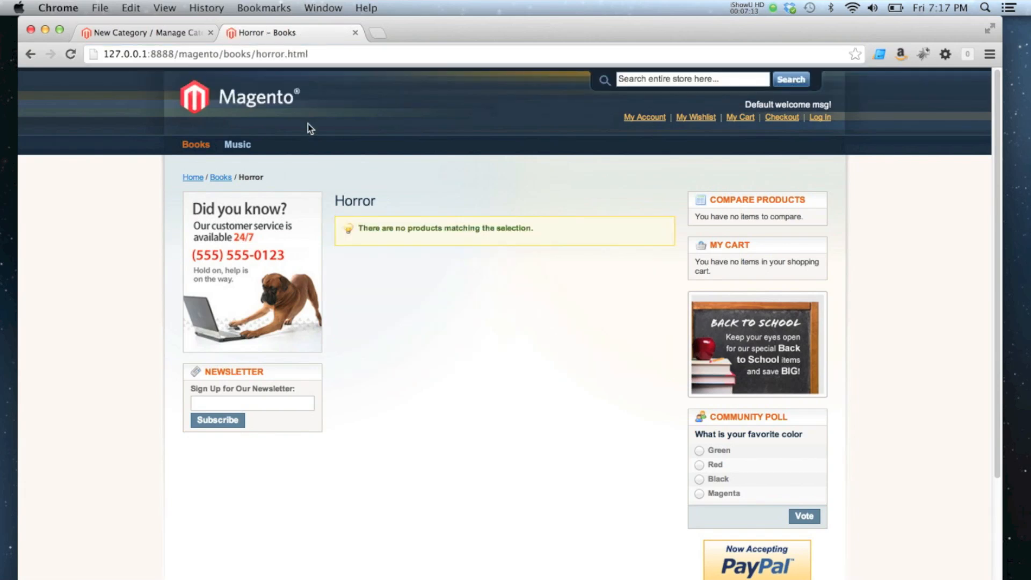
mouse_move(384, 218)
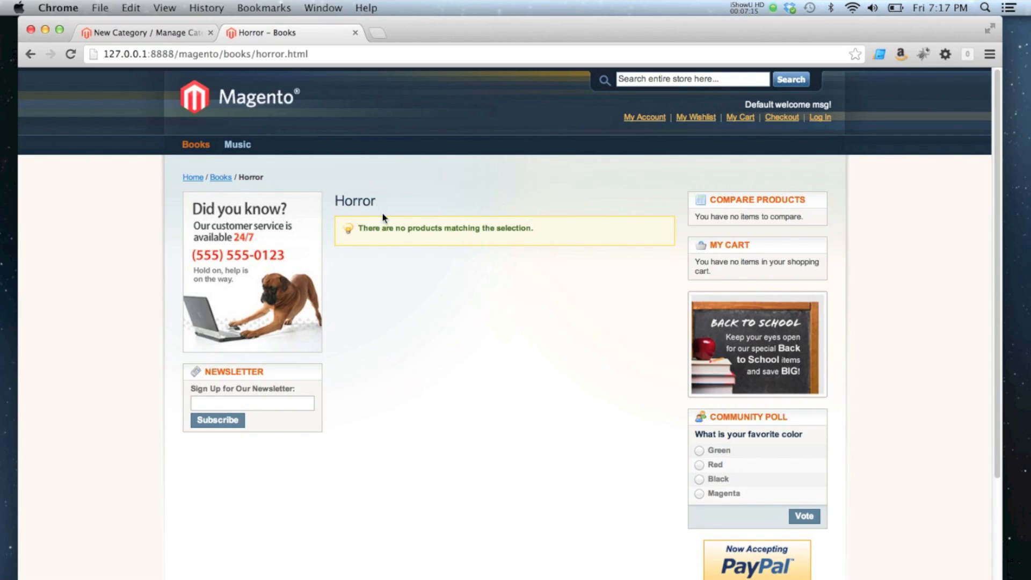
mouse_move(196, 145)
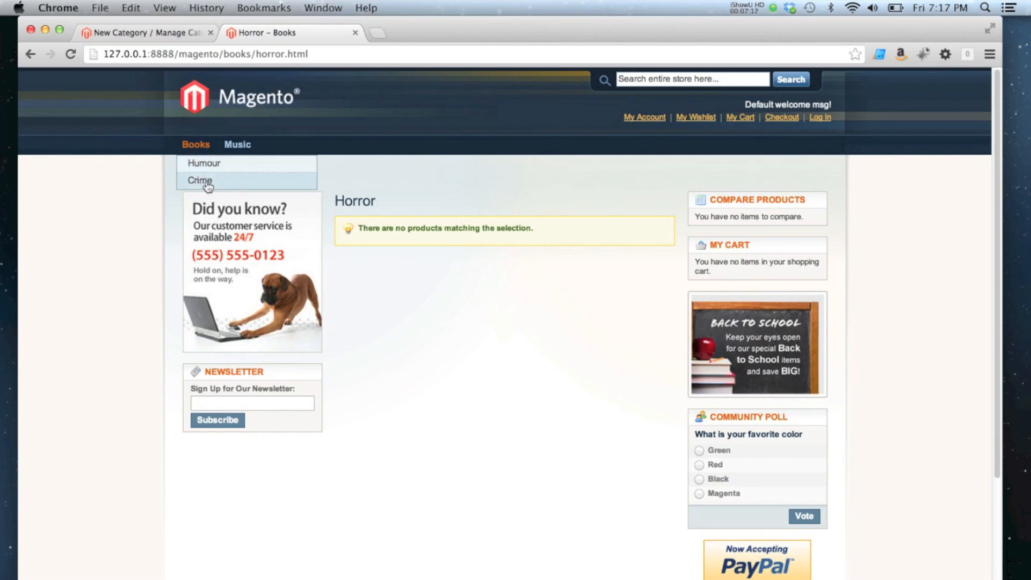
mouse_move(424, 218)
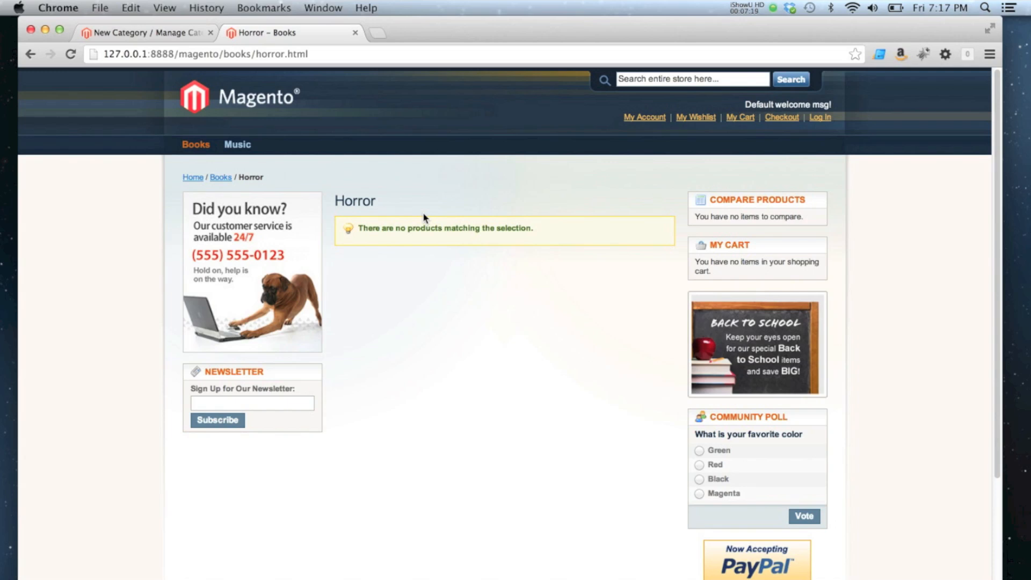
mouse_move(370, 223)
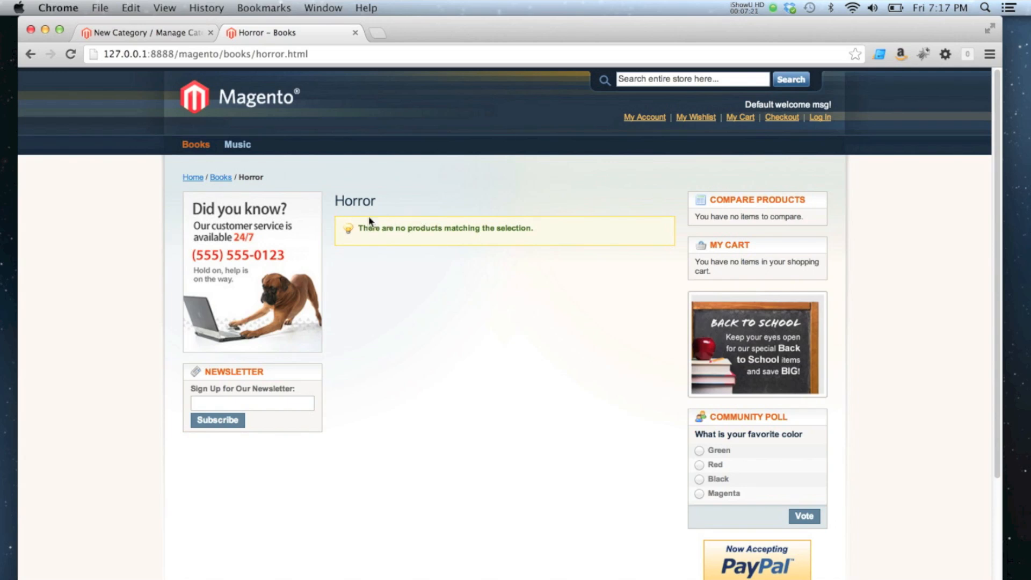
mouse_move(196, 144)
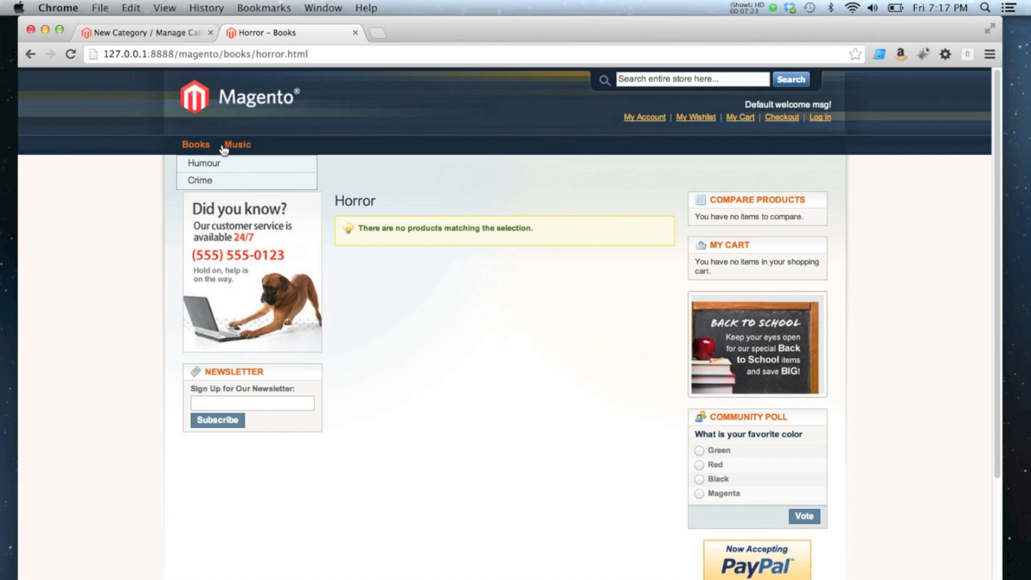
mouse_move(200, 165)
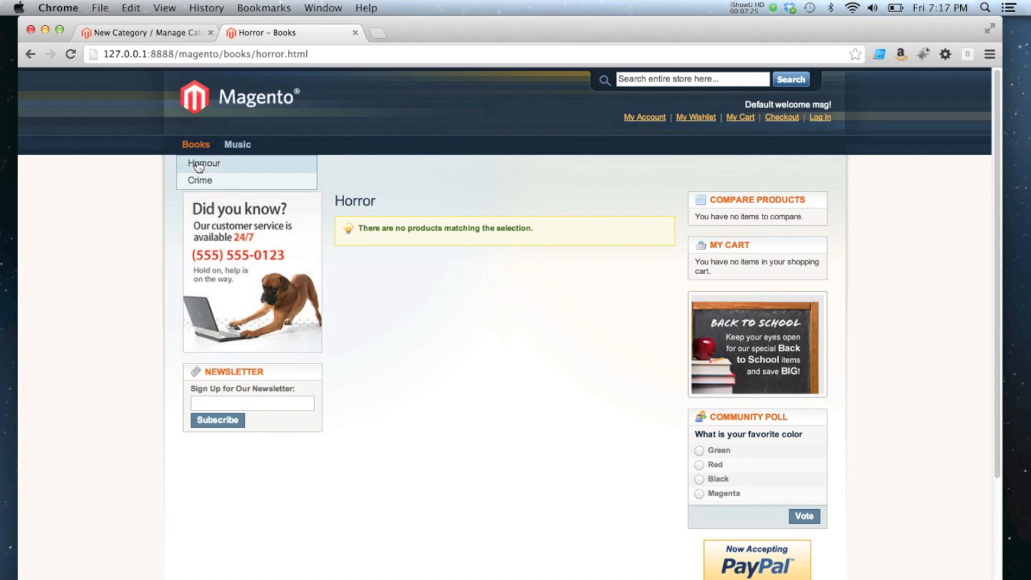